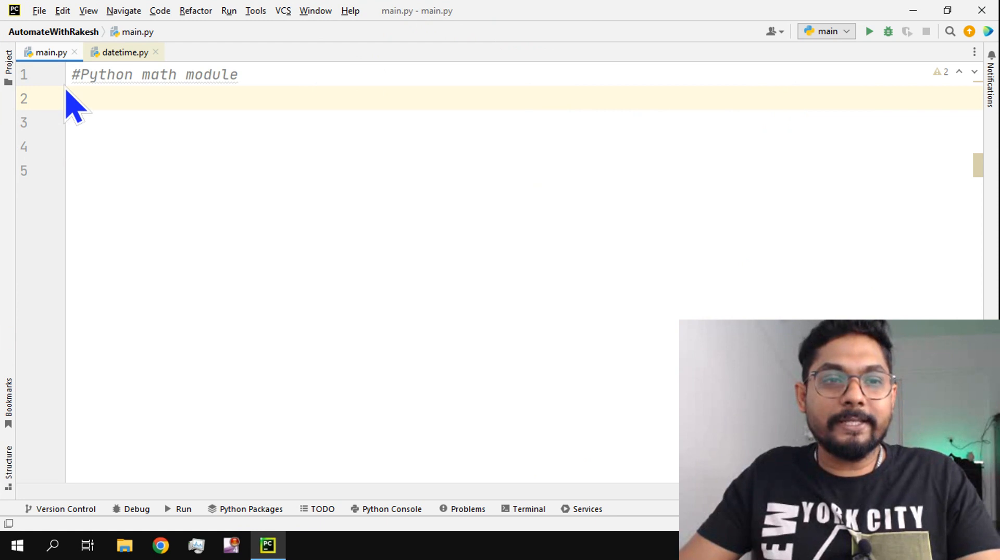
pyautogui.moveTo(195, 158)
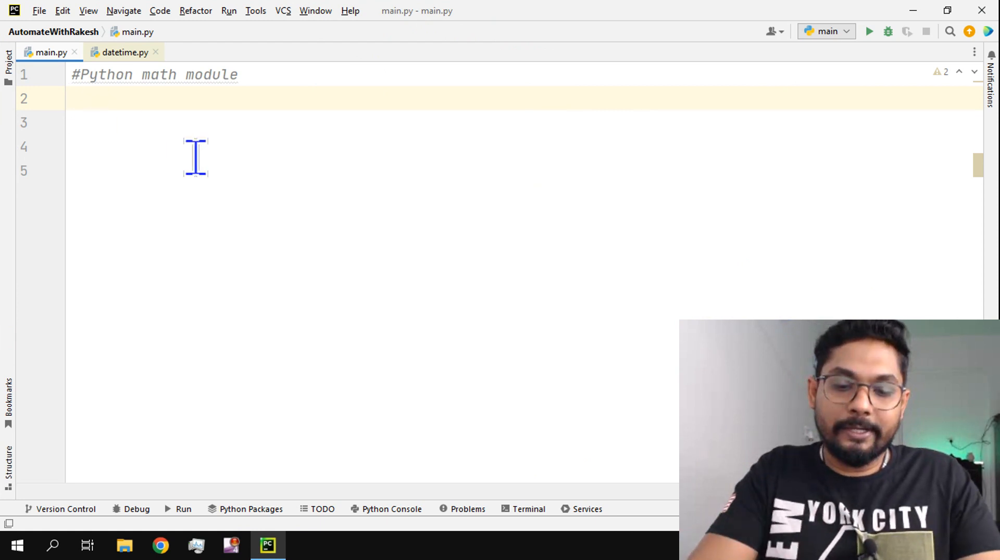
# Start an import math line in main.py and then remove it again.
pyautogui.write('import mat')
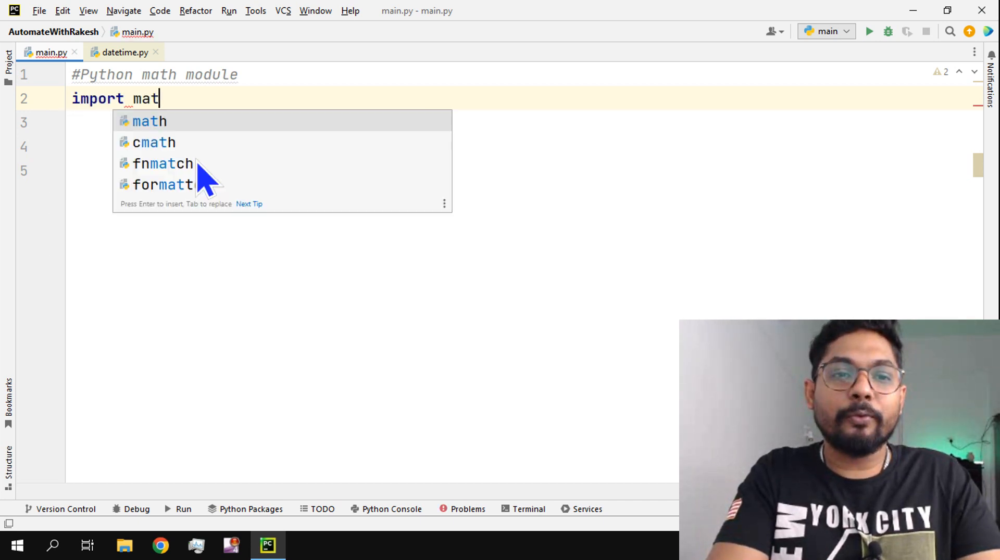
pyautogui.write('h')
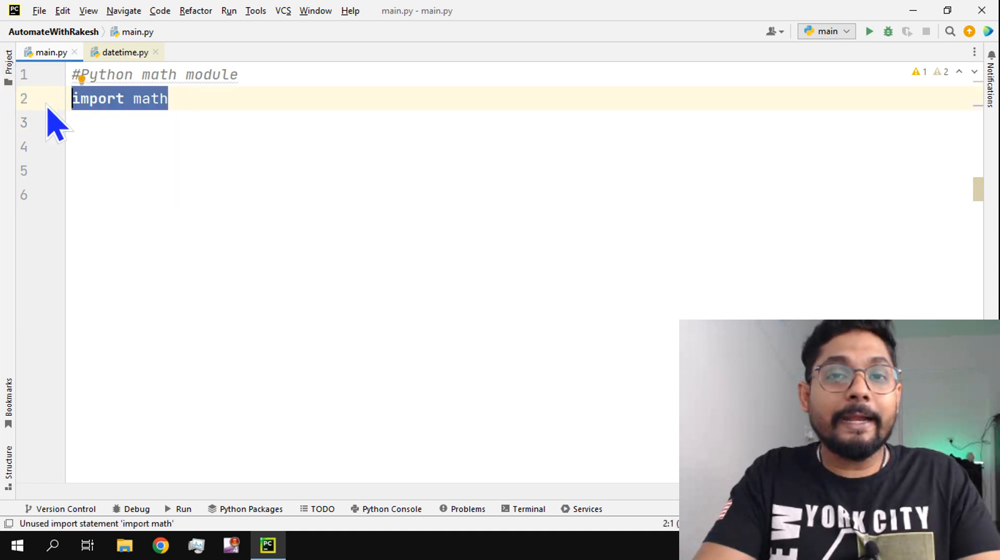
pyautogui.press('Delete')
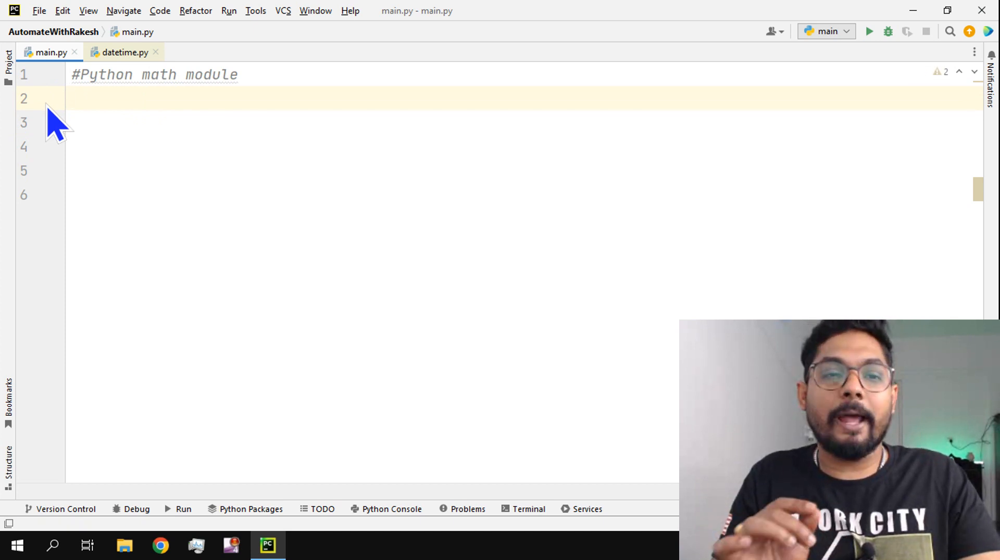
# Write x=min(1,5,6,9) and print(x), then run the script.
pyautogui.write('x')
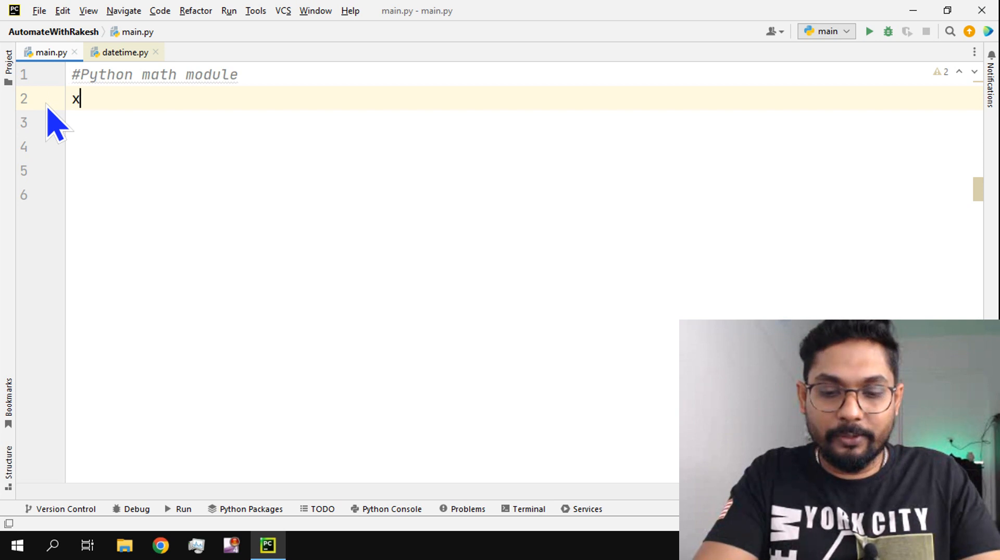
pyautogui.write('=m')
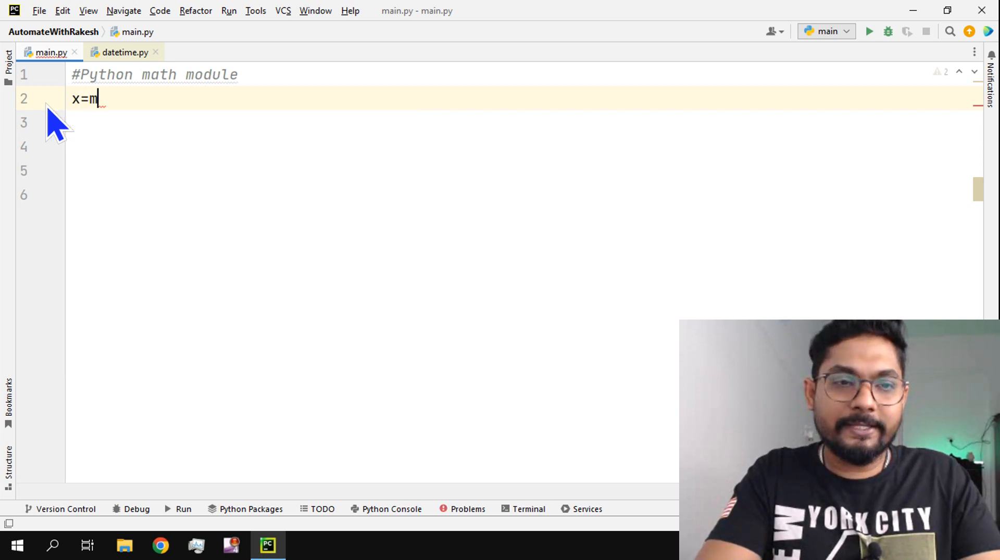
pyautogui.write('in()')
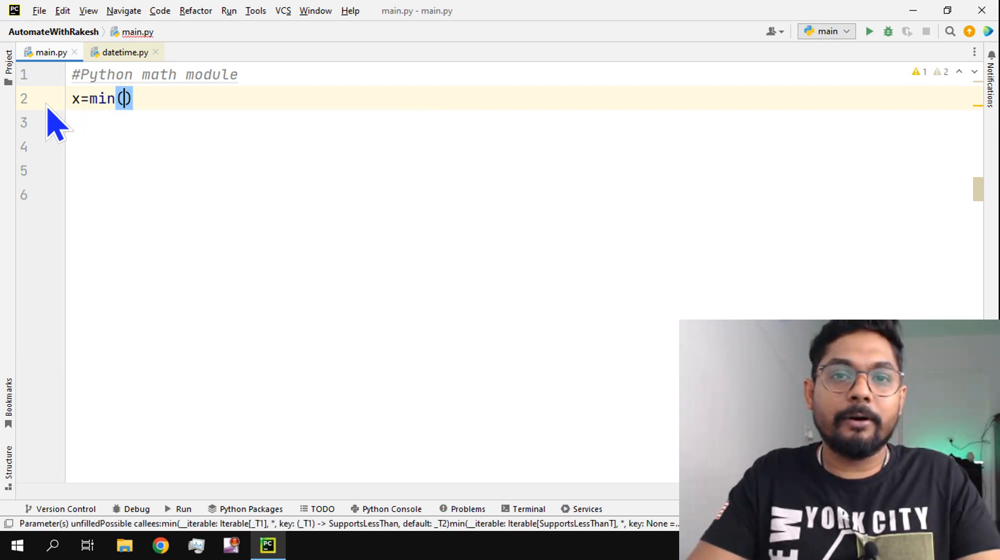
pyautogui.write('1')
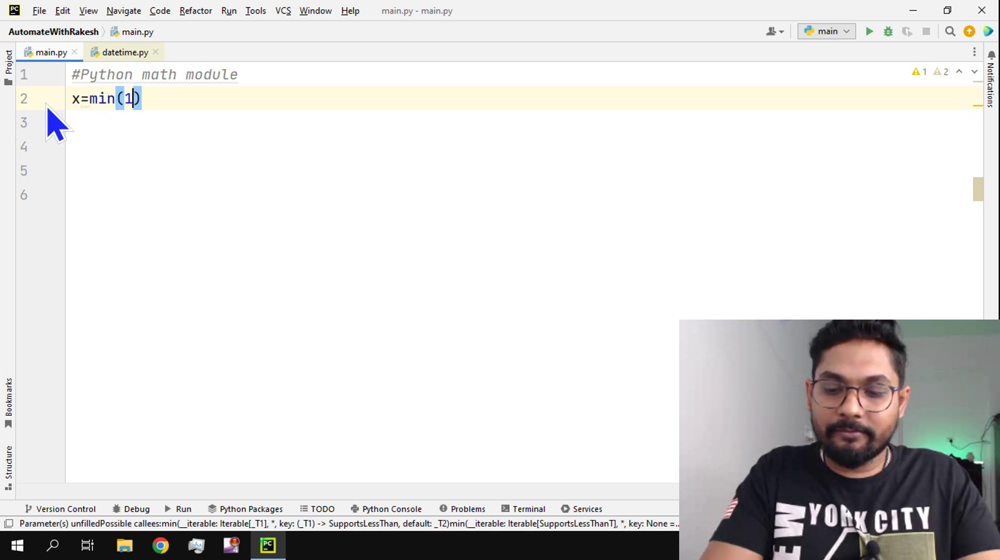
pyautogui.write(',5,6,')
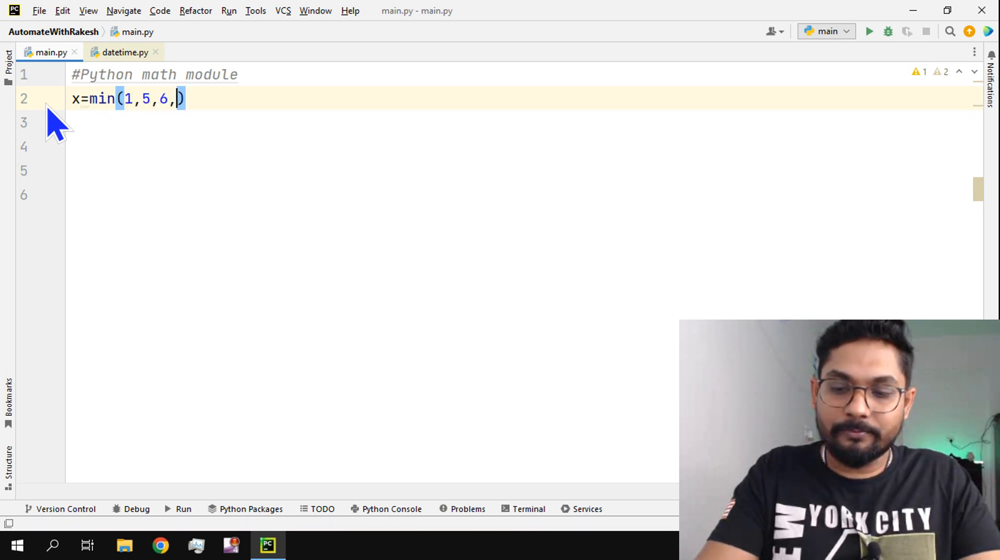
pyautogui.write('9')
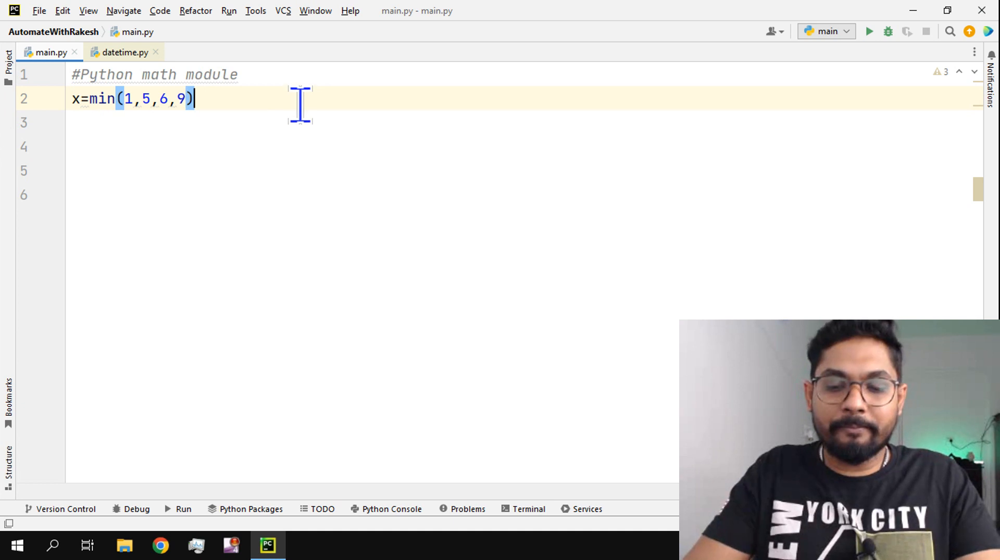
pyautogui.write('print')
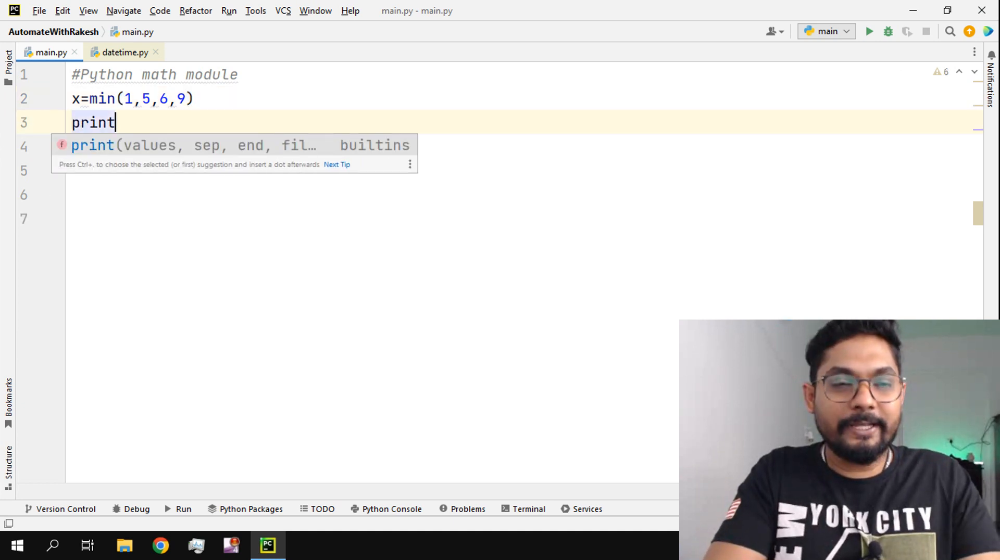
pyautogui.write('(x')
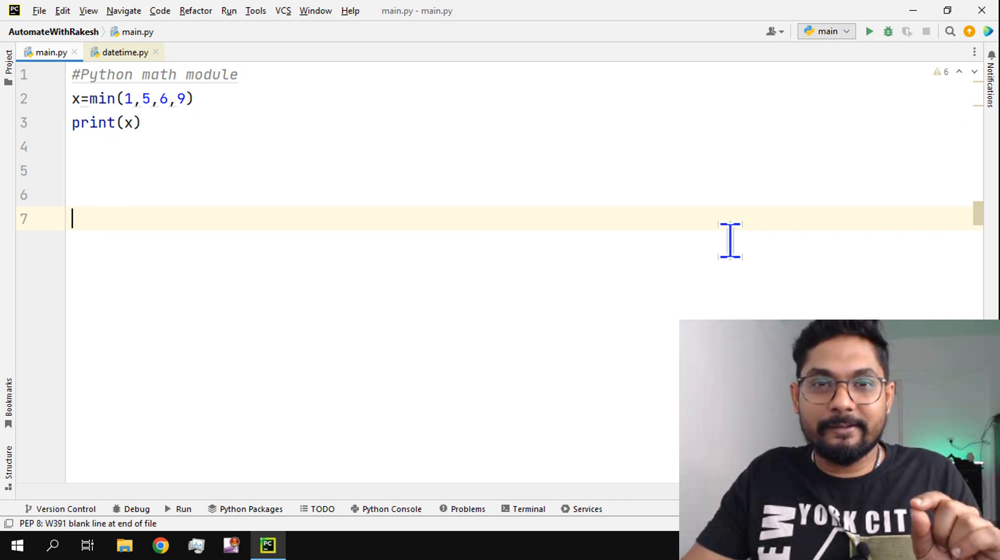
pyautogui.moveTo(586, 151)
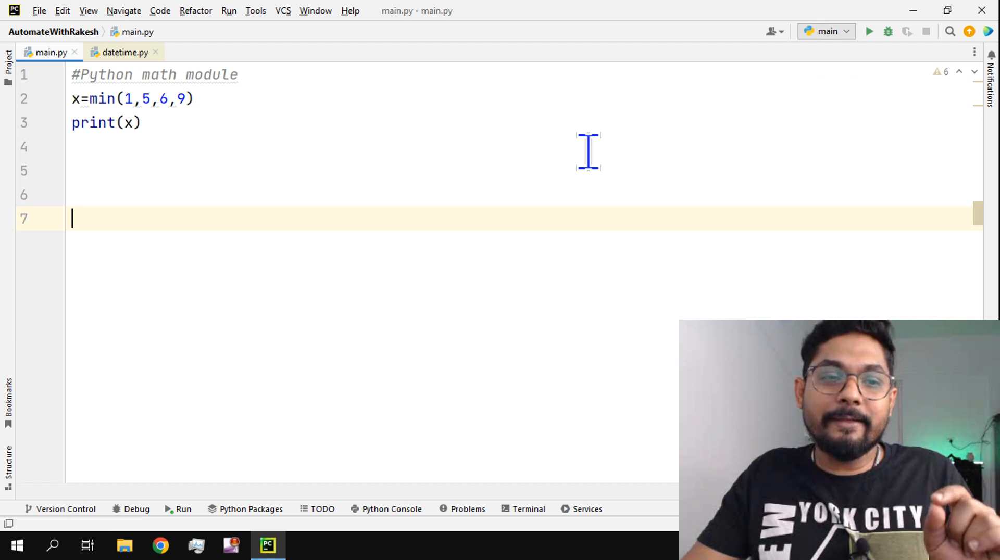
pyautogui.click(869, 30)
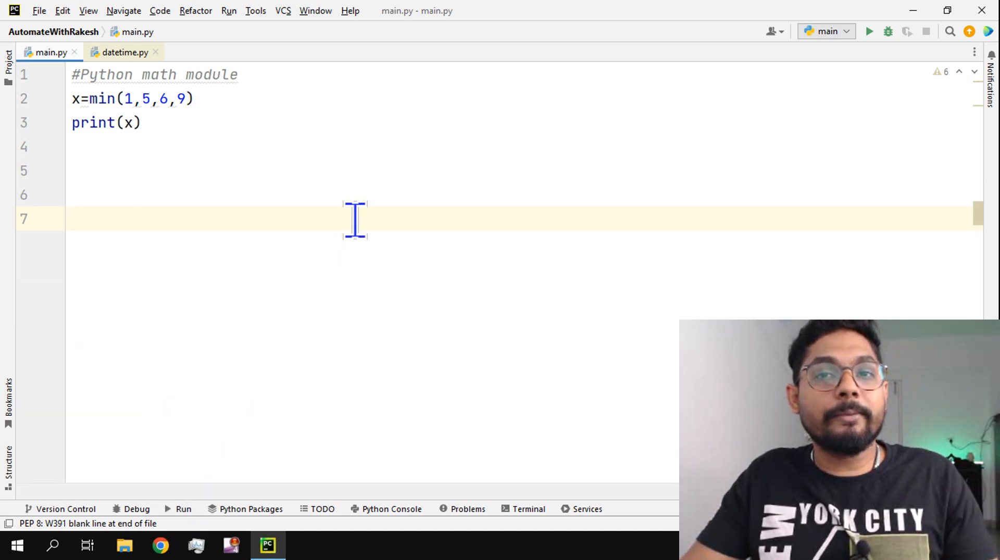
pyautogui.moveTo(104, 99)
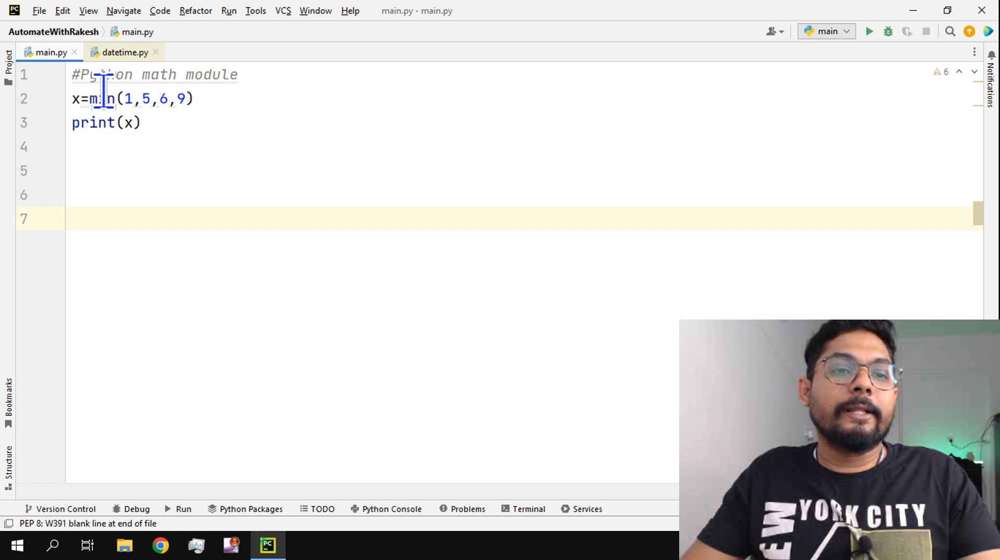
# Change min to max, run to get 9, and select the max name for replacement.
pyautogui.write('max')
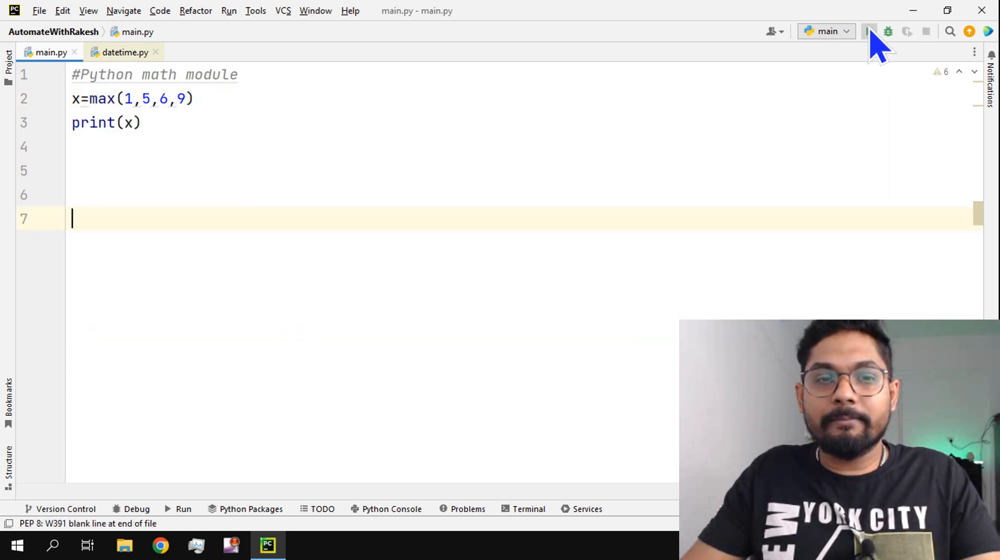
pyautogui.click(869, 31)
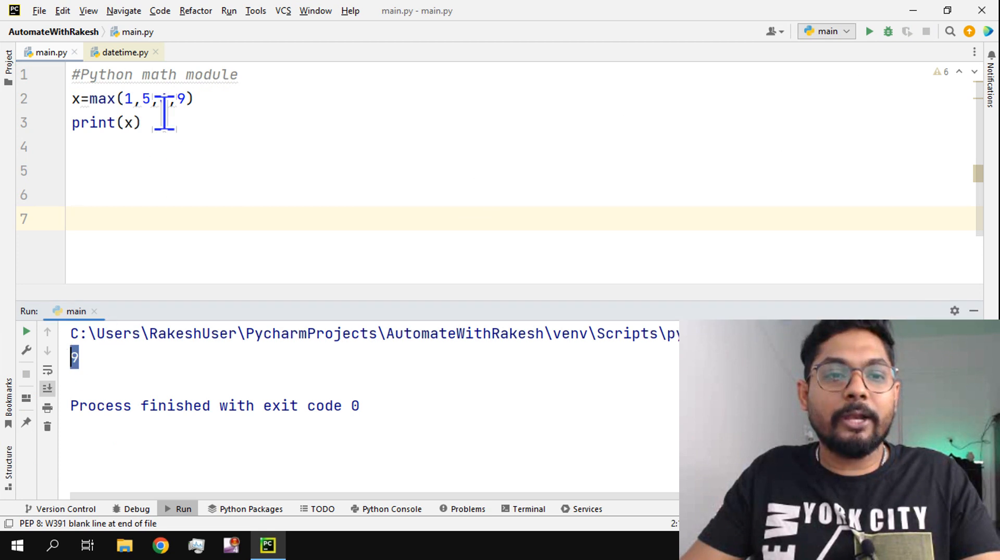
pyautogui.write('6')
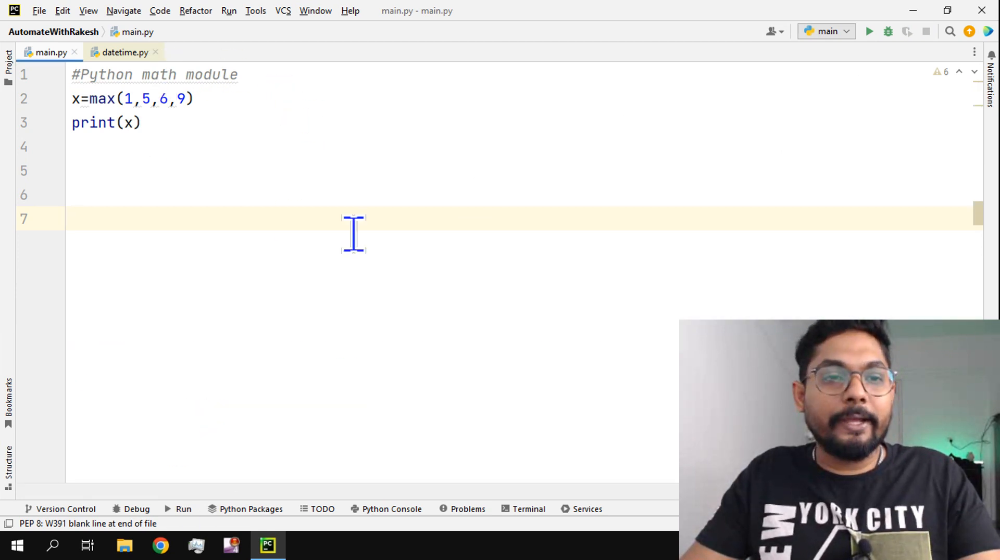
pyautogui.doubleClick(101, 98)
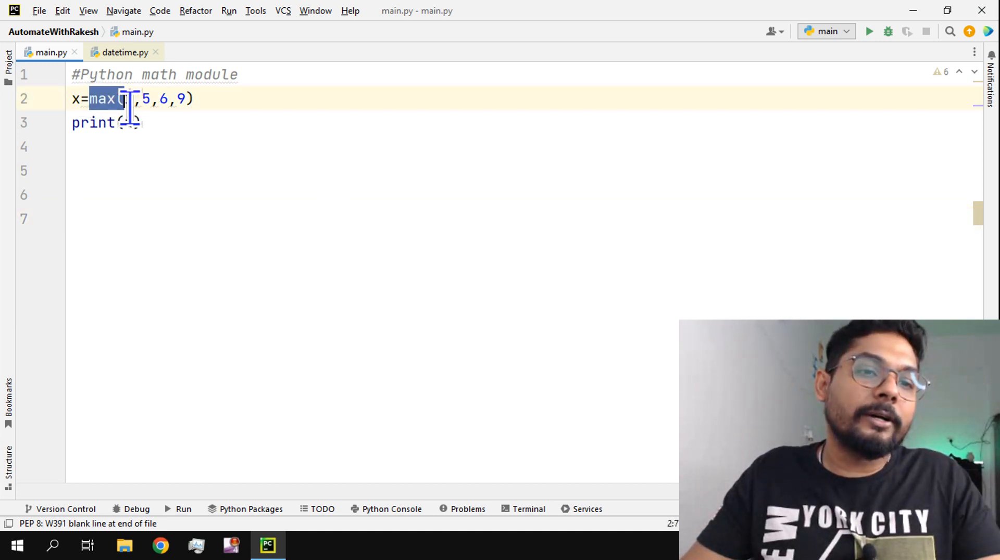
# Replace the max example with x=pow(2,3) and print(x), then run it.
pyautogui.press('Delete')
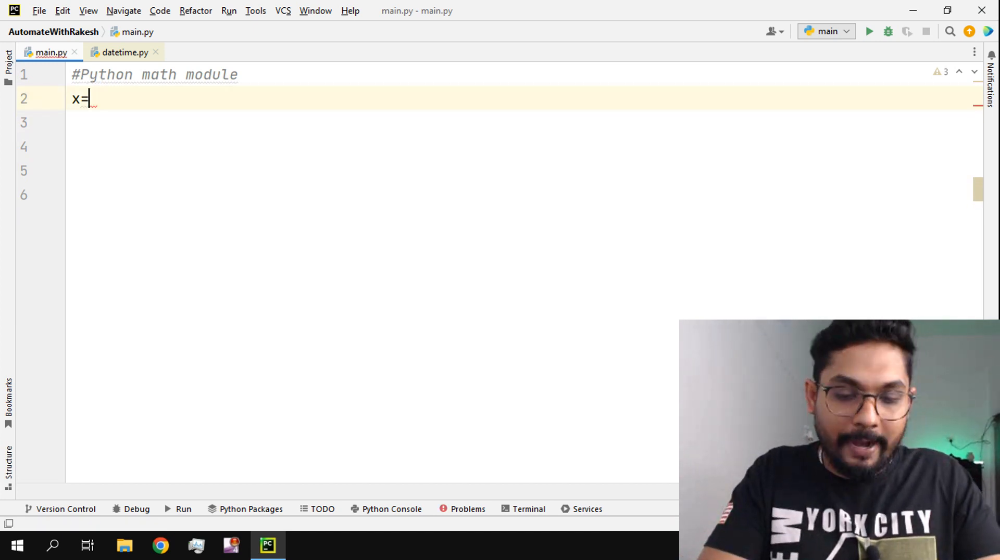
pyautogui.write('pow(')
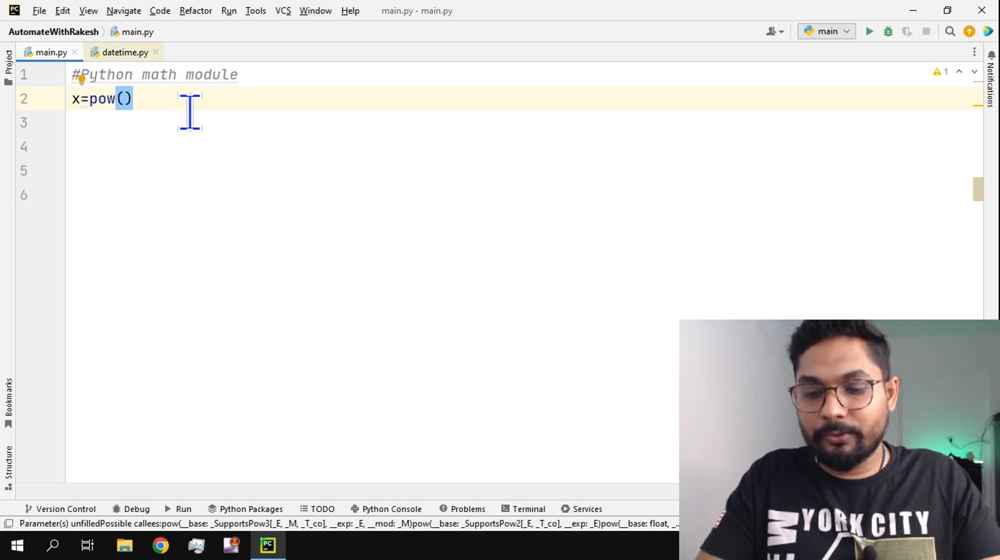
pyautogui.write('2,3')
pyautogui.click(524, 123)
pyautogui.write('print(')
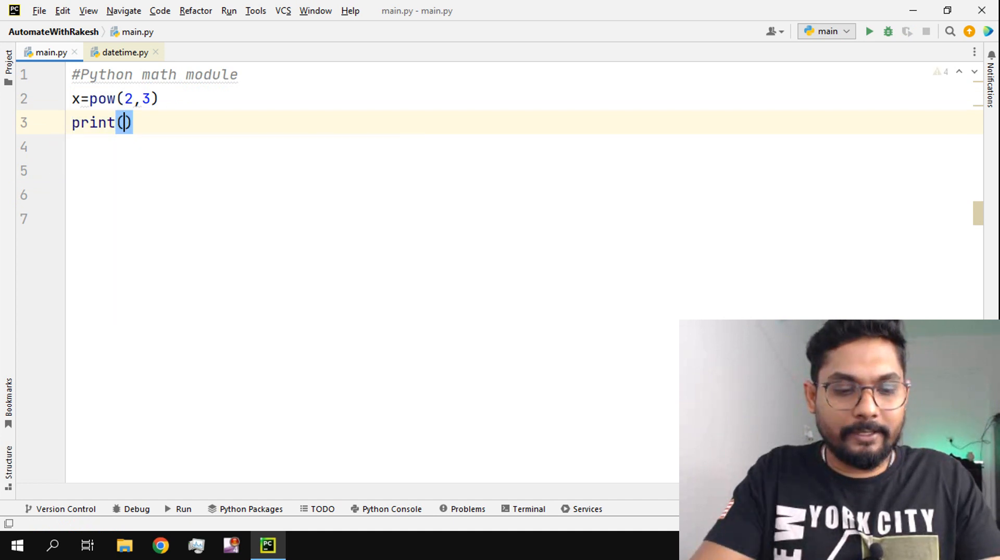
pyautogui.write('x')
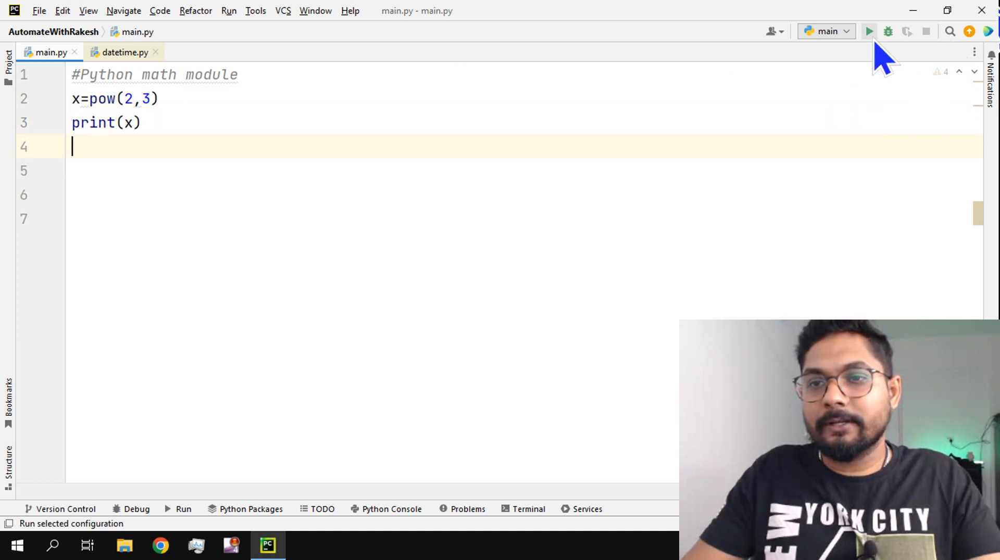
pyautogui.click(868, 30)
pyautogui.write('5')
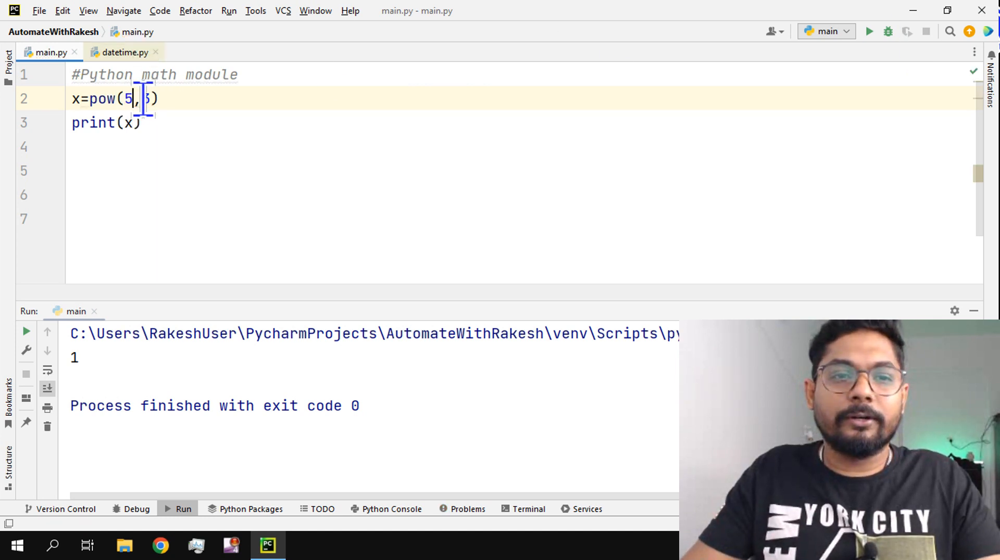
# Change the pow arguments to 5,2 and rerun to print 25.
pyautogui.write('2')
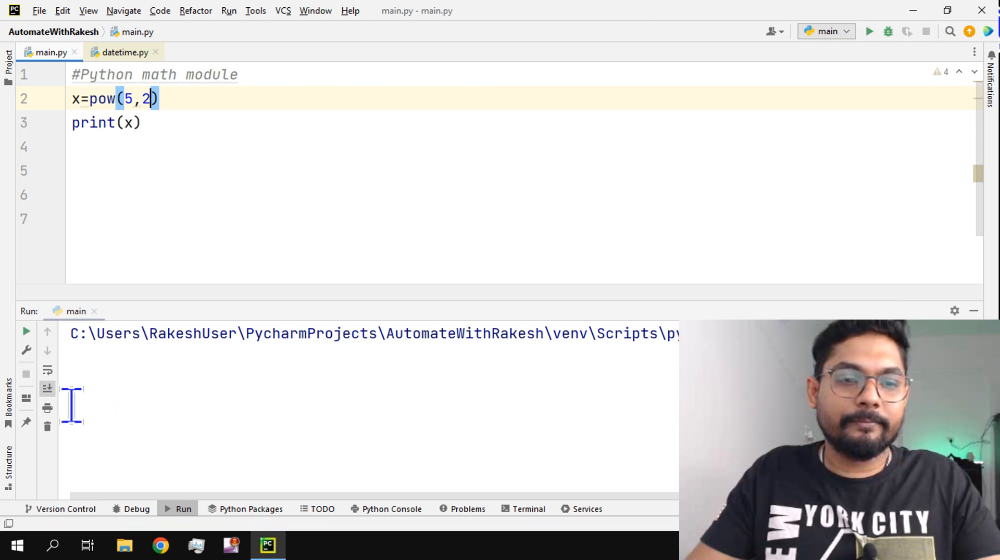
pyautogui.click(868, 30)
pyautogui.write('x=abs(')
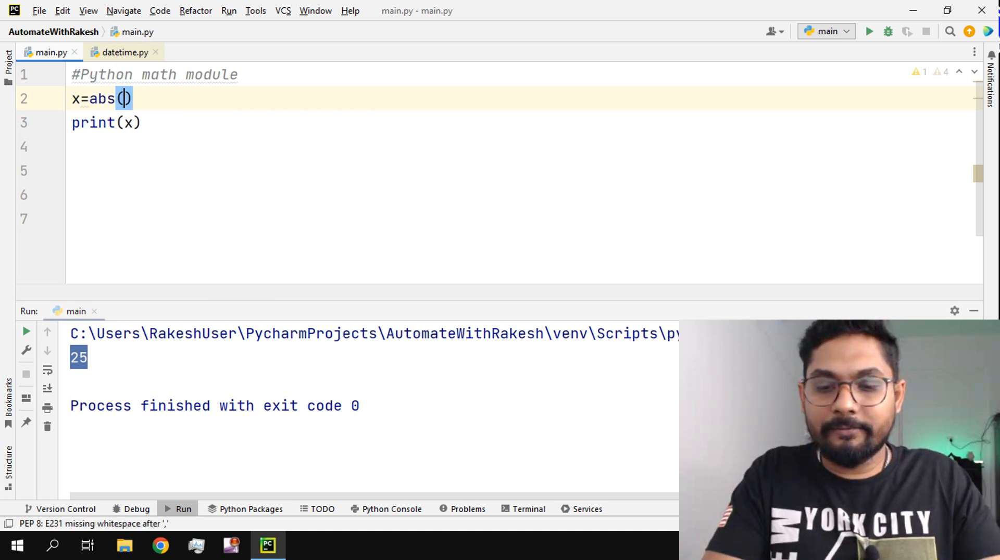
# Run abs(-89) to print 89, then change the argument to -89.584 and rerun.
pyautogui.write('-89')
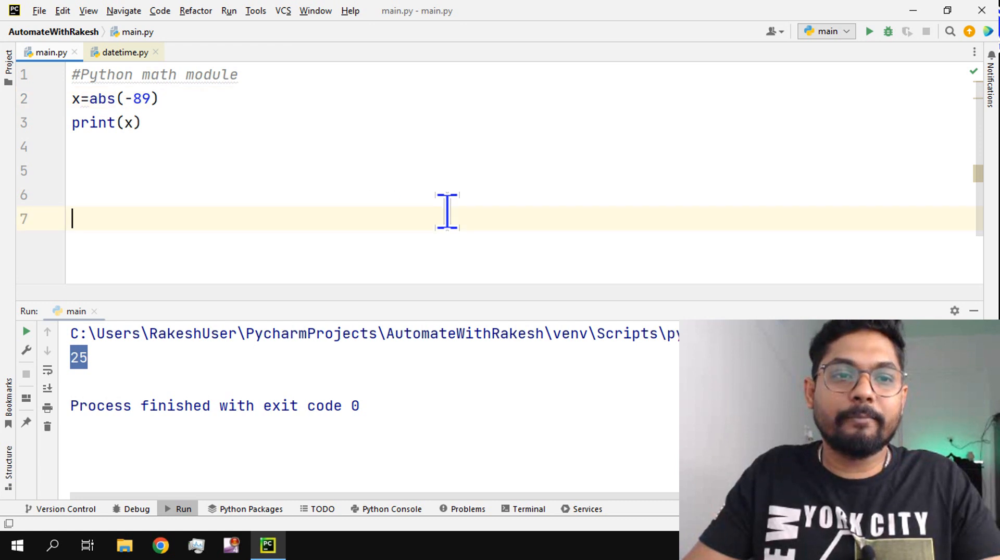
pyautogui.click(868, 31)
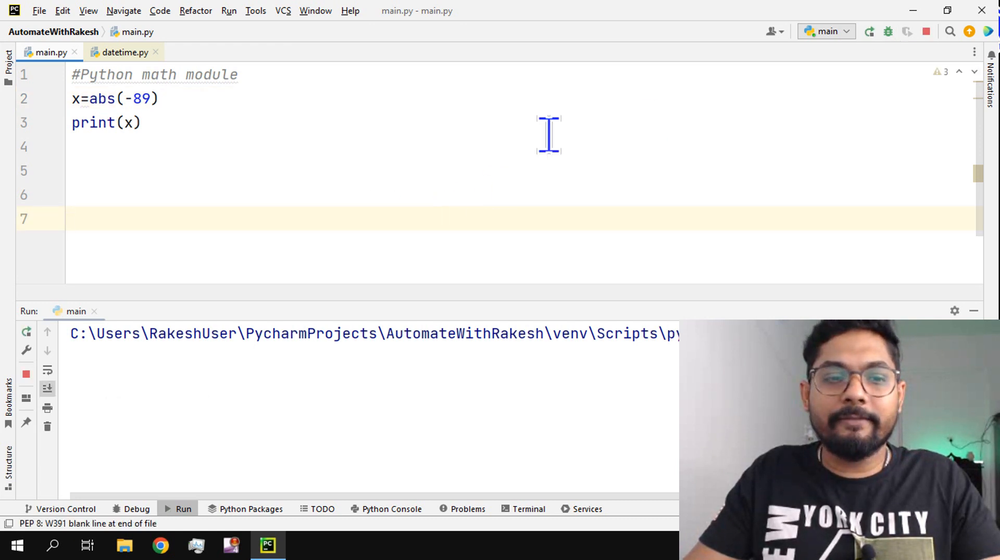
pyautogui.click(868, 31)
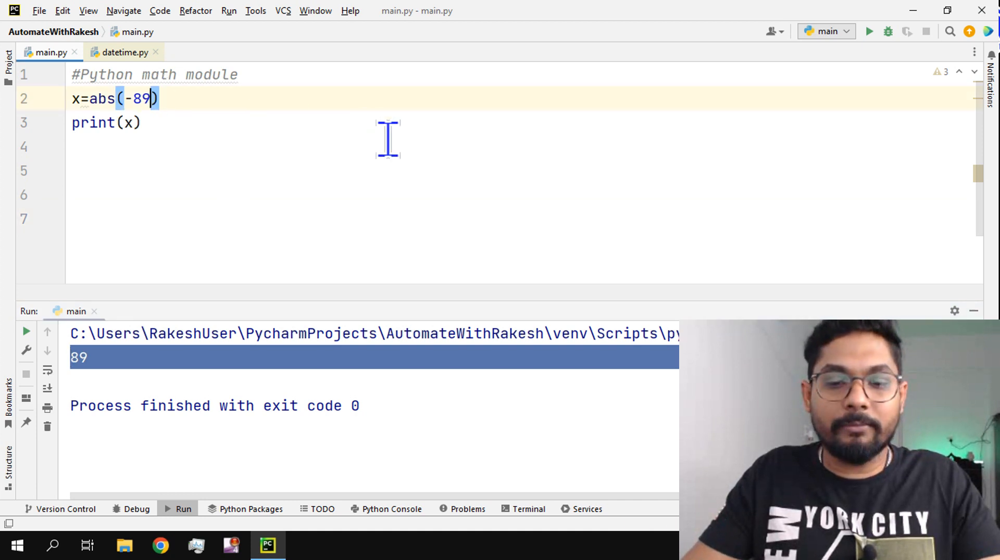
pyautogui.write('.584')
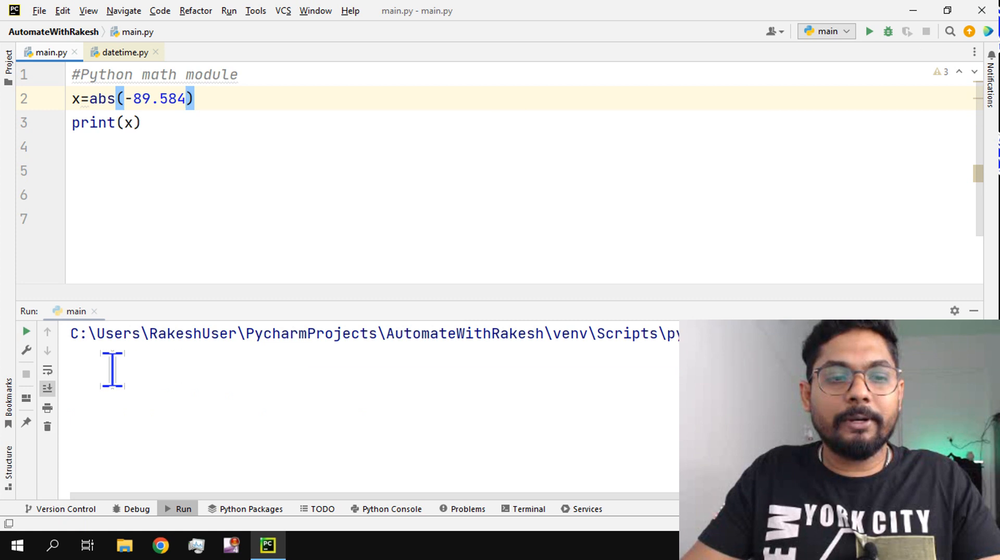
pyautogui.click(868, 30)
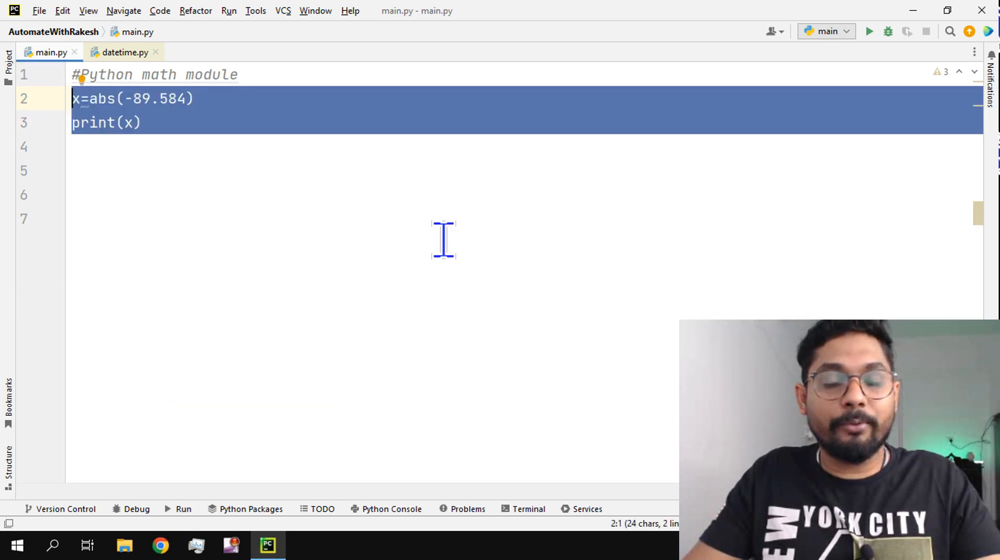
# Write import math, x=math.sqrt(16), print(x) and run it to get 4.0.
pyautogui.press('Delete')
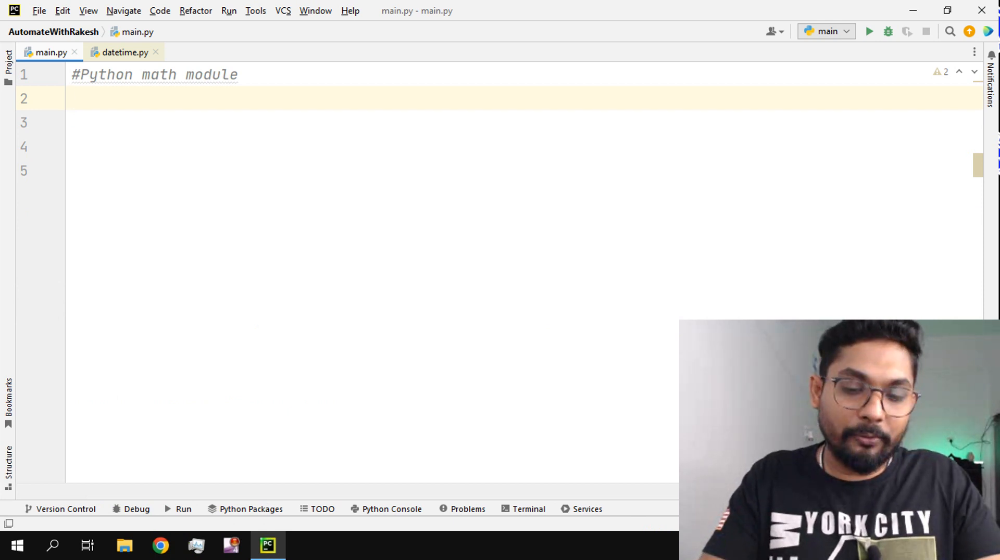
pyautogui.write('import m')
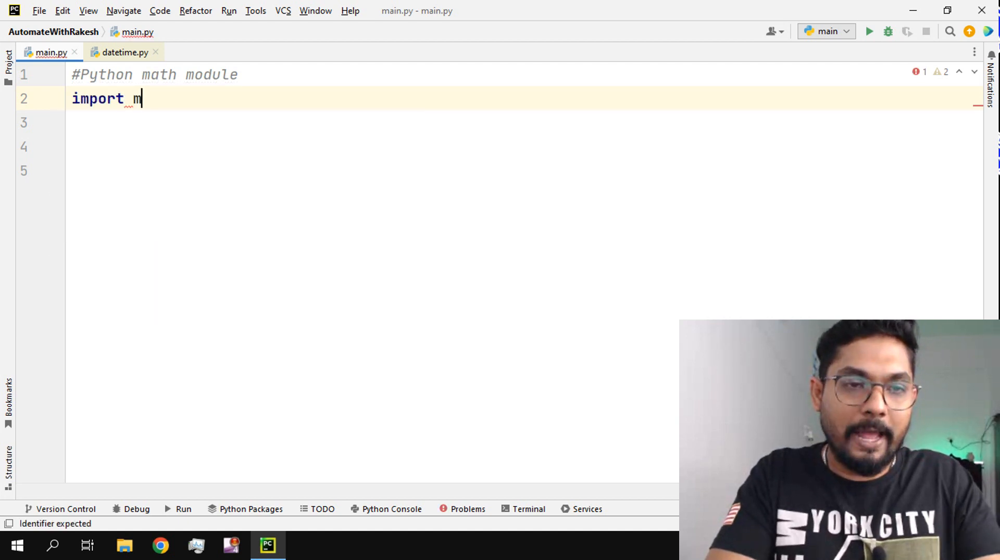
pyautogui.write('ath')
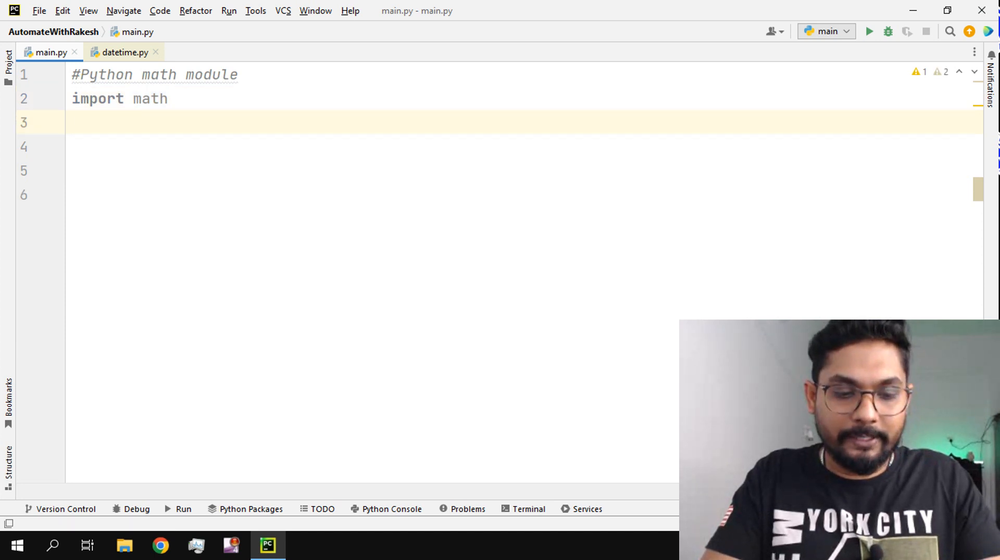
pyautogui.write('x=math')
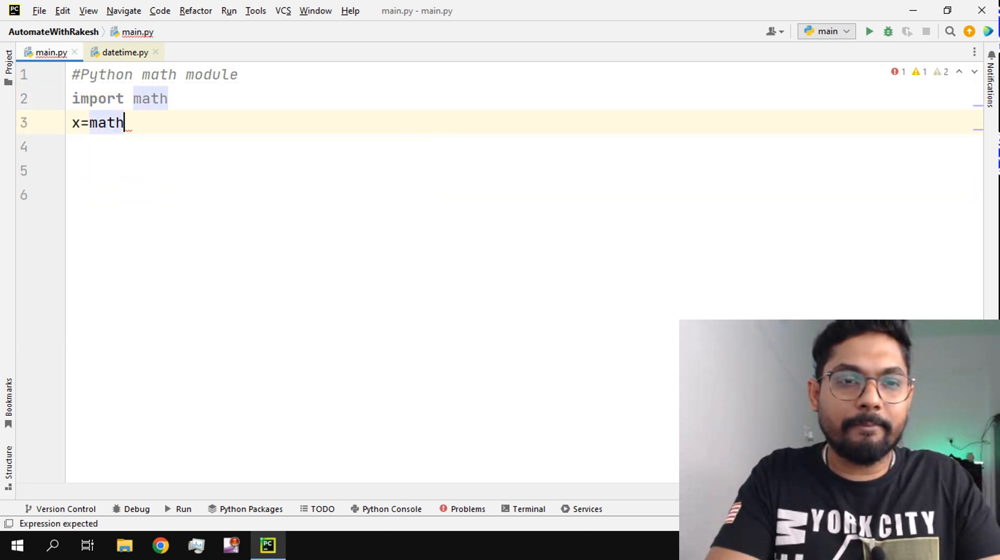
pyautogui.write('.sqrt(')
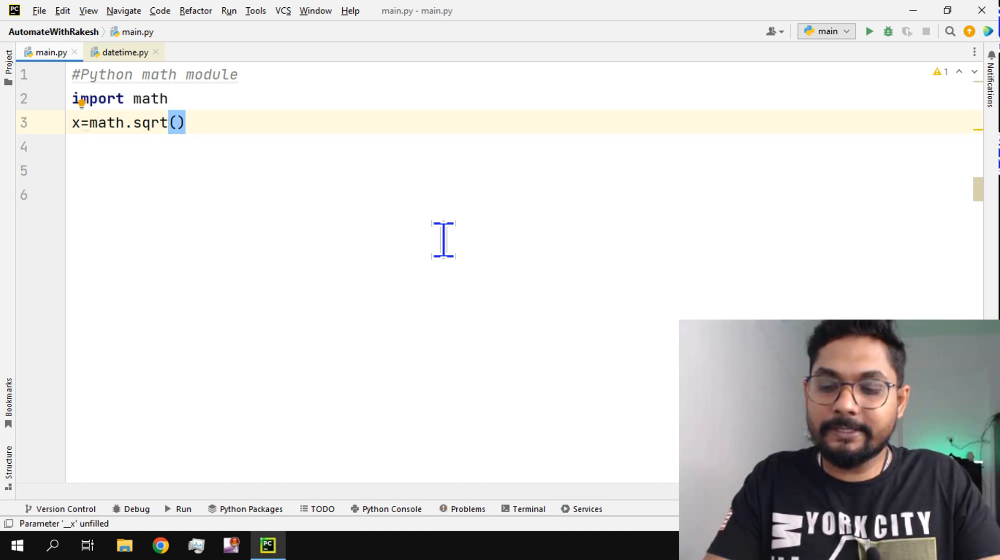
pyautogui.write('16')
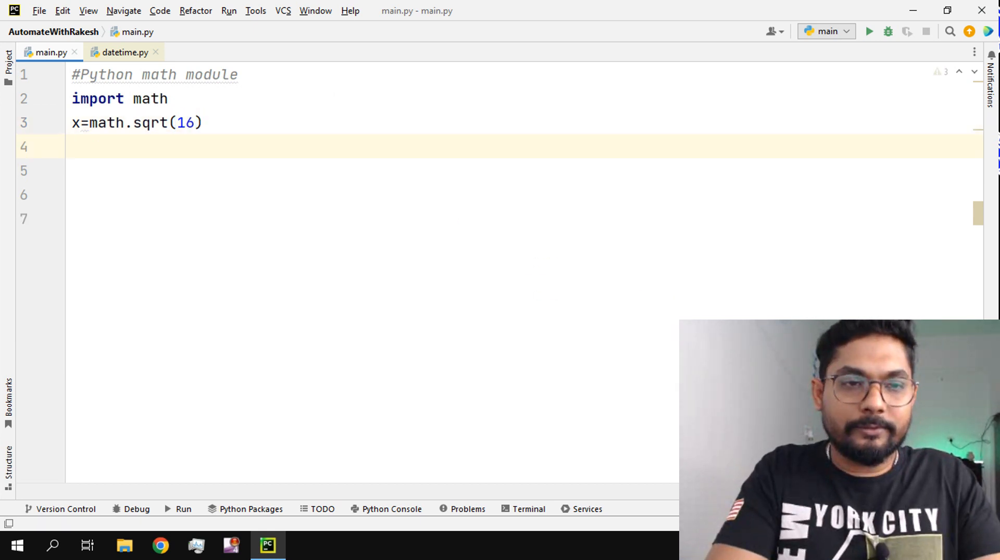
pyautogui.write('print()')
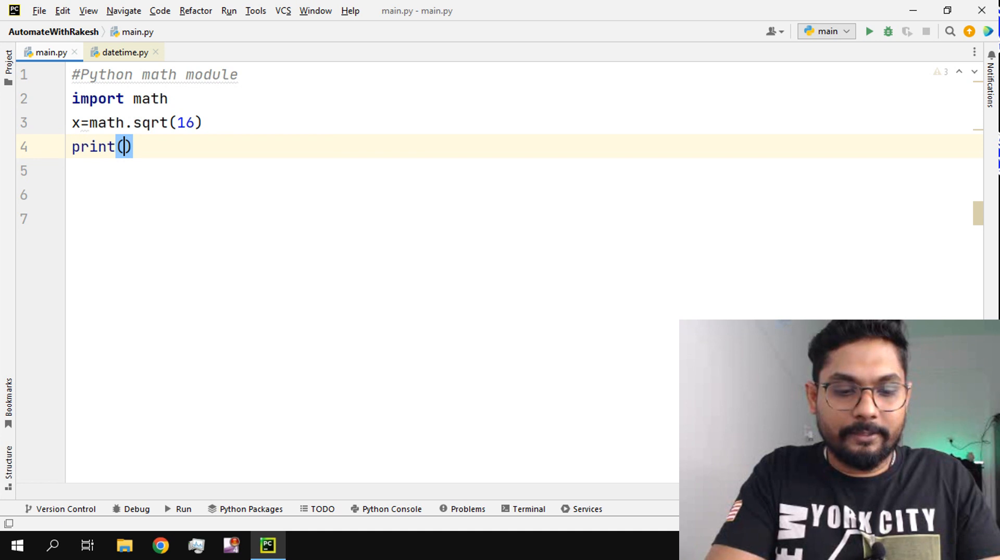
pyautogui.write('x')
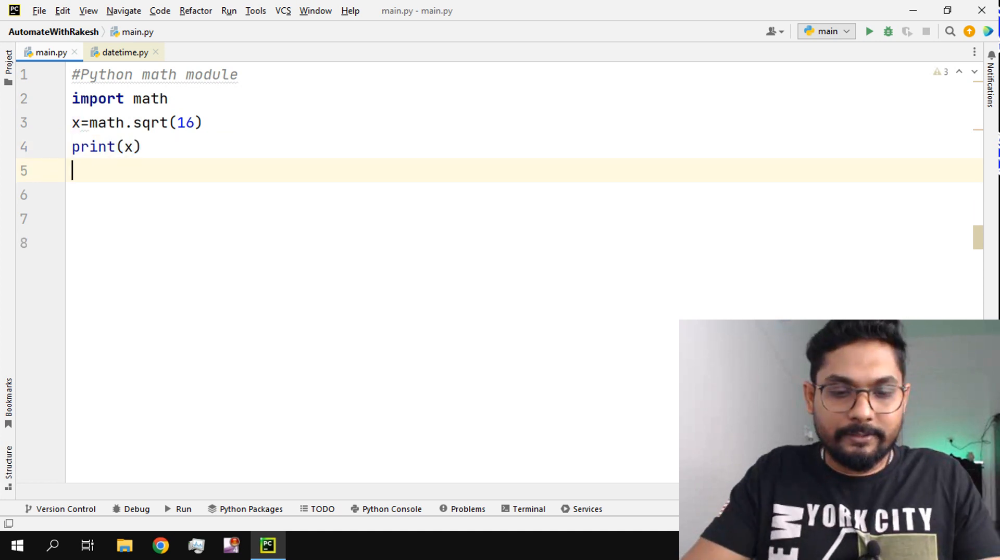
pyautogui.click(869, 30)
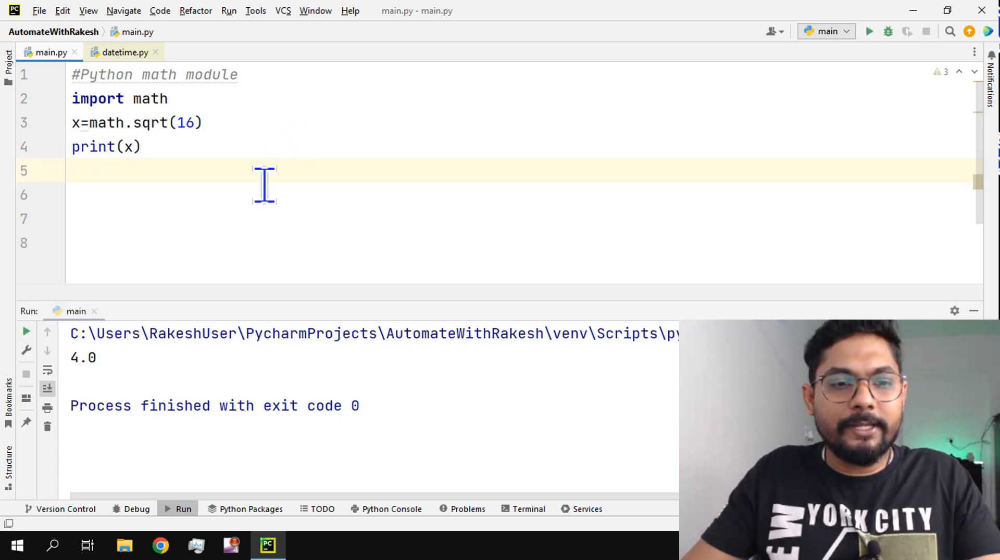
pyautogui.moveTo(102, 357)
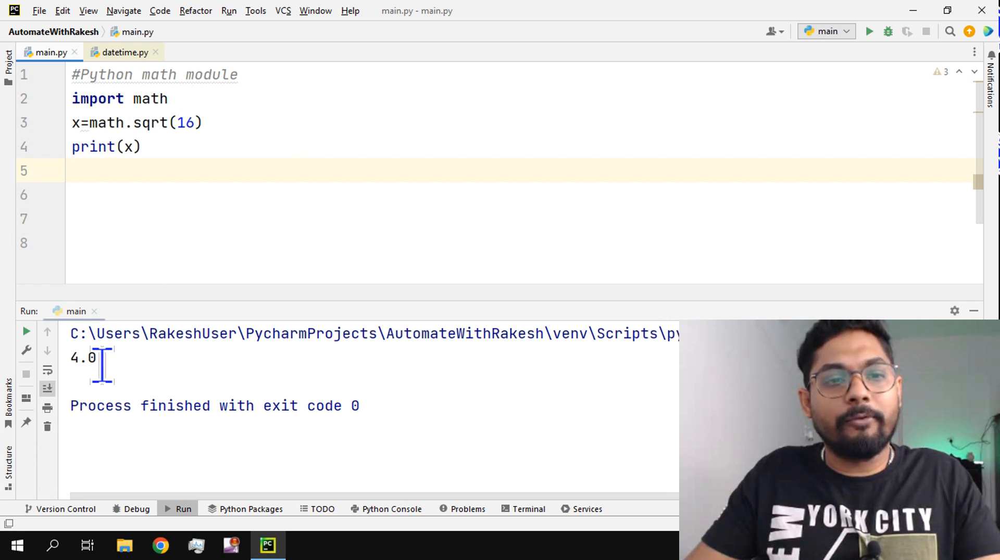
pyautogui.moveTo(183, 172)
pyautogui.write('#')
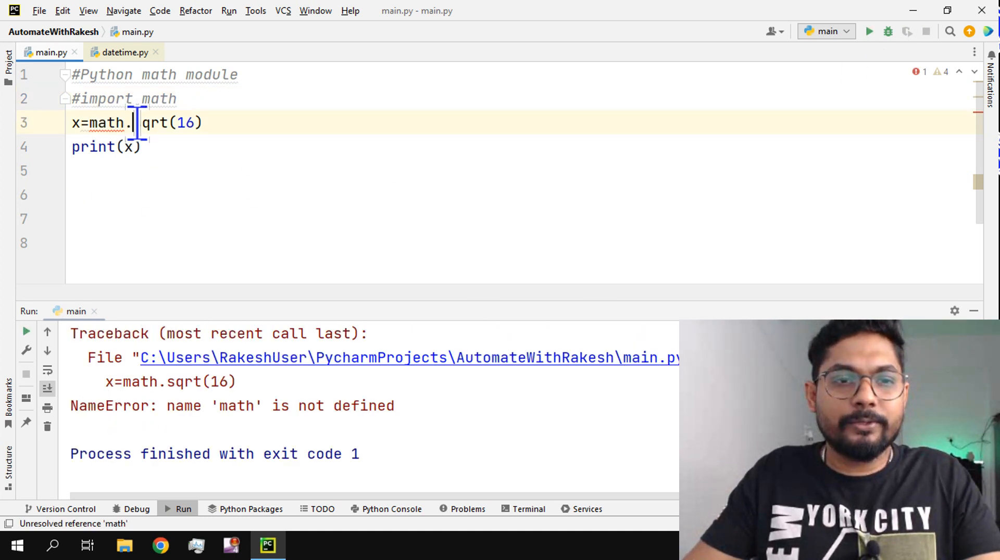
# Run sqrt(16) without the math. prefix to see the NameError, then restore math.sqrt(16).
pyautogui.press('Backspace')
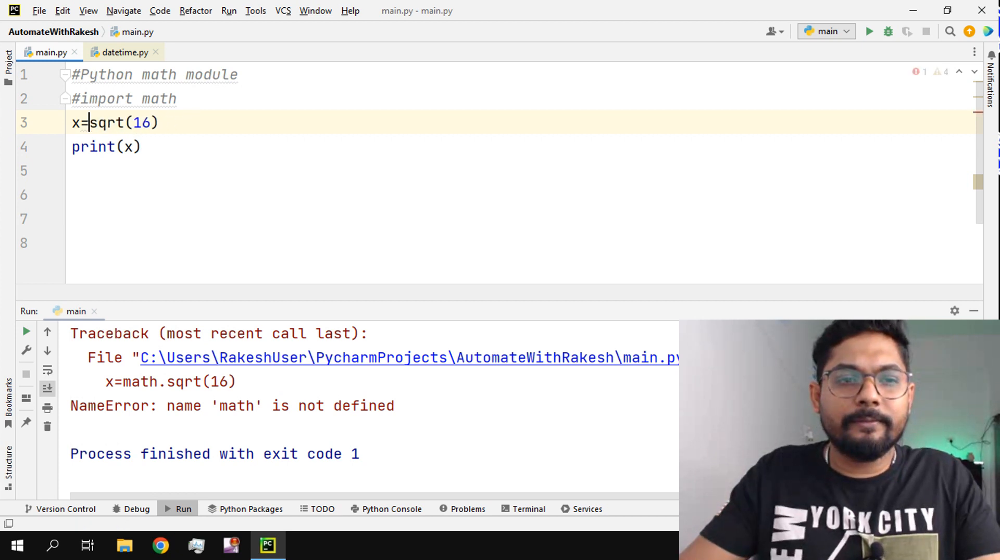
pyautogui.moveTo(771, 76)
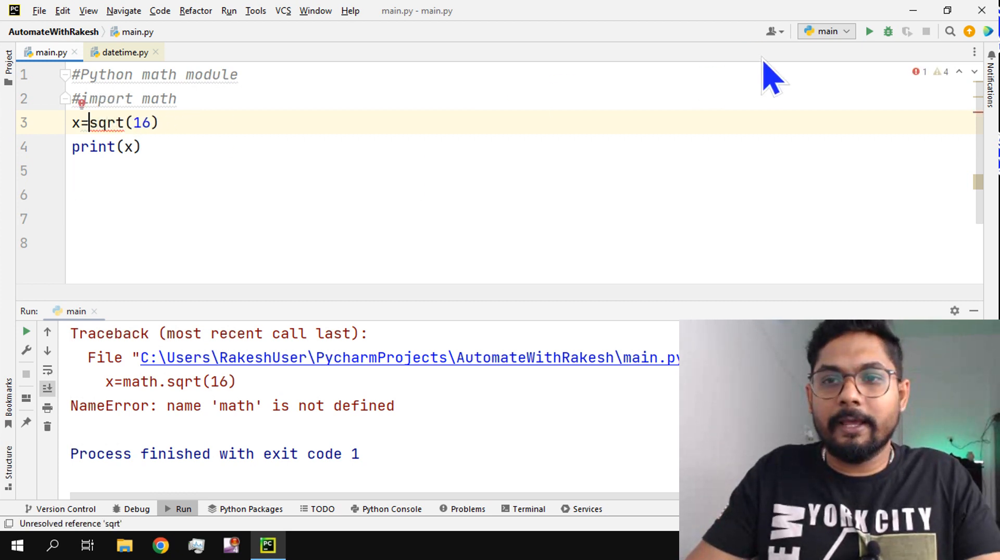
pyautogui.click(868, 31)
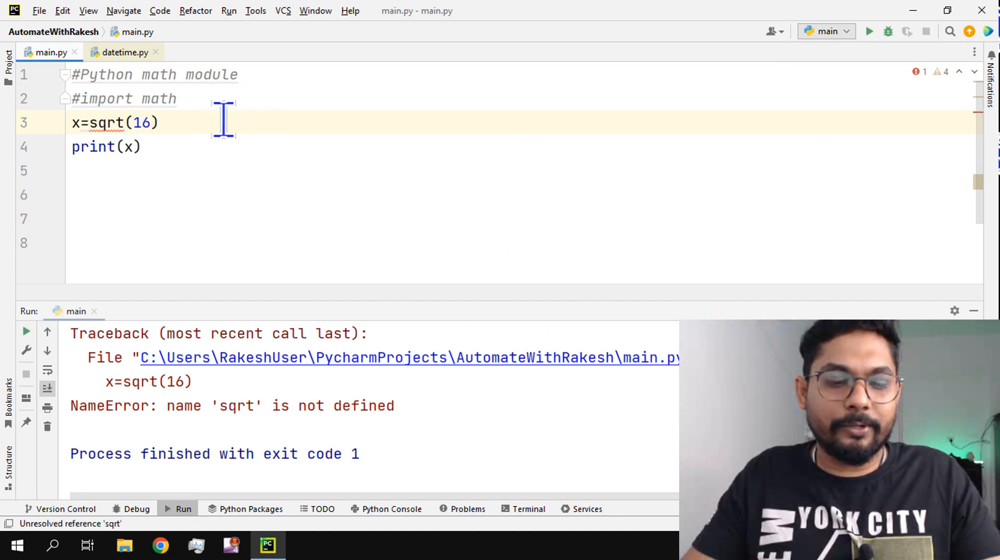
pyautogui.write('math.')
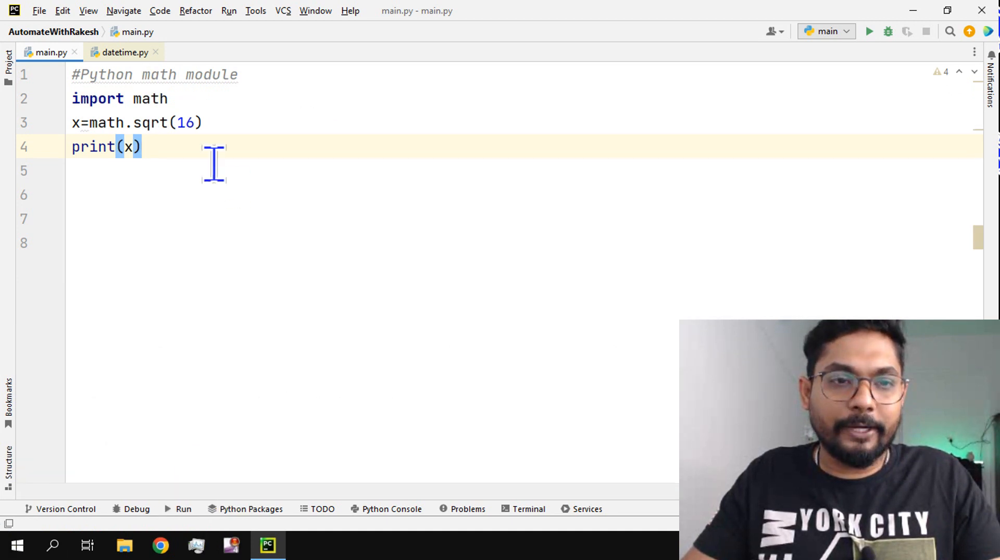
pyautogui.click(174, 123)
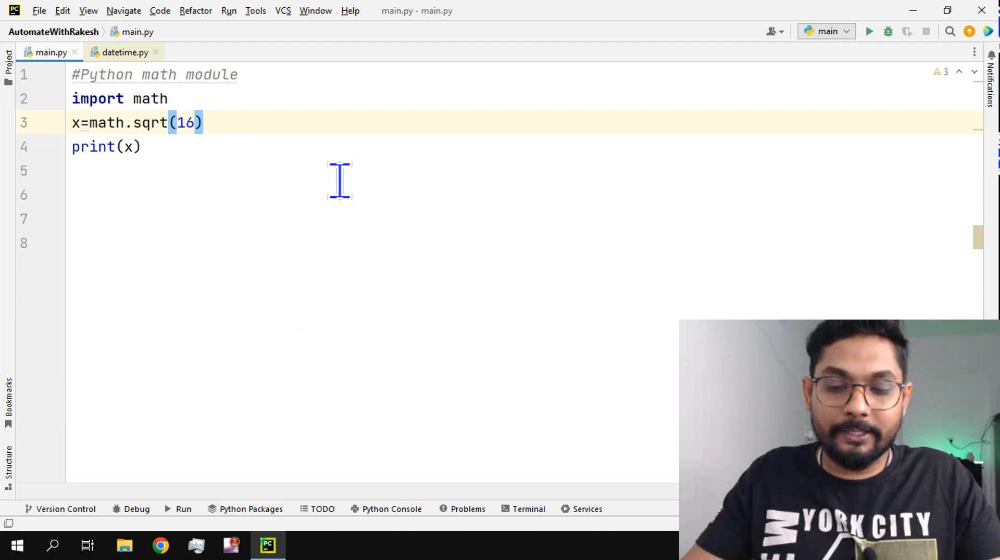
# Replace the sqrt lines with x=math.fmod(10,3) and print(x), running it to get 1.0.
pyautogui.moveTo(72, 123); pyautogui.dragTo(140, 147)
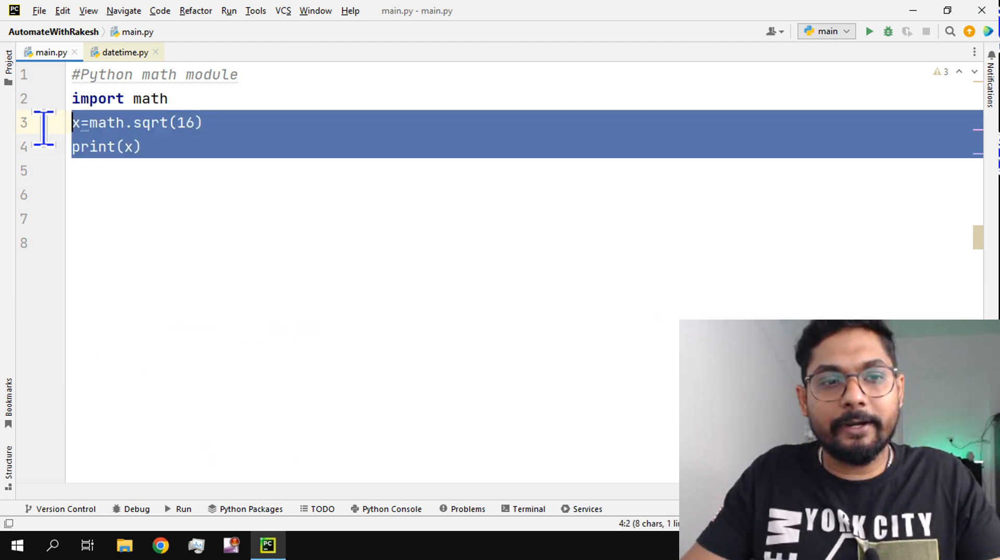
pyautogui.press('Delete')
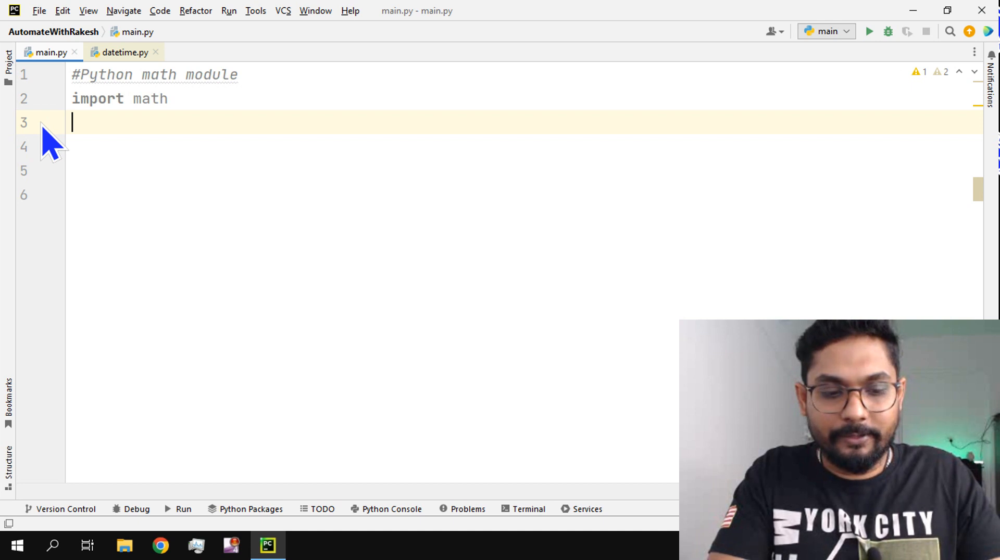
pyautogui.write('x=')
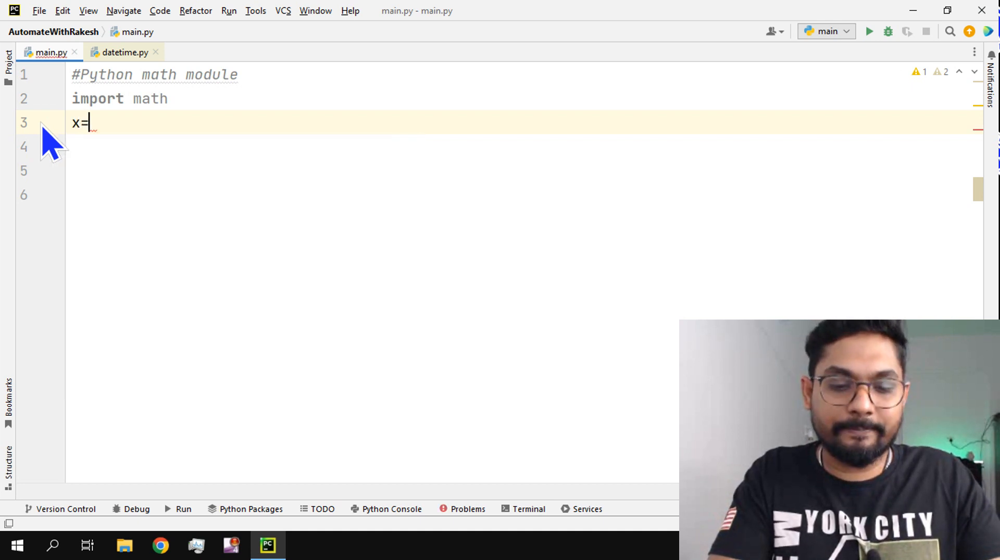
pyautogui.write('fmo')
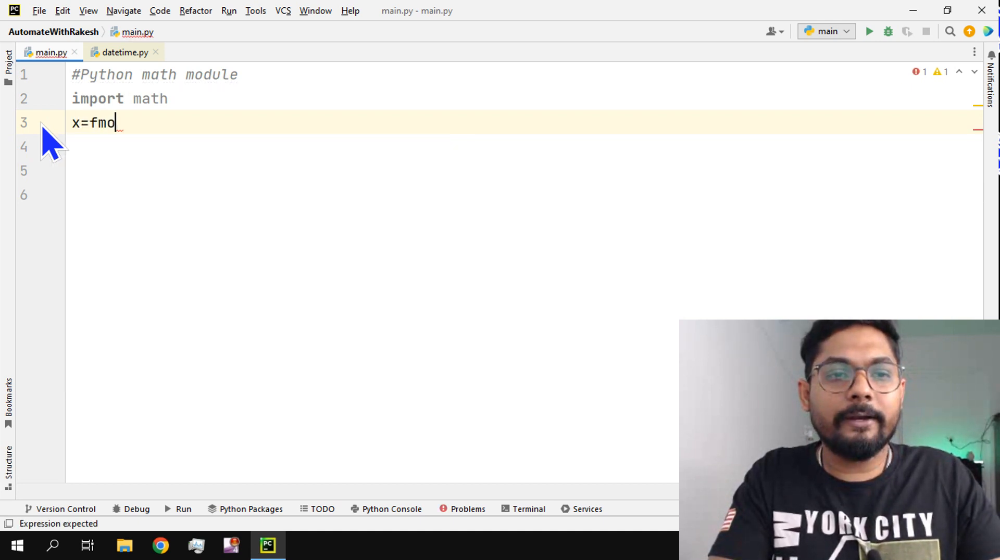
pyautogui.write('d')
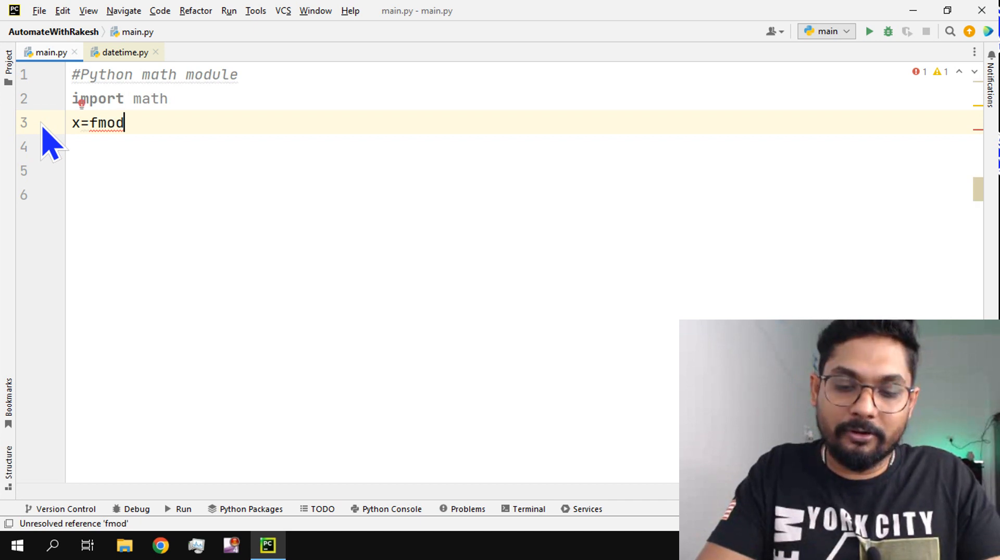
pyautogui.write('()')
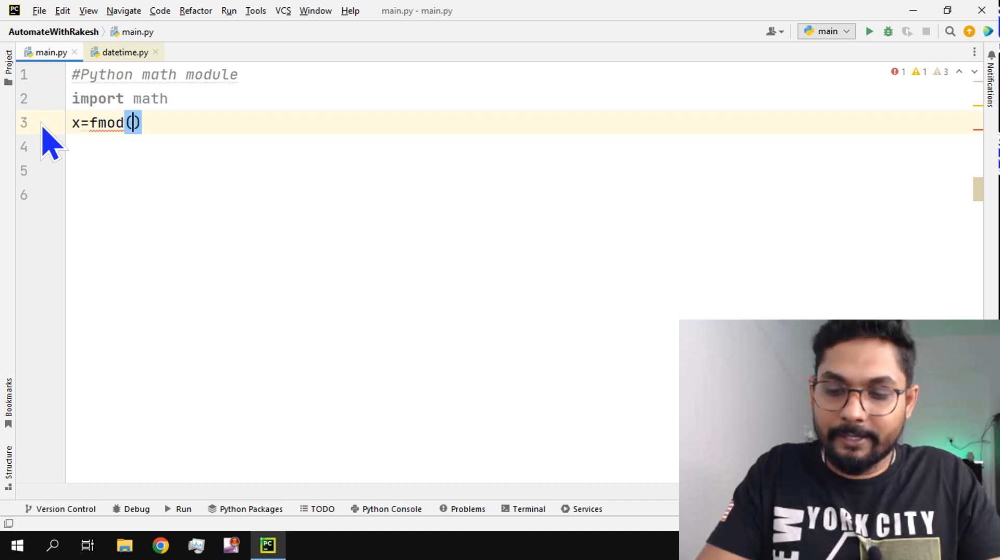
pyautogui.write('10,3')
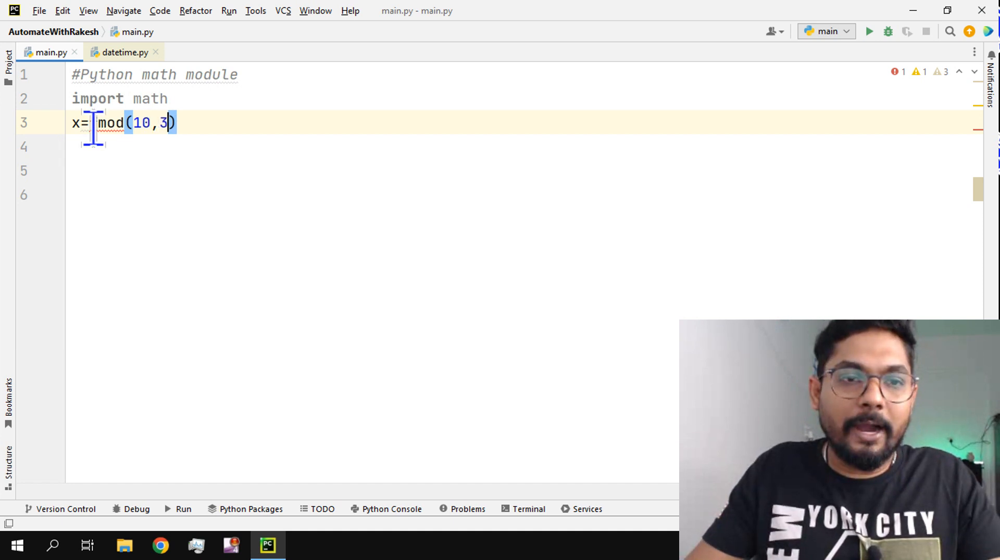
pyautogui.write('f')
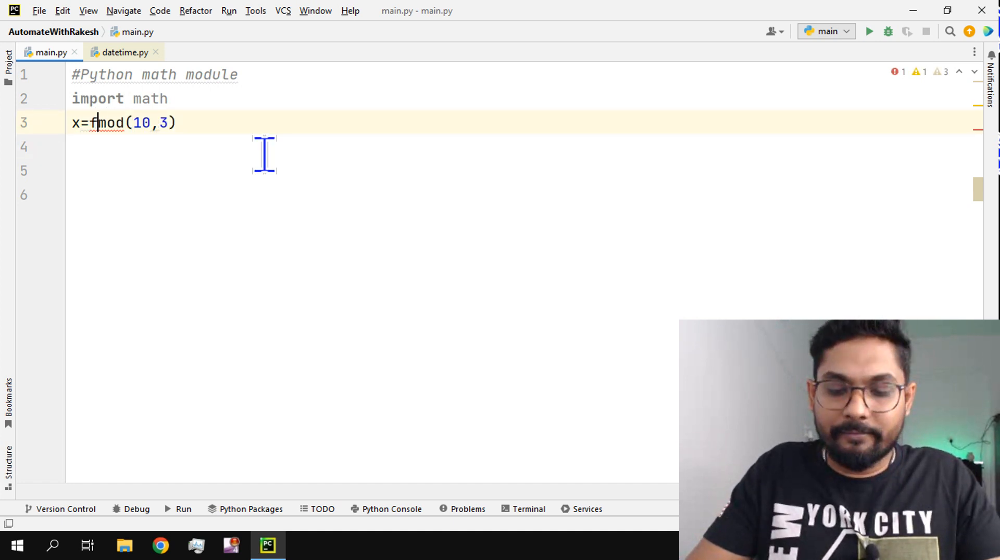
pyautogui.write('math')
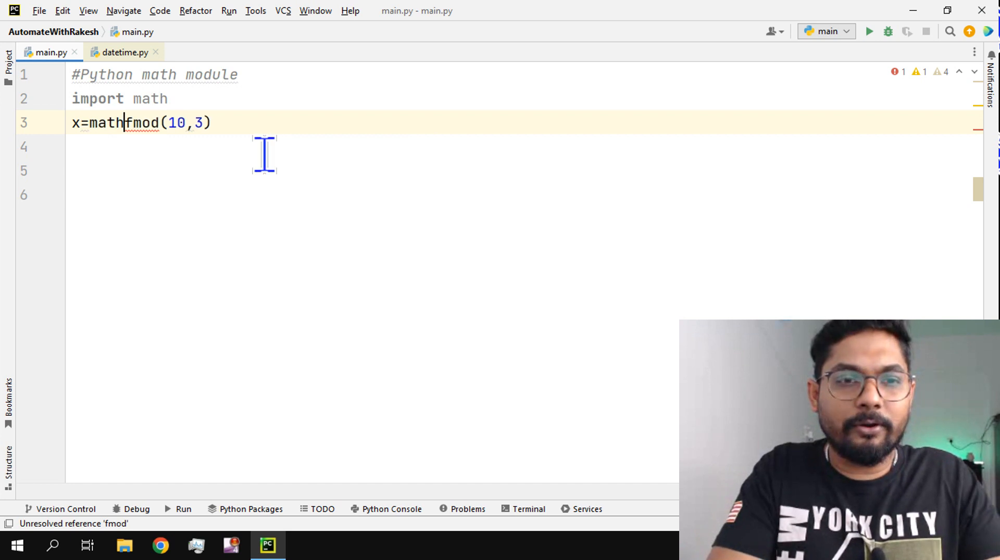
pyautogui.write('.')
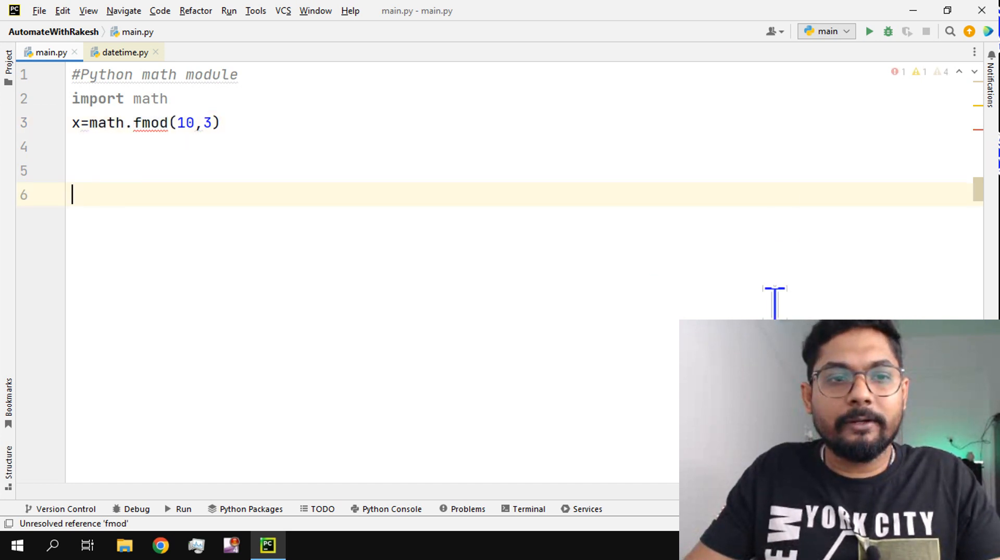
pyautogui.click(220, 123)
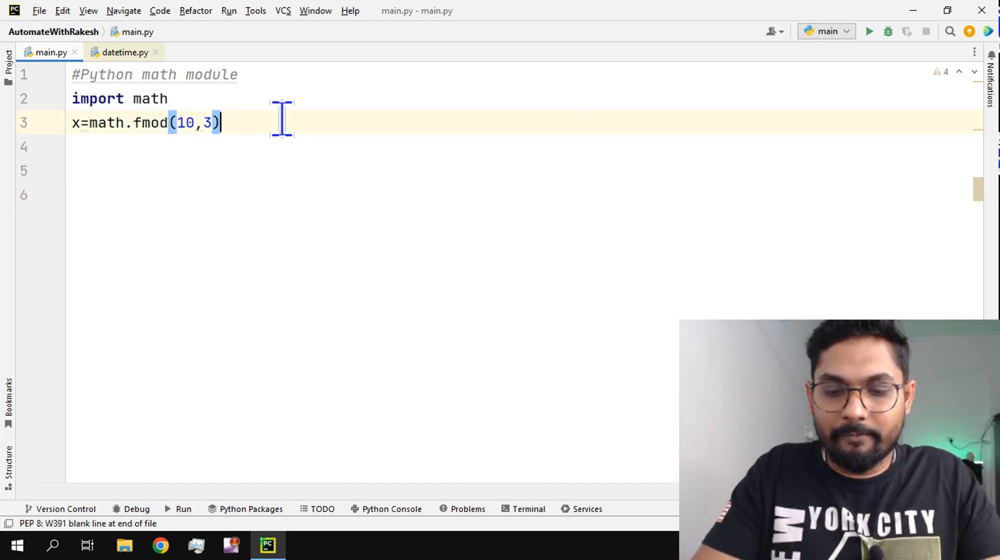
pyautogui.write('print()')
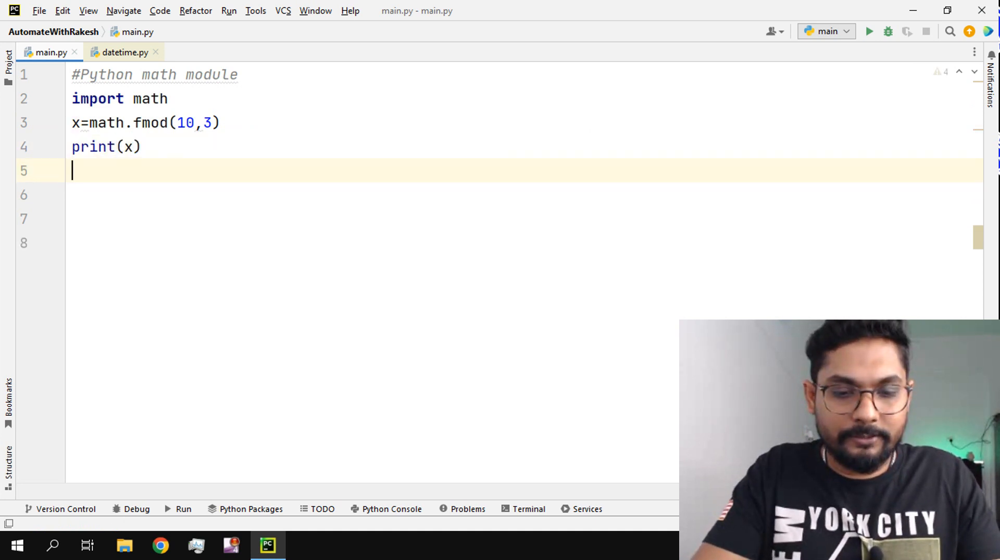
pyautogui.click(868, 30)
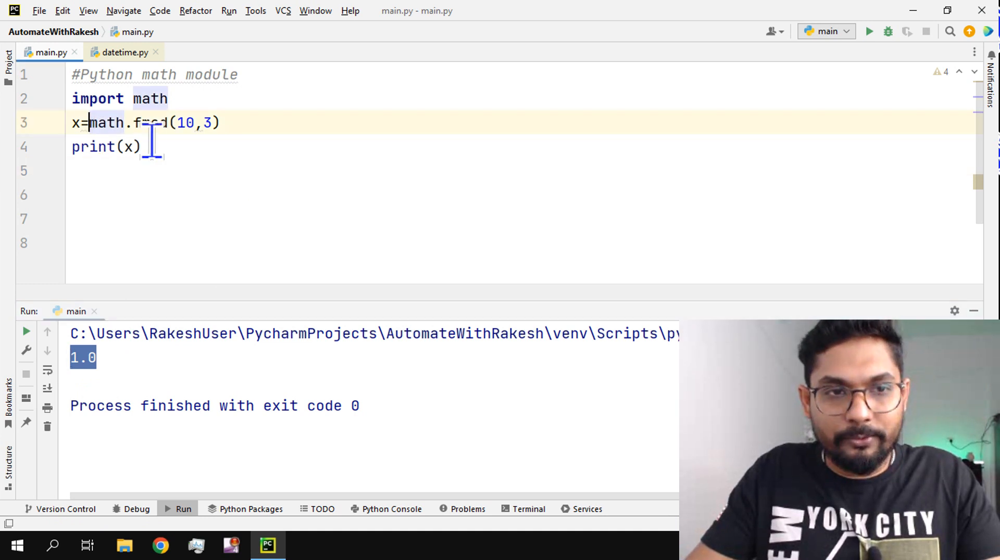
# Wrap the fmod call in int() and rerun the script.
pyautogui.write('int(')
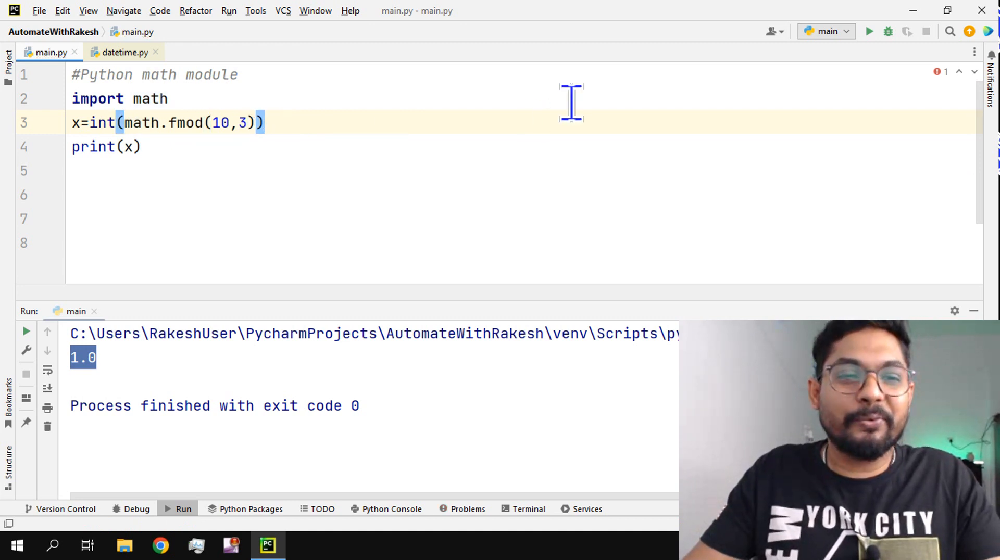
pyautogui.click(869, 31)
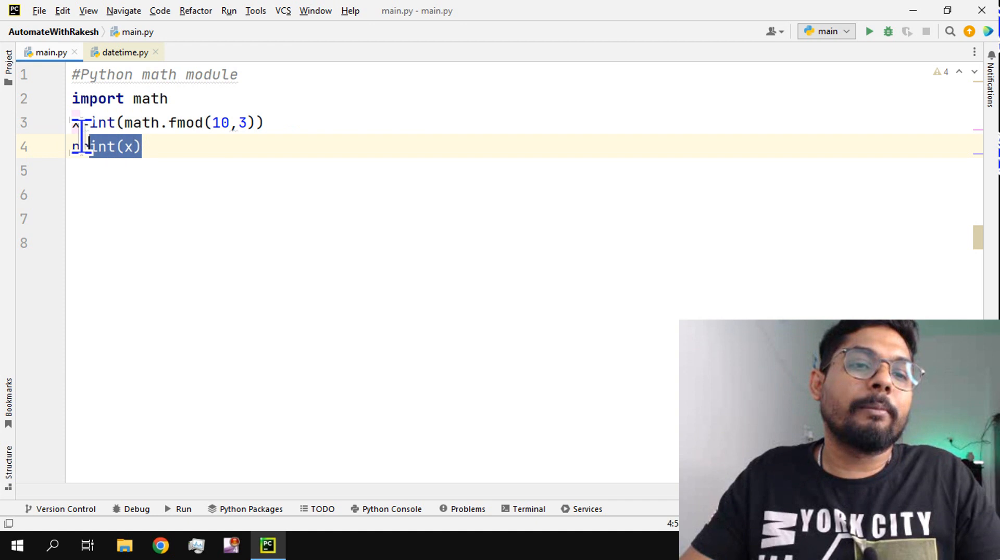
# Write x=math.fsum(10,2,3,5) with print(x), run it, and start wrapping the numbers in a list after the TypeError.
pyautogui.press('Delete')
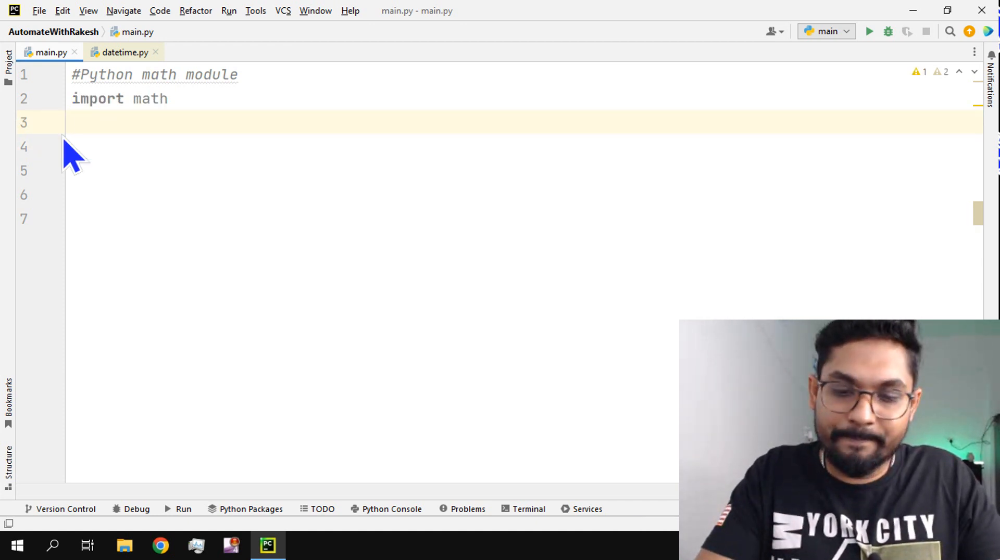
pyautogui.write('X=')
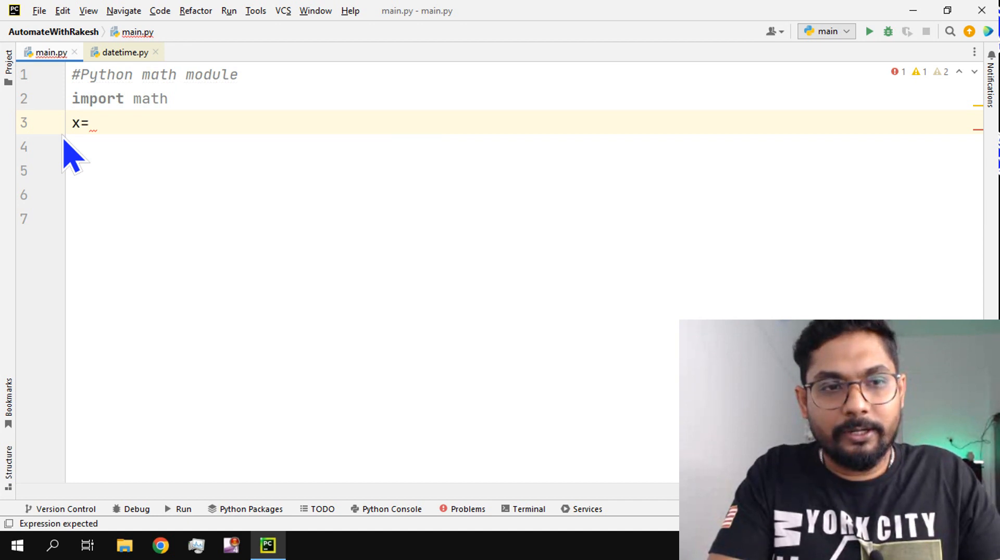
pyautogui.write('math.')
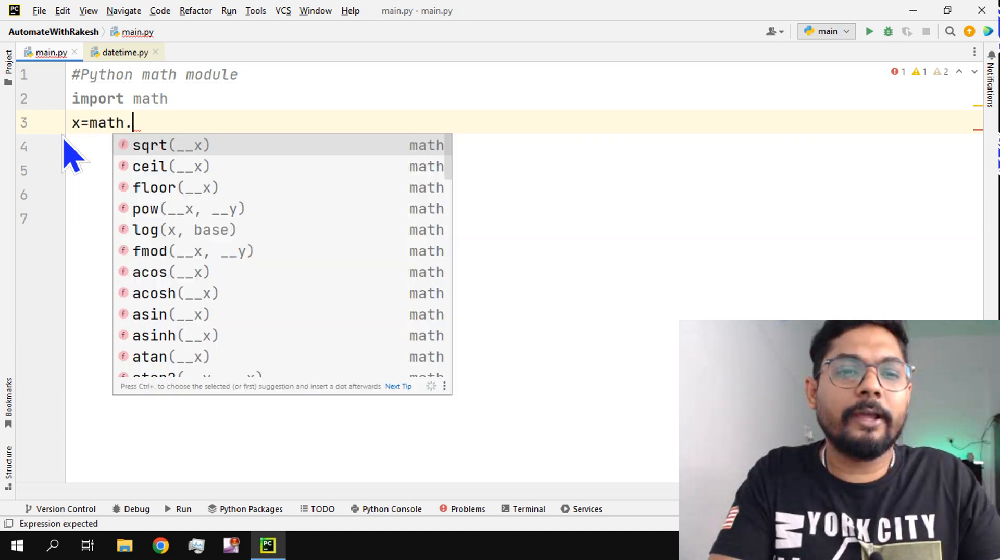
pyautogui.write('fsum')
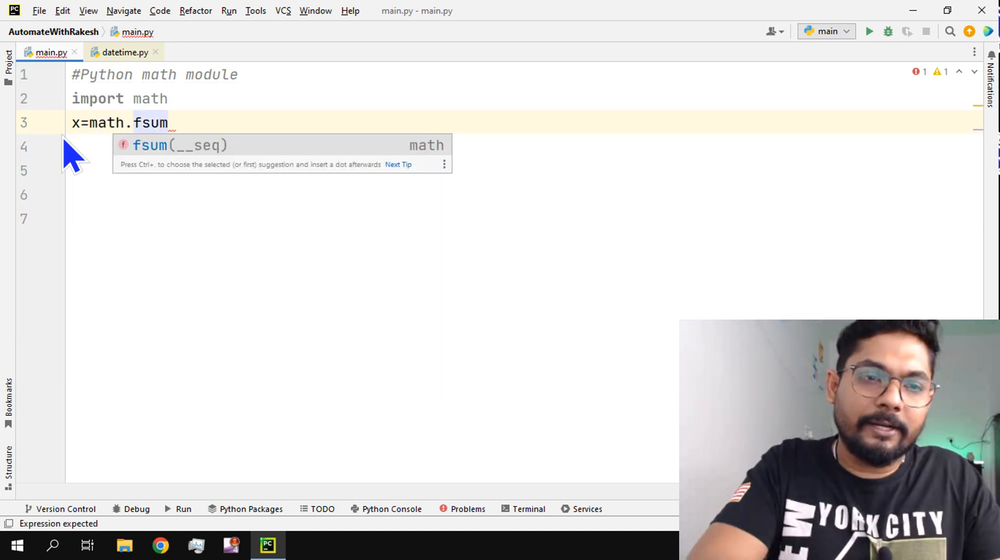
pyautogui.write('(10')
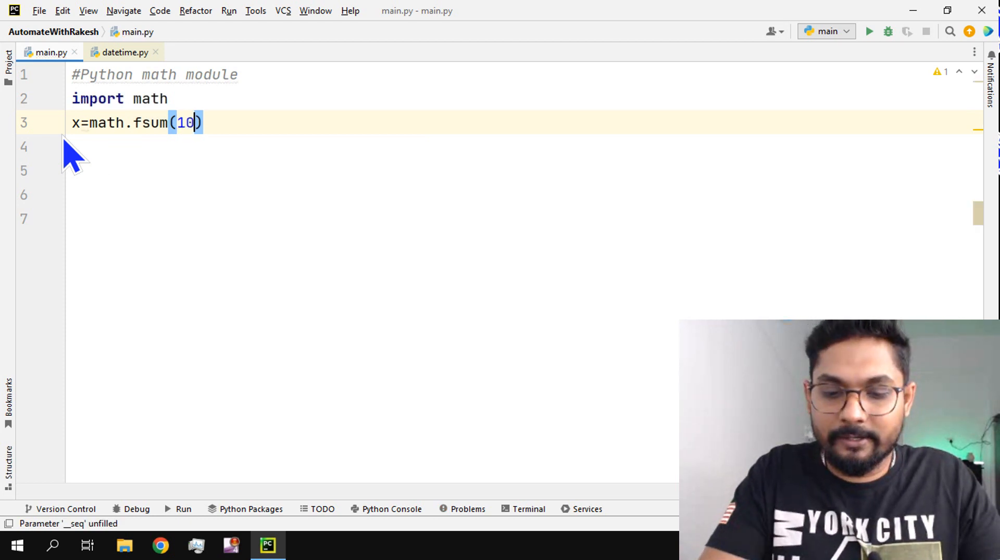
pyautogui.write(',2,3')
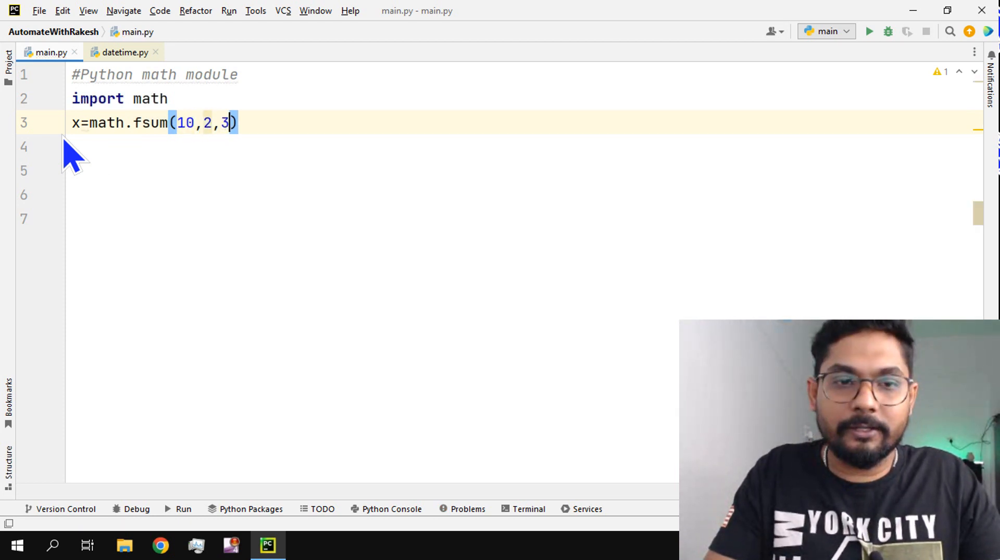
pyautogui.write(',')
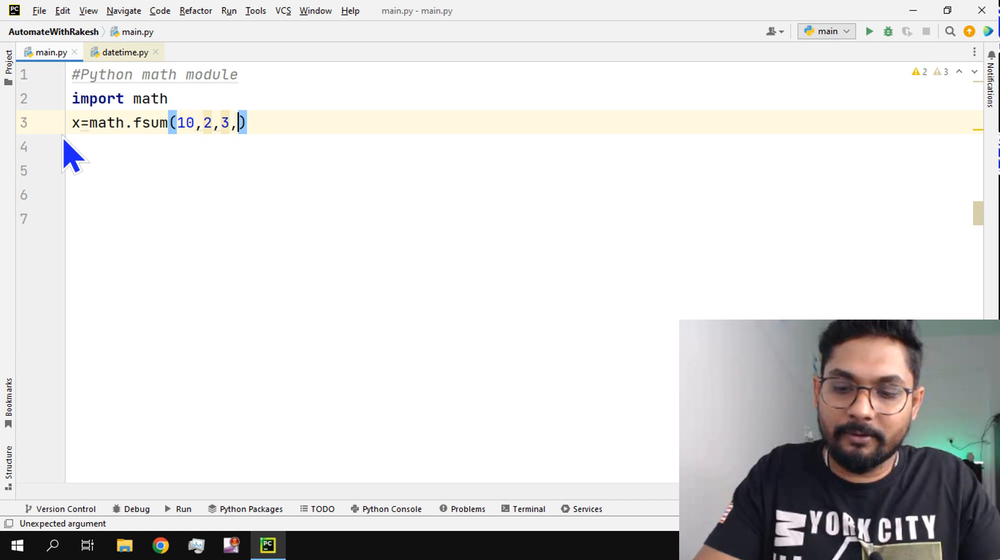
pyautogui.write('5)')
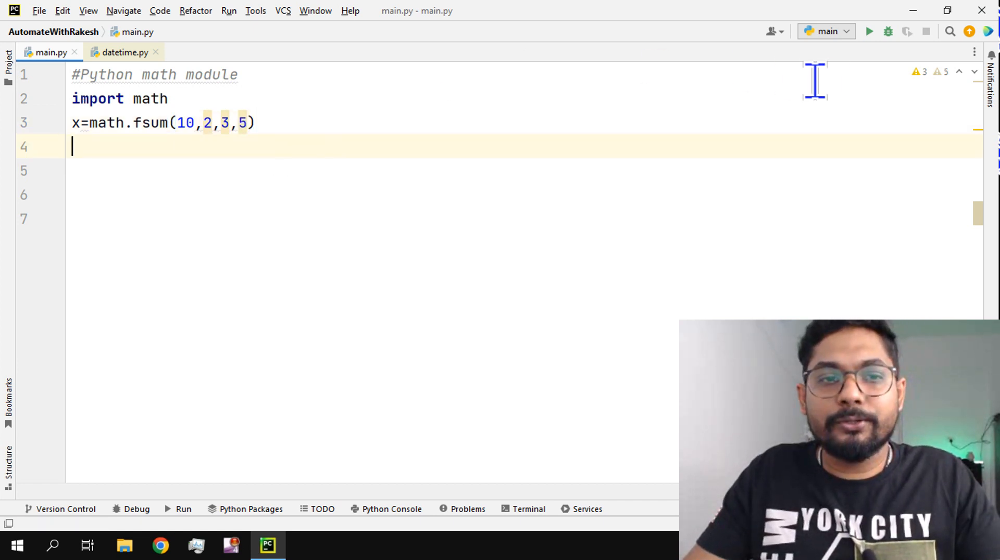
pyautogui.write('print')
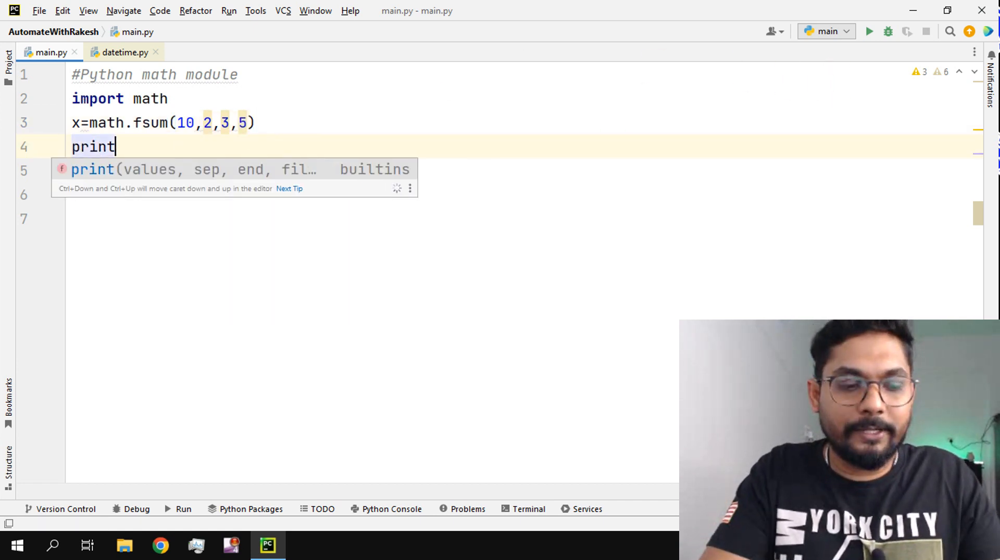
pyautogui.write('(x')
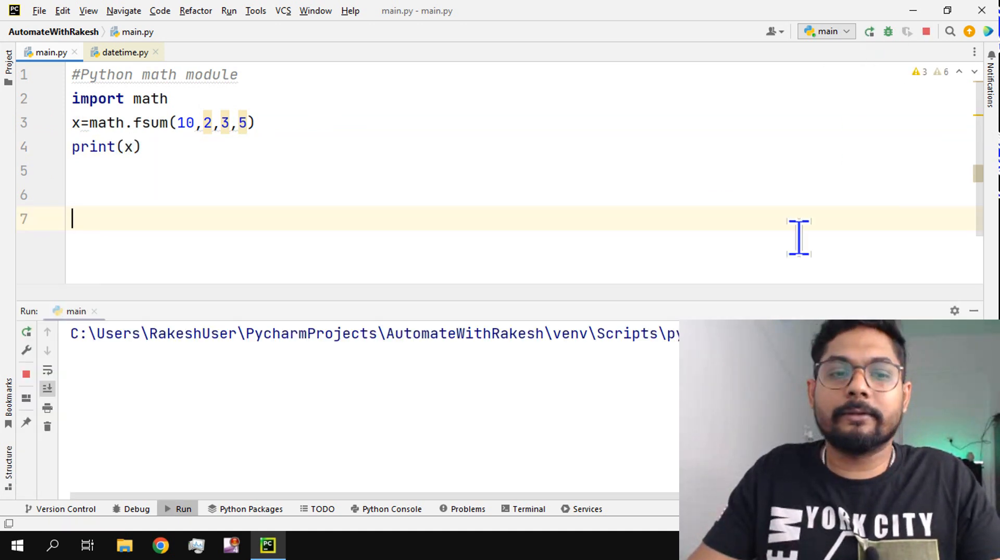
pyautogui.click(868, 30)
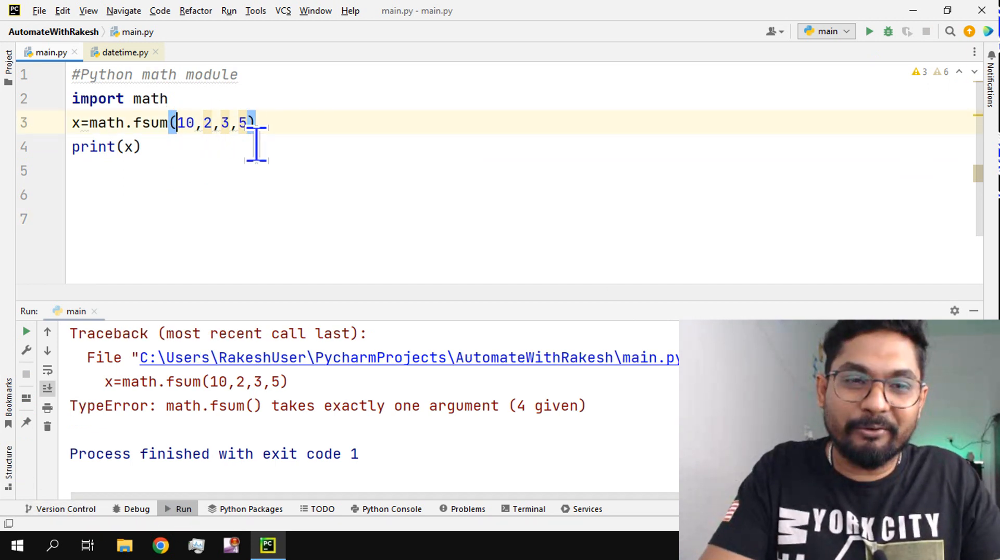
pyautogui.write('[')
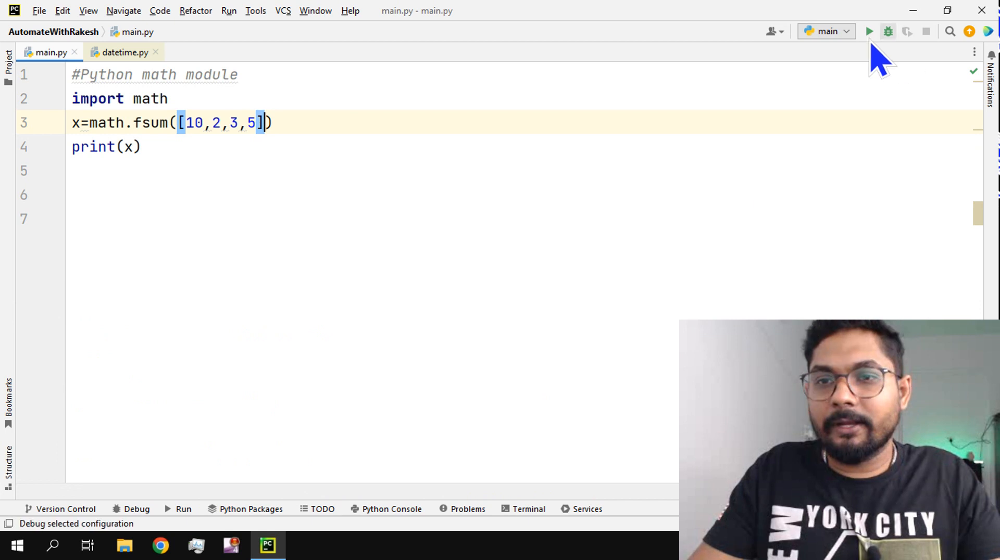
# Swap the brackets for a set {10,2,3,5} in the fsum call and run it to print 20.0.
pyautogui.click(870, 30)
pyautogui.write('{')
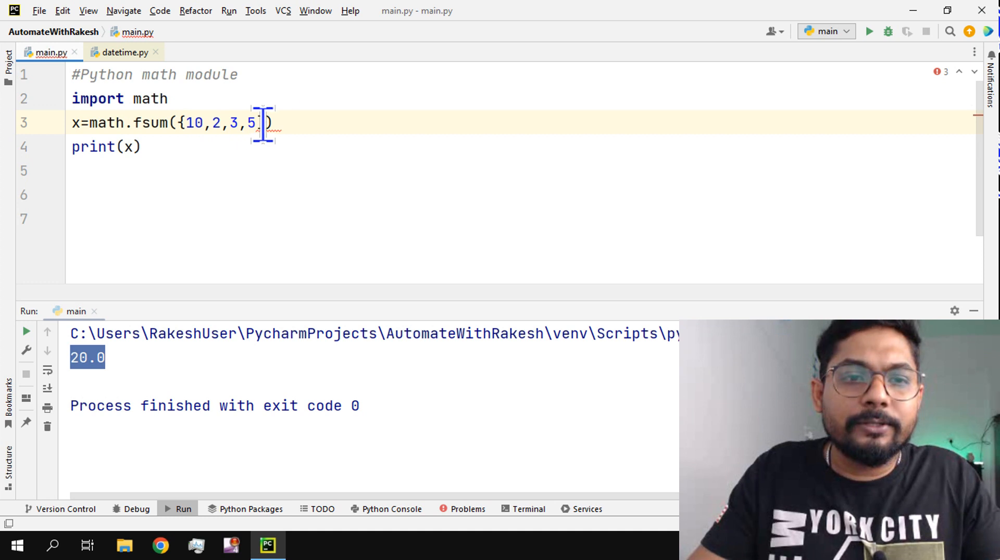
pyautogui.press('Backspace')
pyautogui.write('}')
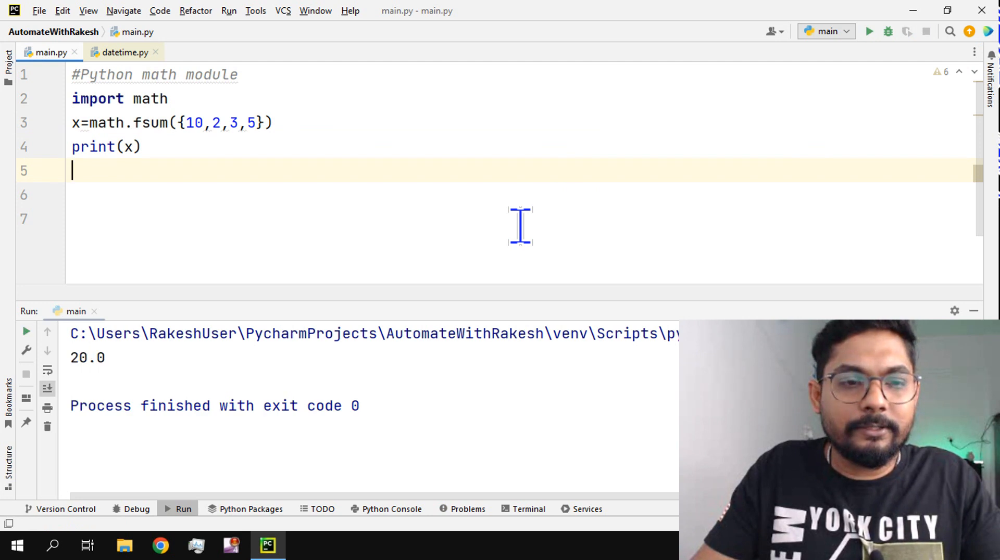
pyautogui.moveTo(93, 379)
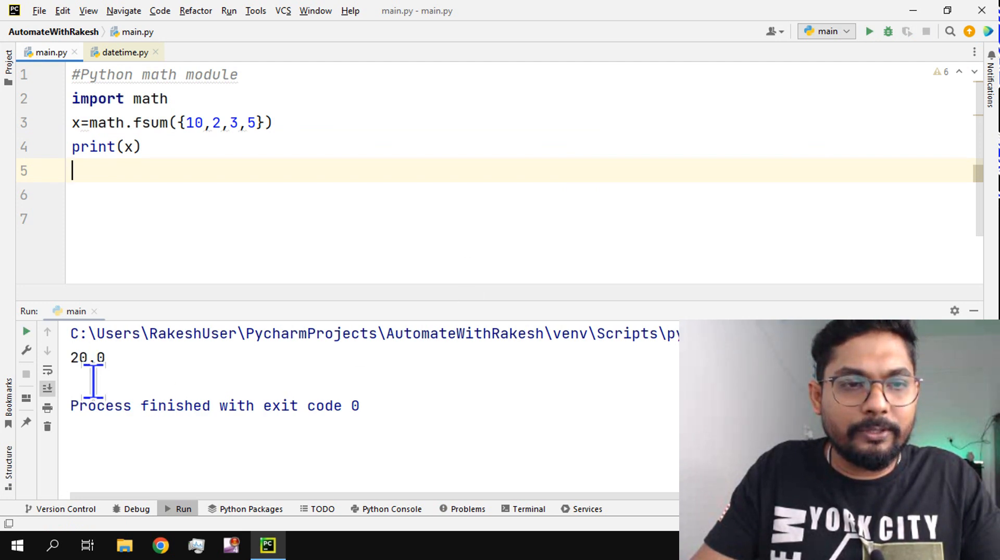
pyautogui.moveTo(330, 146)
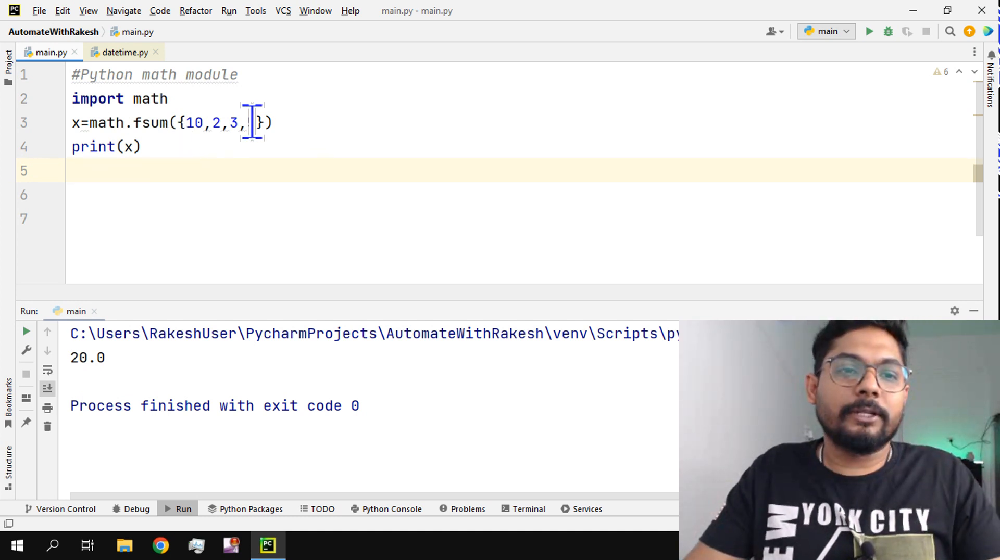
pyautogui.write('5')
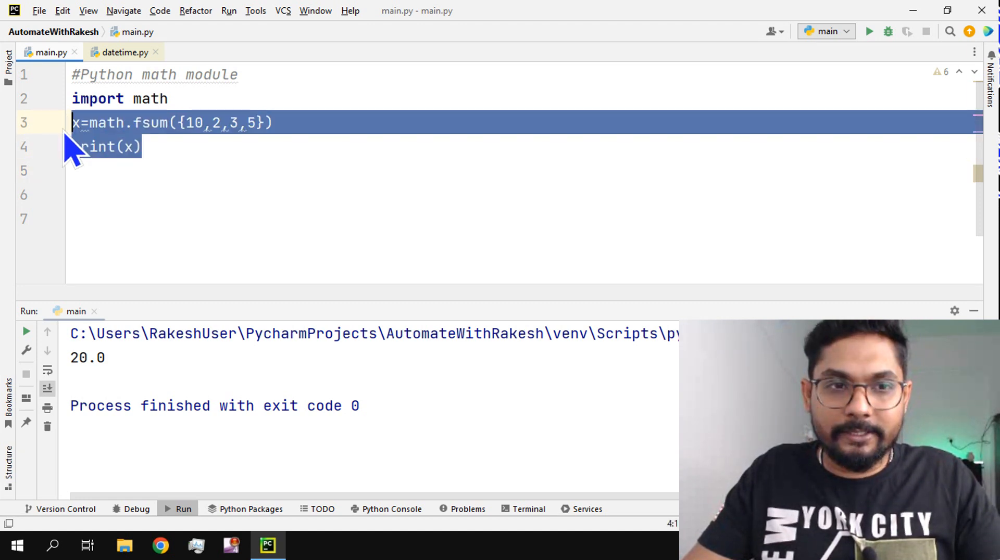
# Write x=math.ceil(2.2) and print(x), running it to get 3.
pyautogui.write('x')
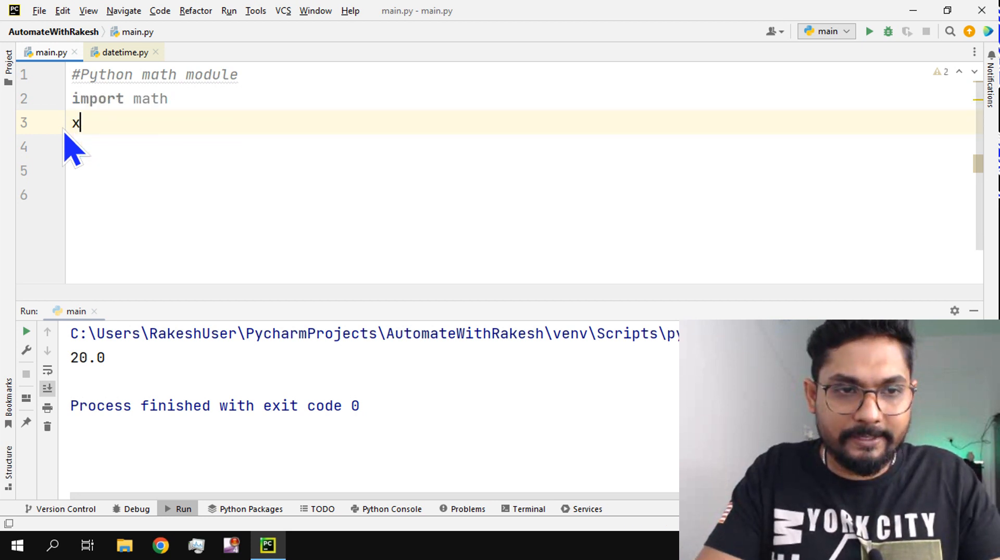
pyautogui.write('=')
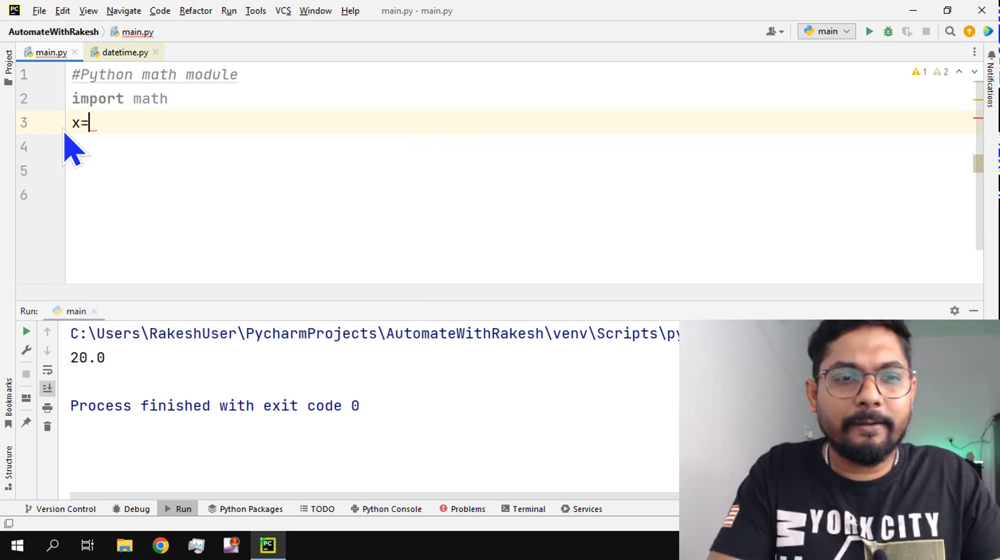
pyautogui.write('math.ceil(')
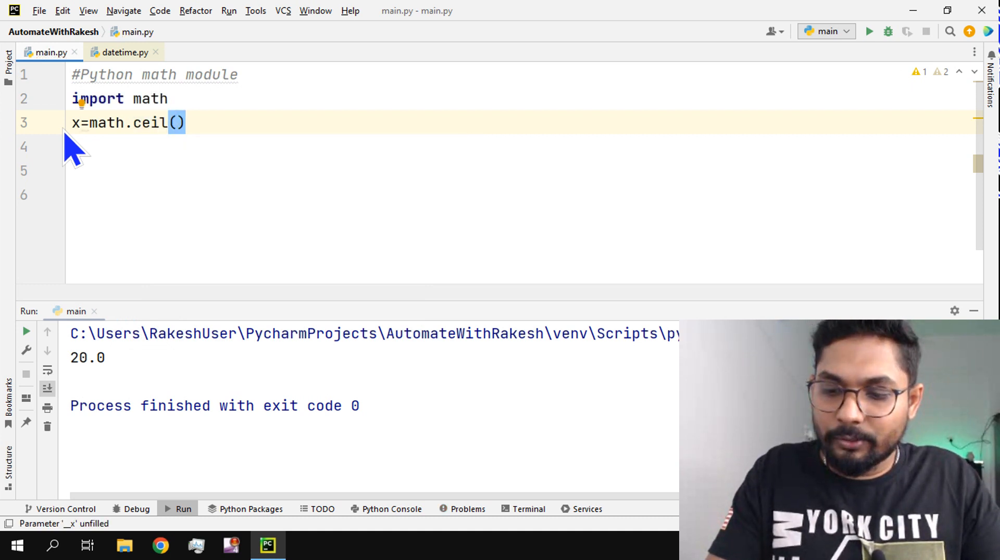
pyautogui.write('2.2')
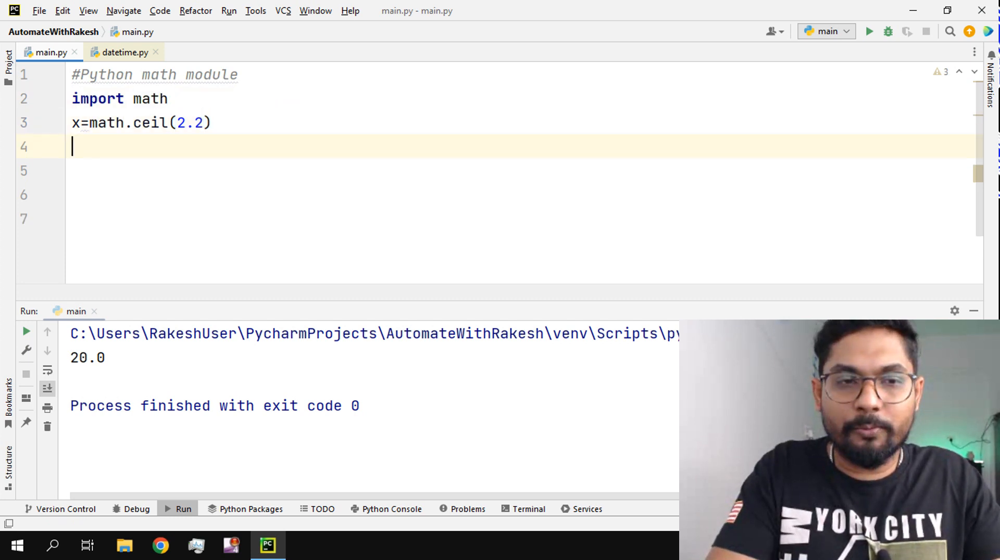
pyautogui.write('print(x')
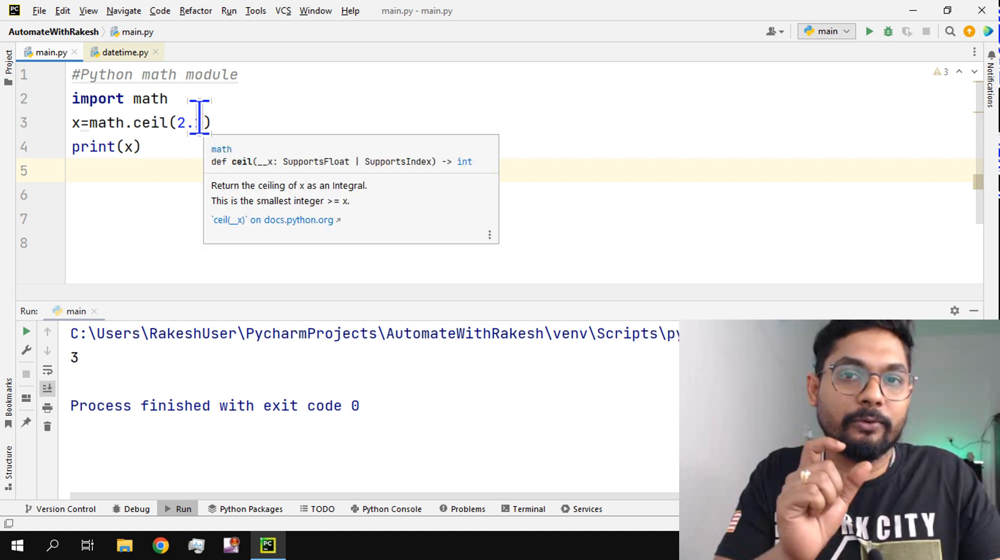
pyautogui.write('2')
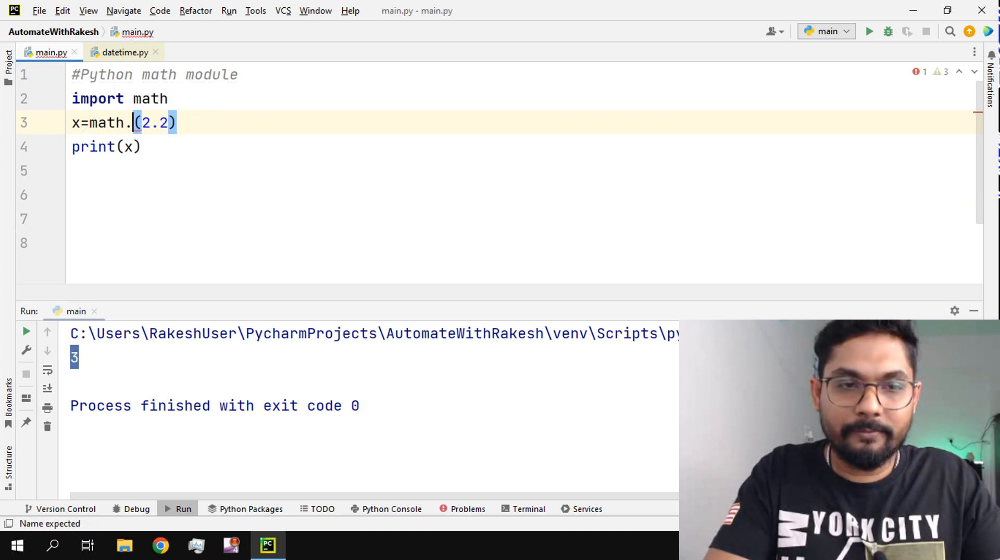
# Change ceil to floor and rerun to print 2.
pyautogui.write('floor')
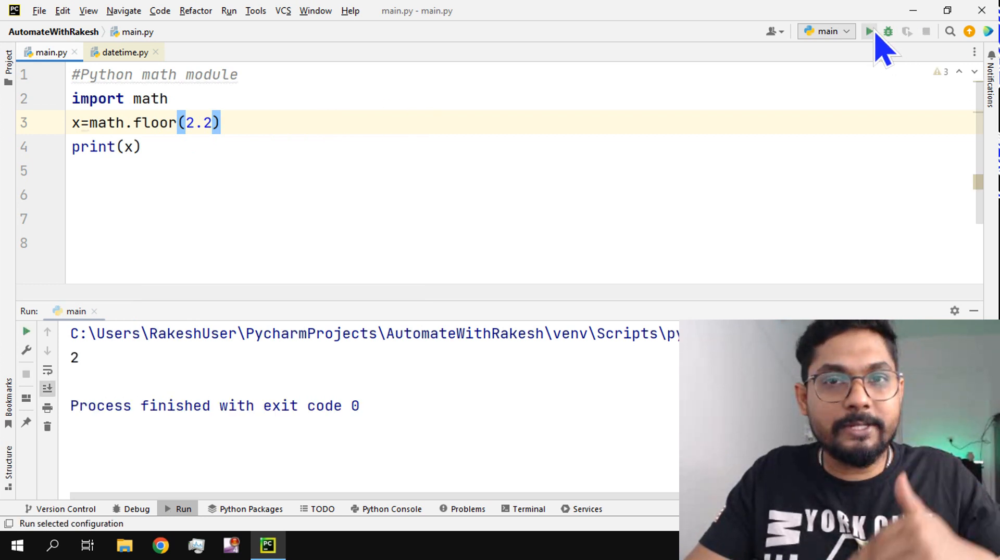
pyautogui.click(869, 31)
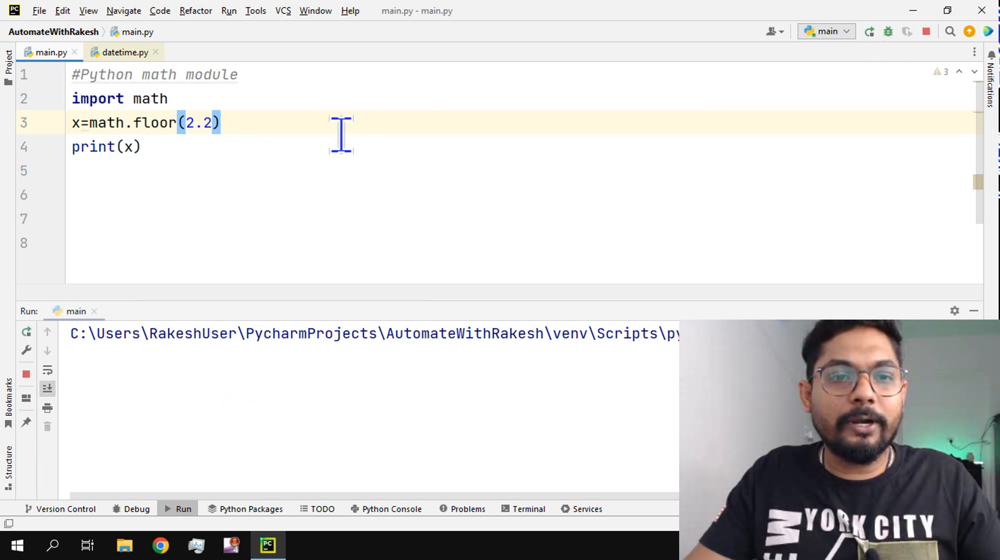
pyautogui.click(869, 32)
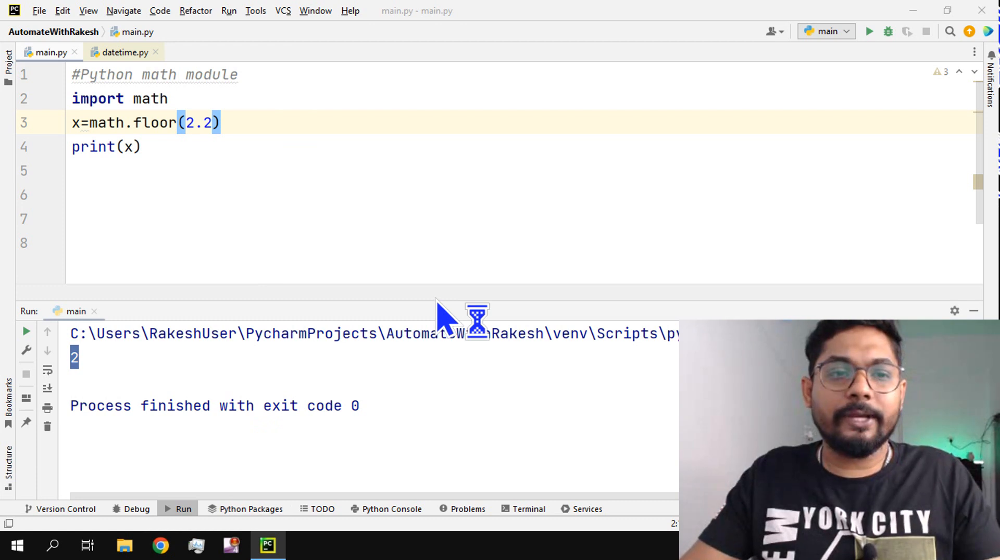
pyautogui.moveTo(441, 318)
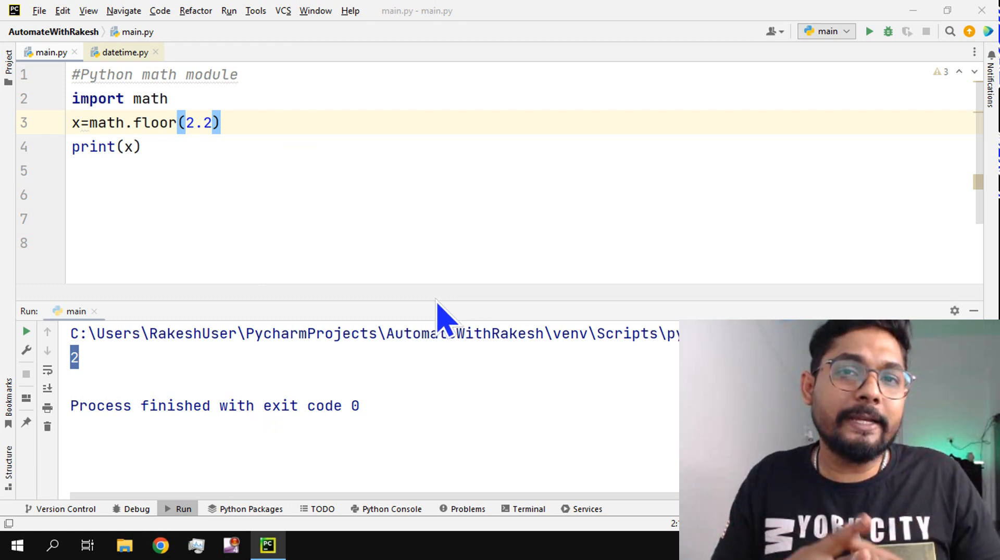
# Launch Google Chrome from the taskbar over PyCharm.
pyautogui.click(161, 546)
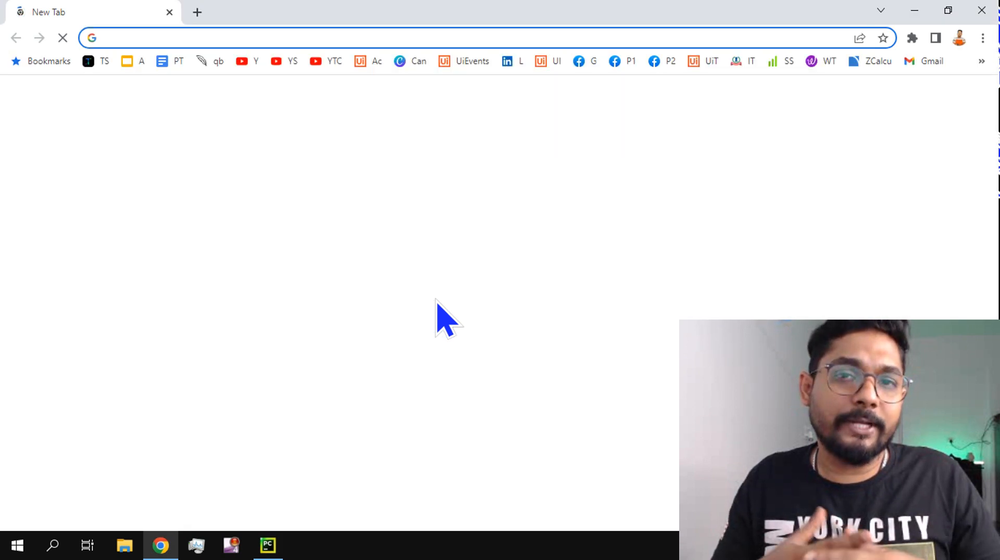
pyautogui.moveTo(242, 96)
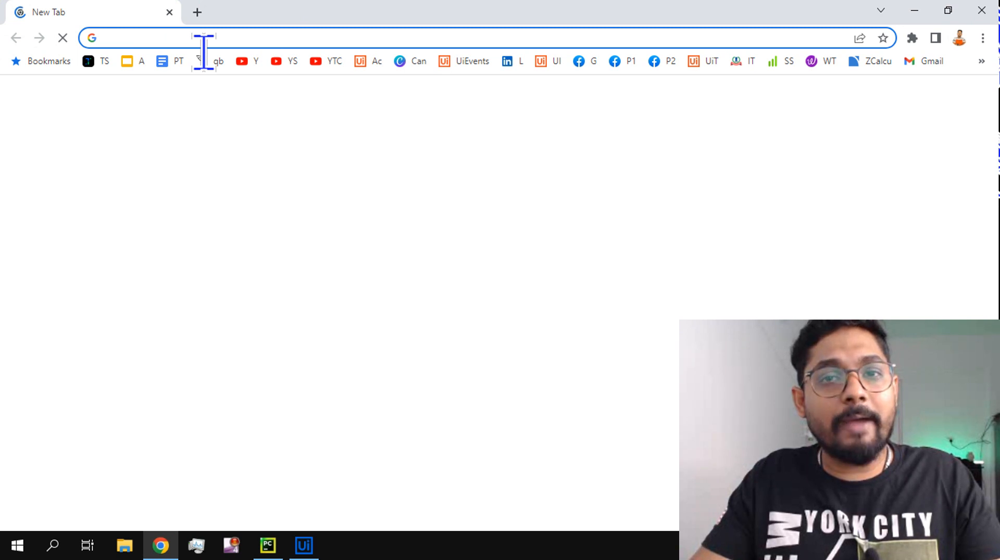
pyautogui.moveTo(160, 36)
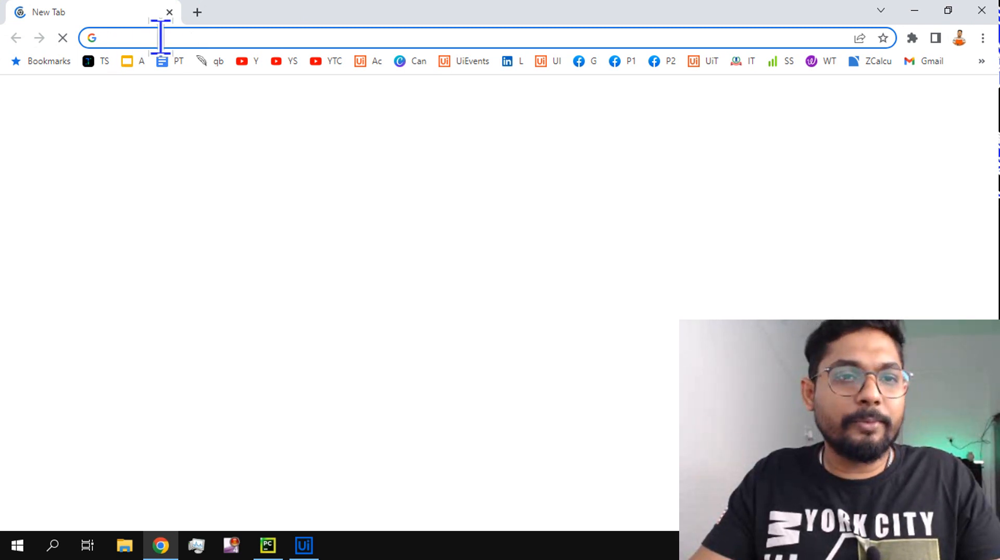
pyautogui.moveTo(135, 36)
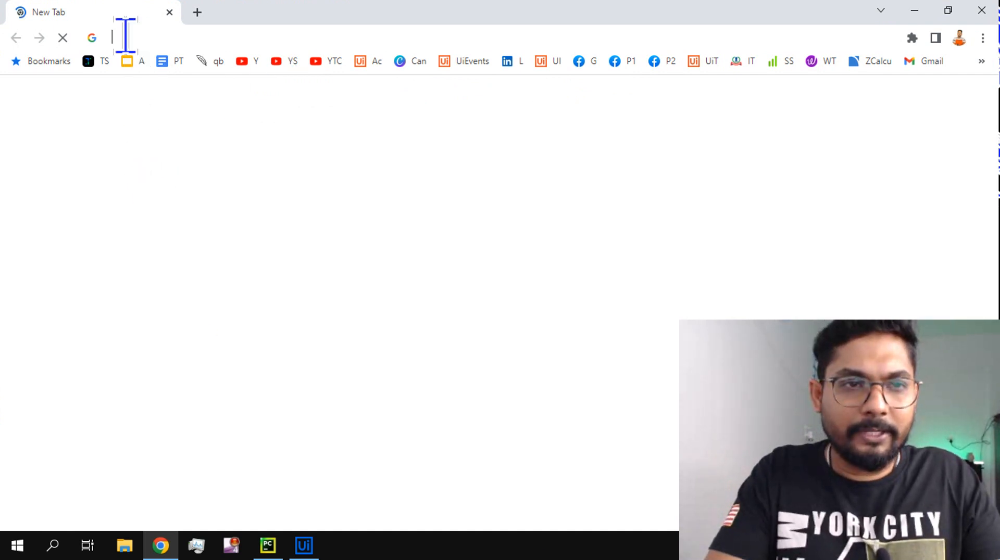
pyautogui.moveTo(603, 151)
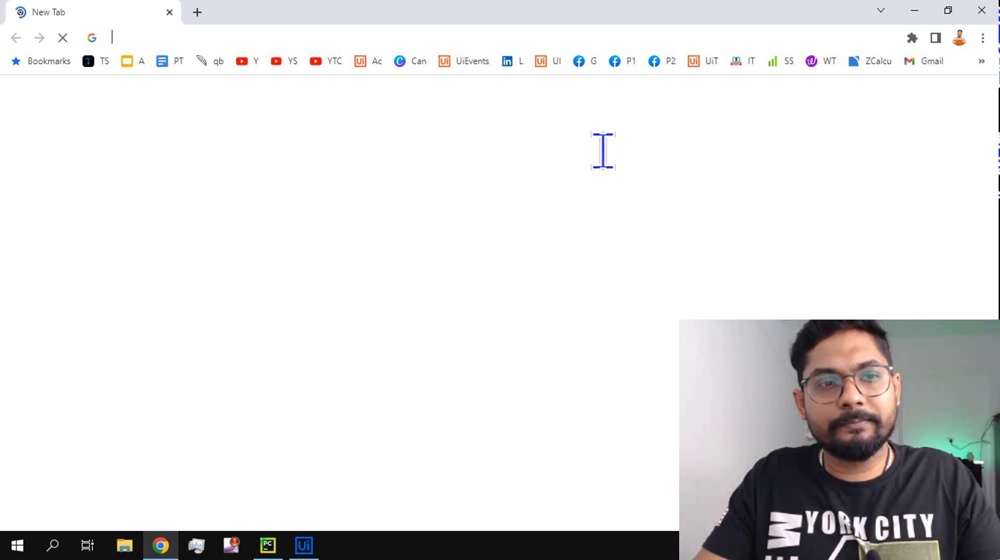
pyautogui.moveTo(650, 45)
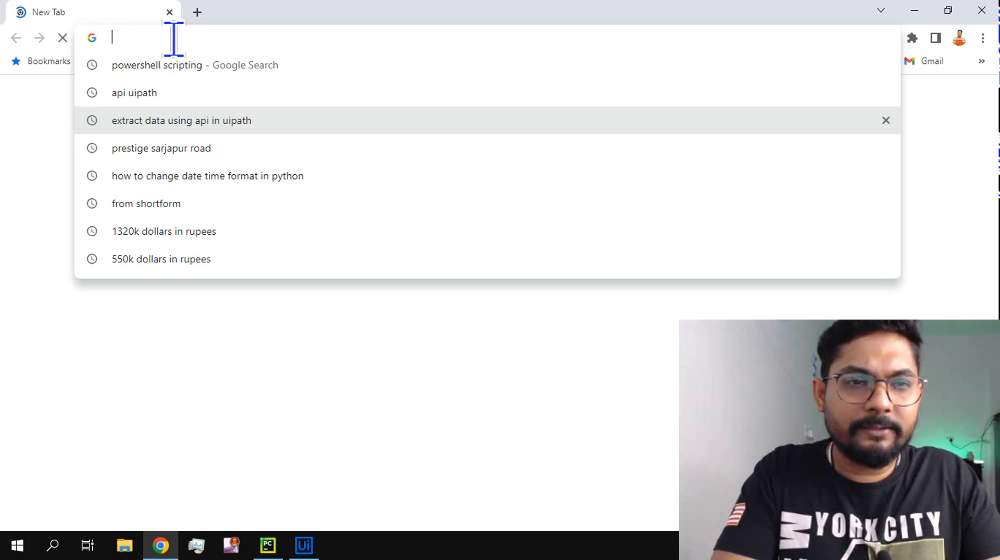
pyautogui.moveTo(257, 78)
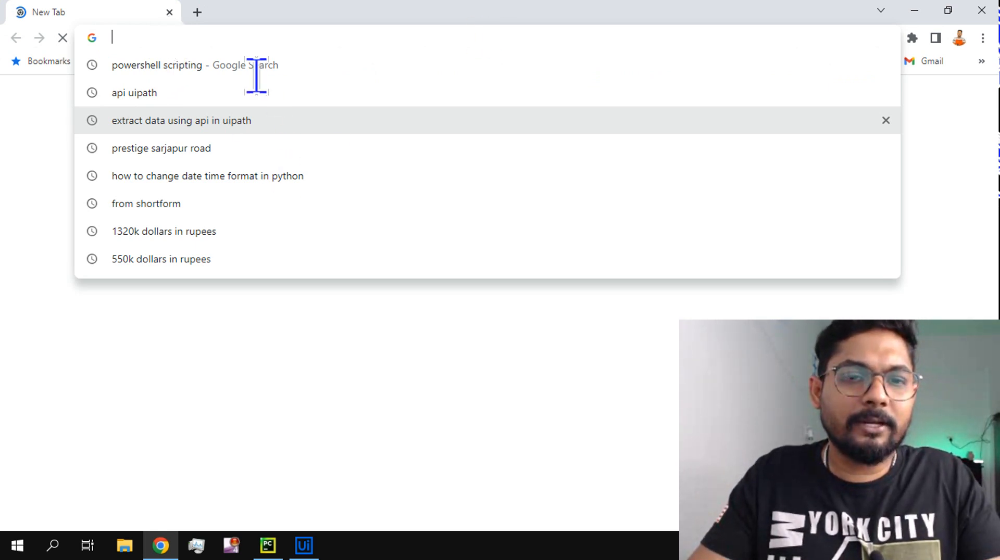
pyautogui.moveTo(558, 54)
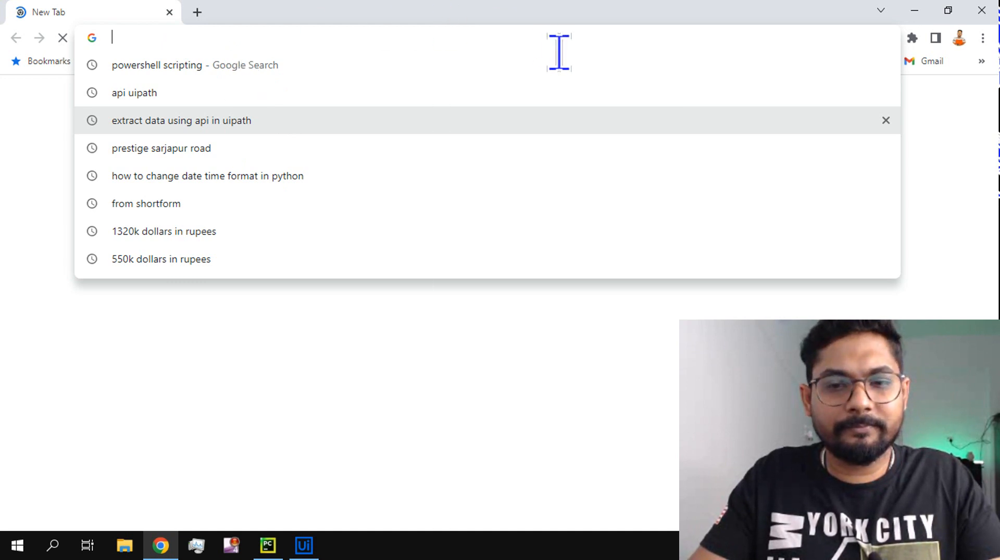
pyautogui.moveTo(512, 397)
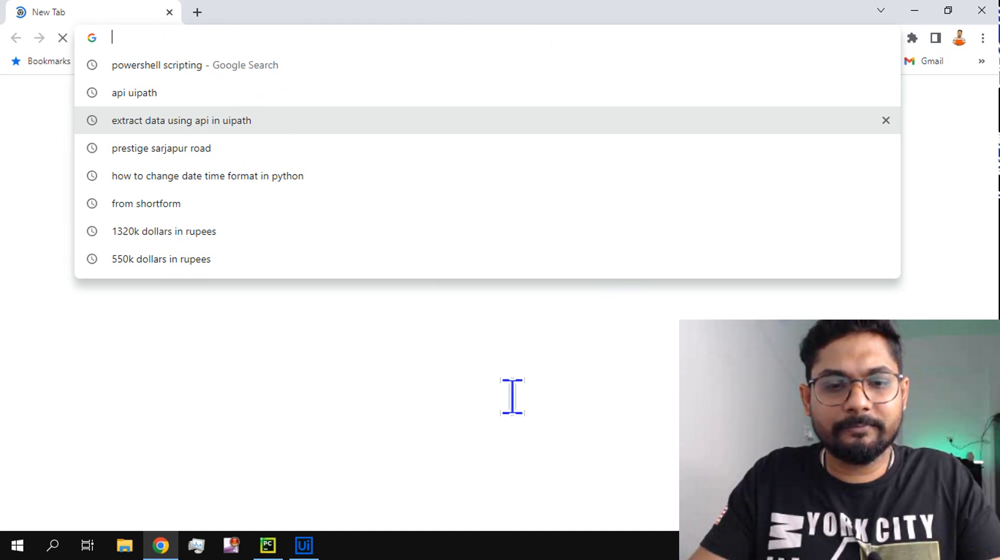
pyautogui.moveTo(167, 35)
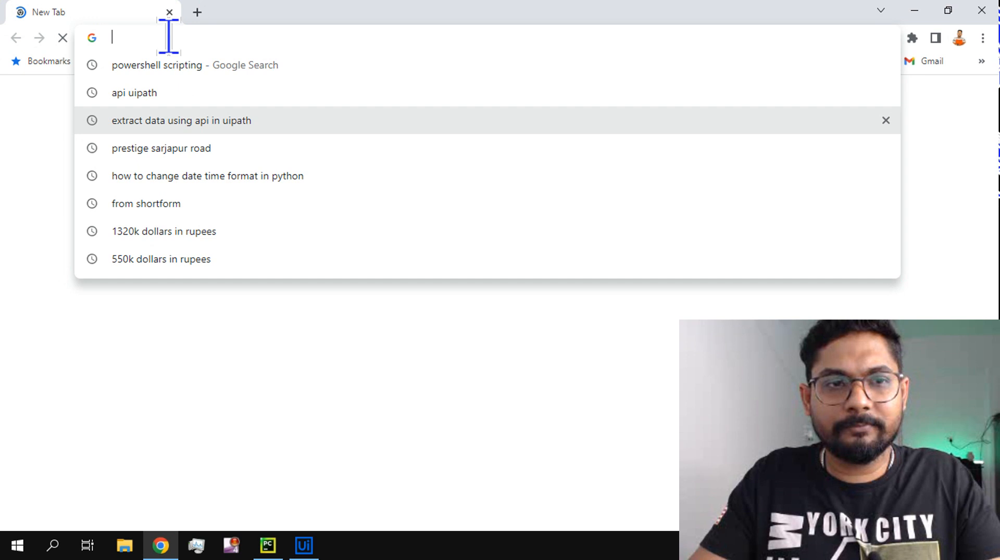
pyautogui.moveTo(195, 83)
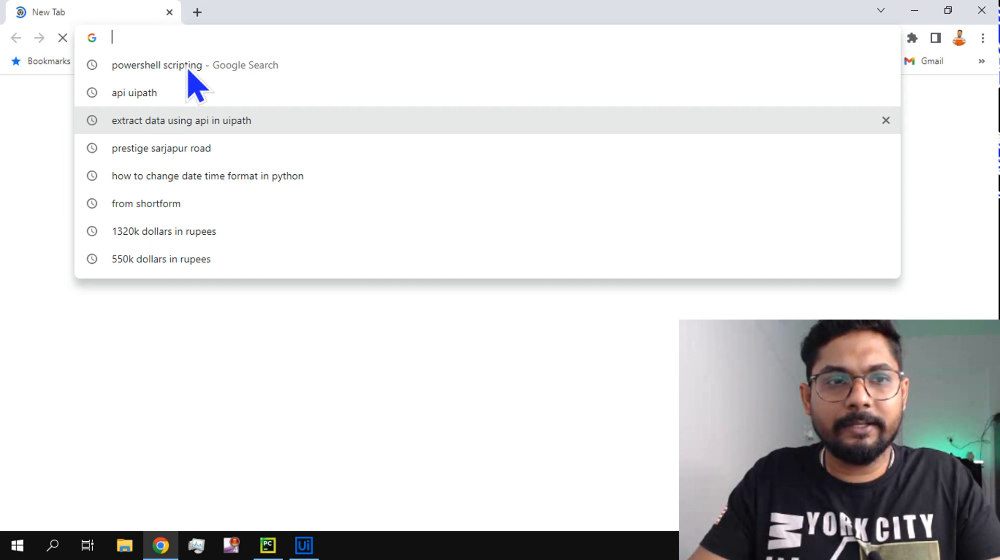
pyautogui.moveTo(705, 66)
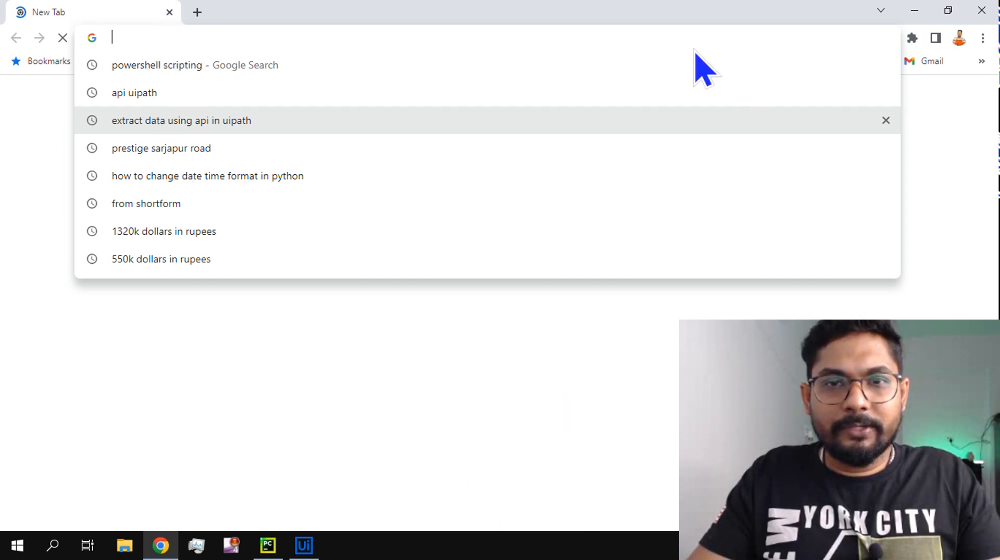
pyautogui.moveTo(210, 532)
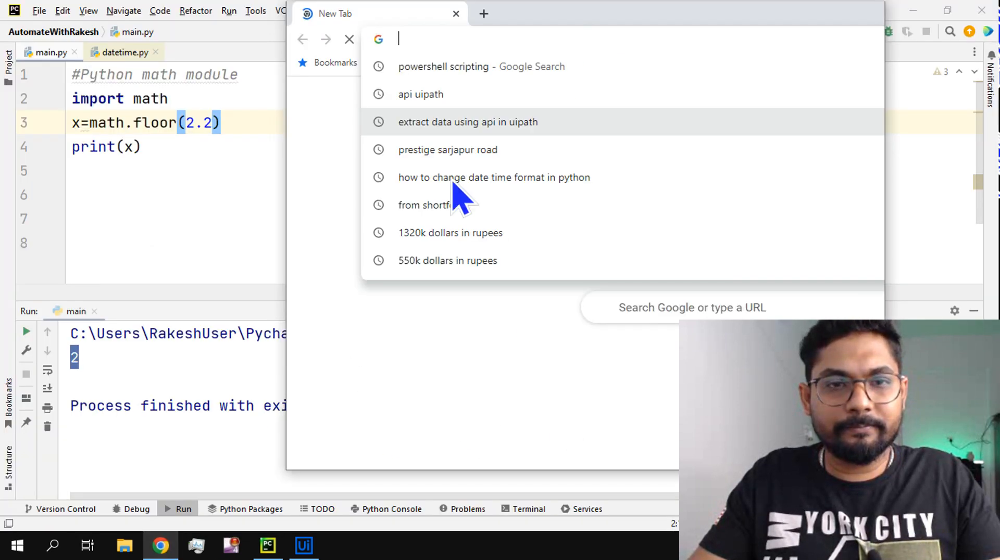
pyautogui.moveTo(701, 48)
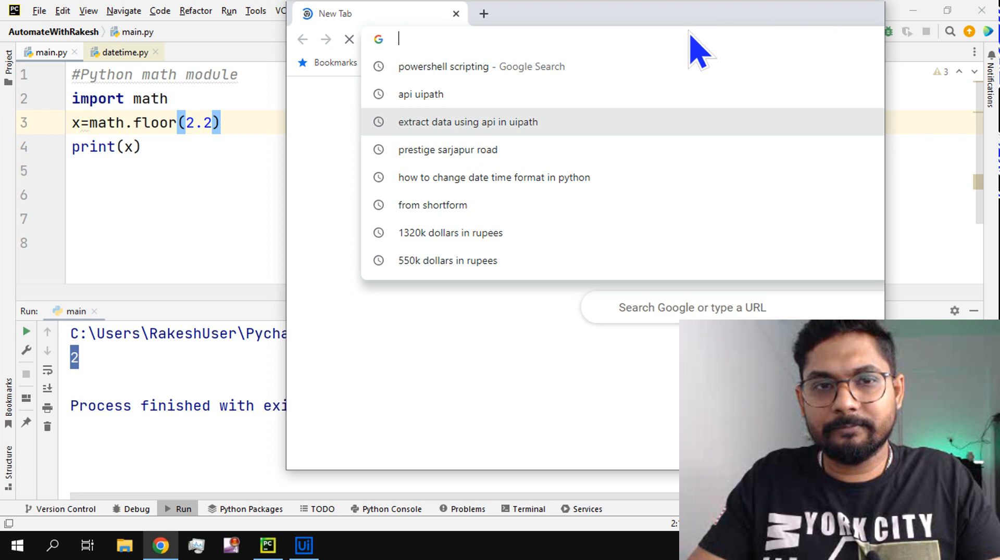
pyautogui.moveTo(635, 121)
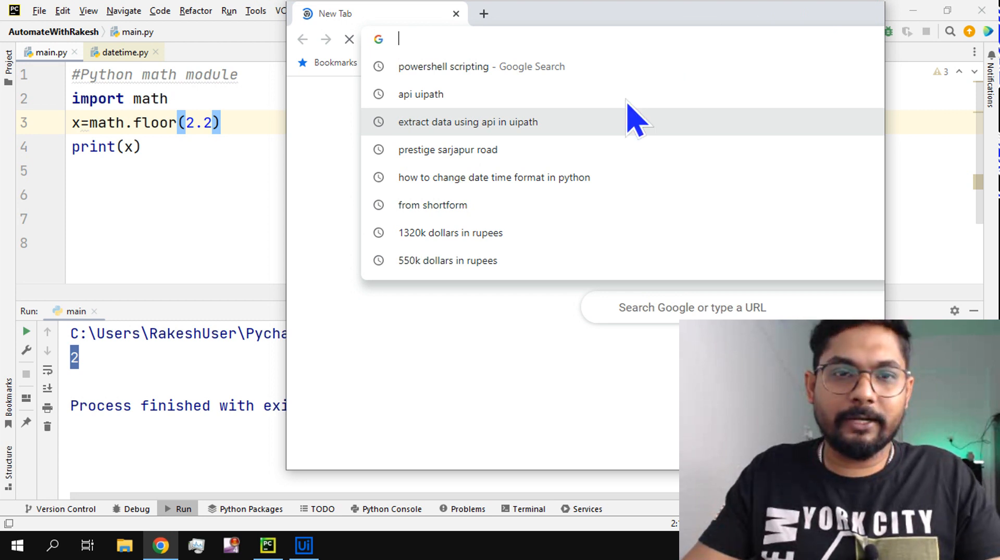
# Search Google for 'python math module' and maximize the Chrome window over the results.
pyautogui.write('ppyth')
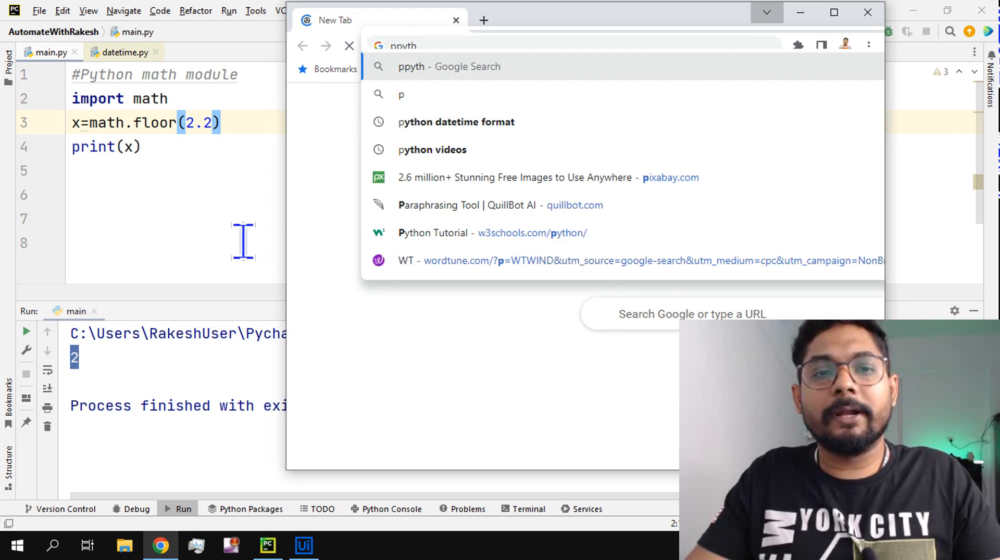
pyautogui.moveTo(510, 95)
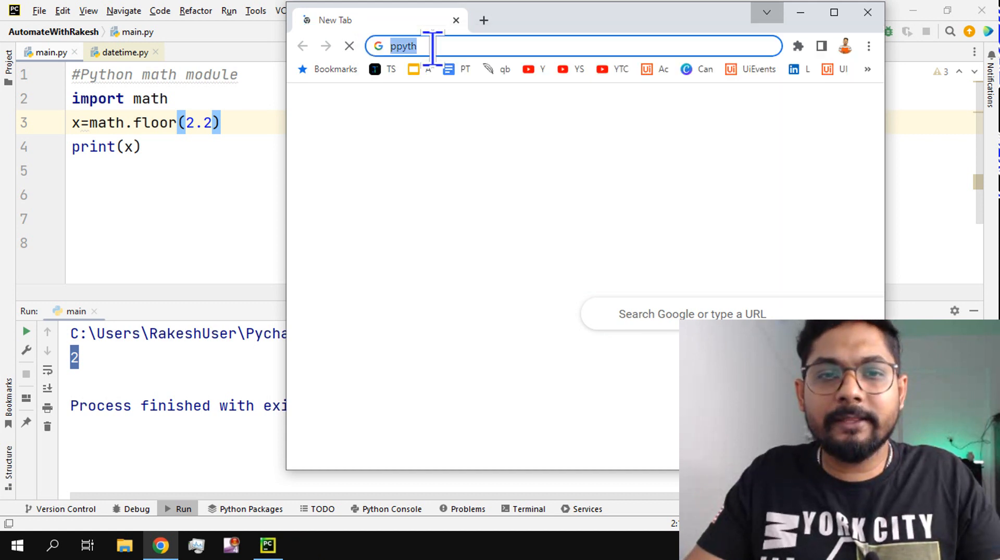
pyautogui.write('python math module')
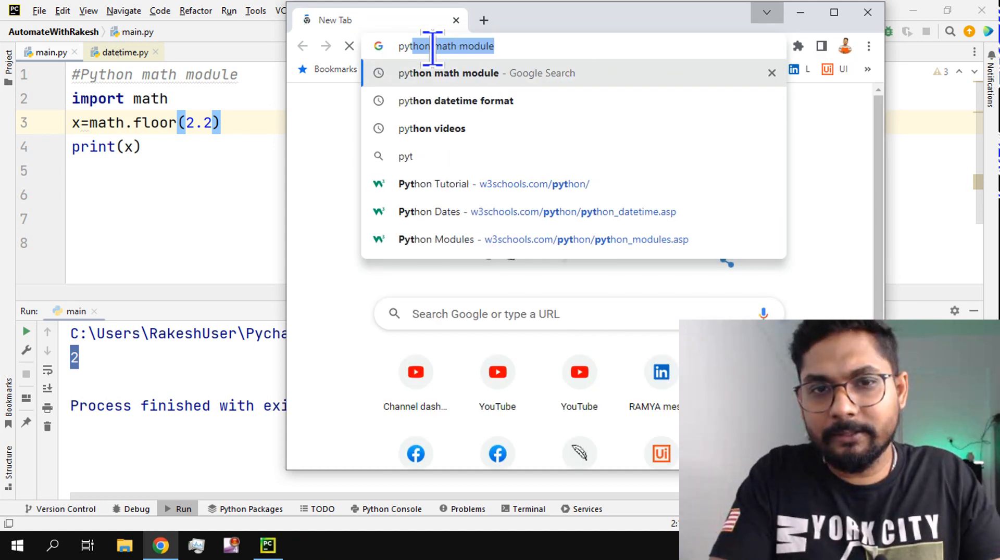
pyautogui.press('Return')
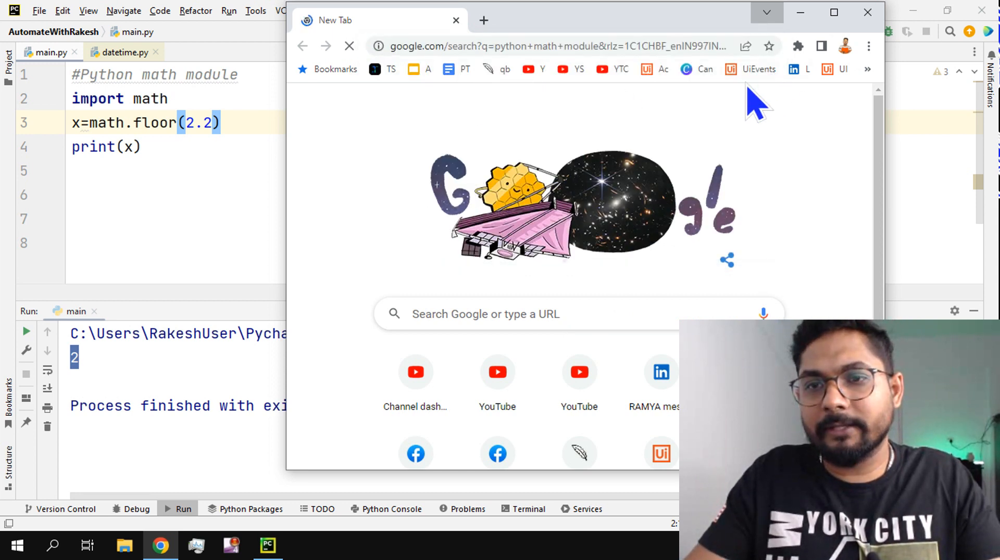
pyautogui.click(833, 11)
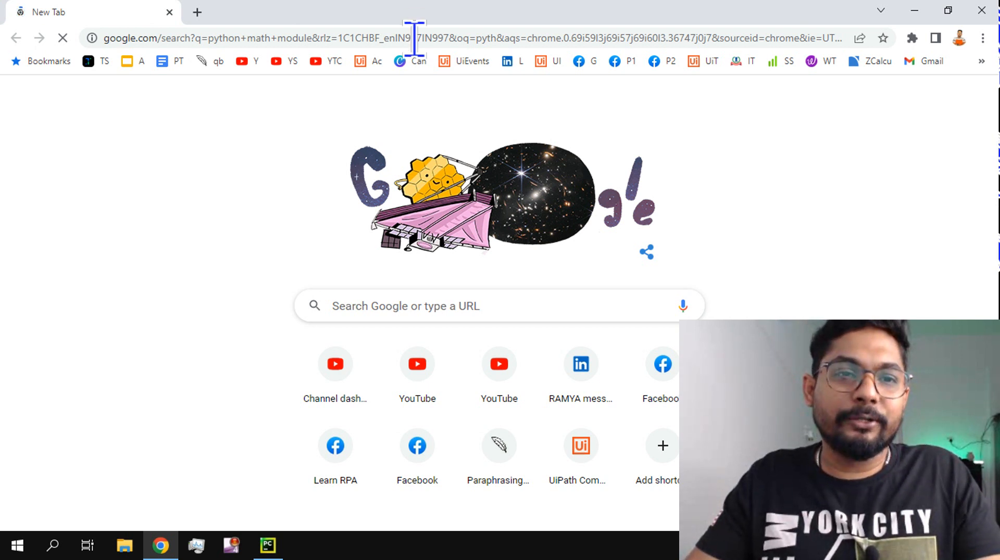
pyautogui.moveTo(331, 115)
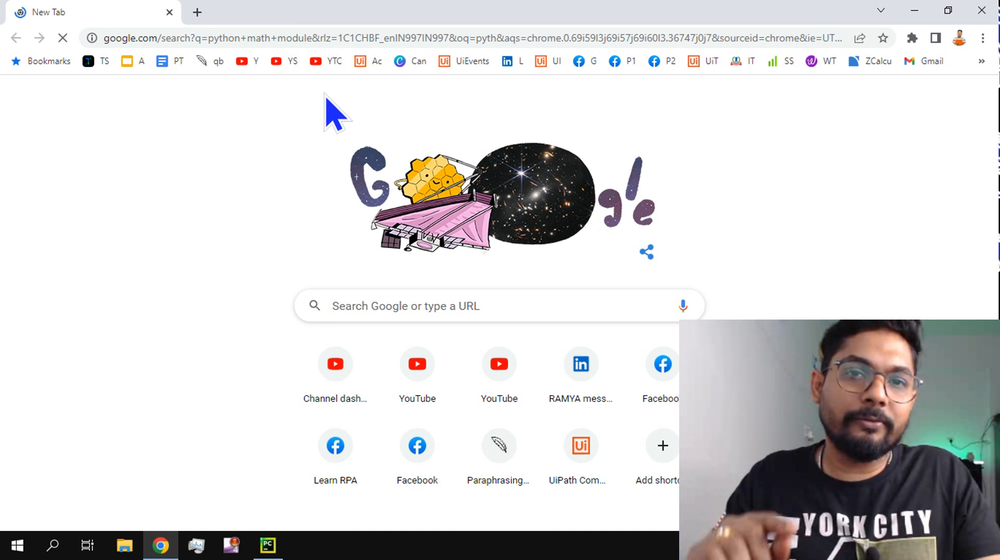
pyautogui.moveTo(414, 273)
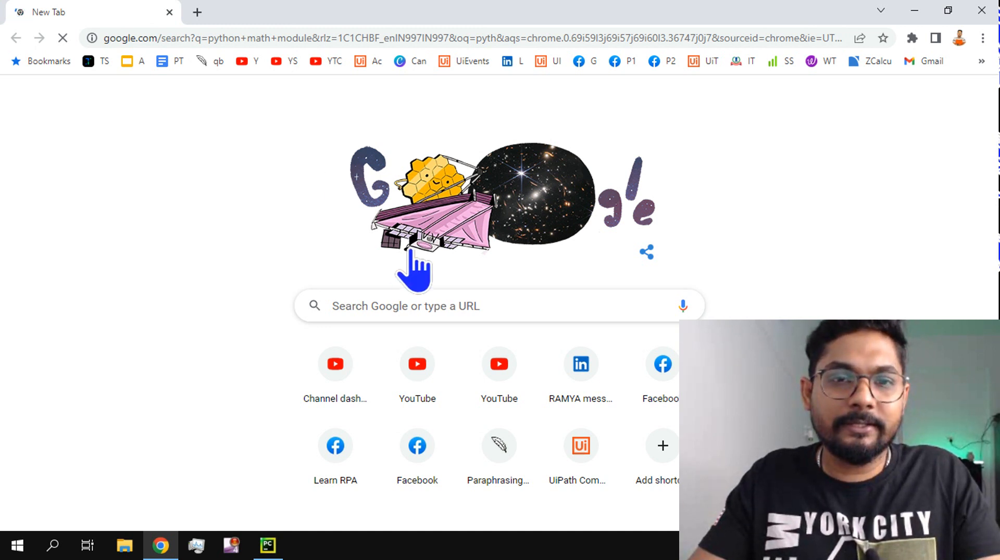
pyautogui.moveTo(365, 270)
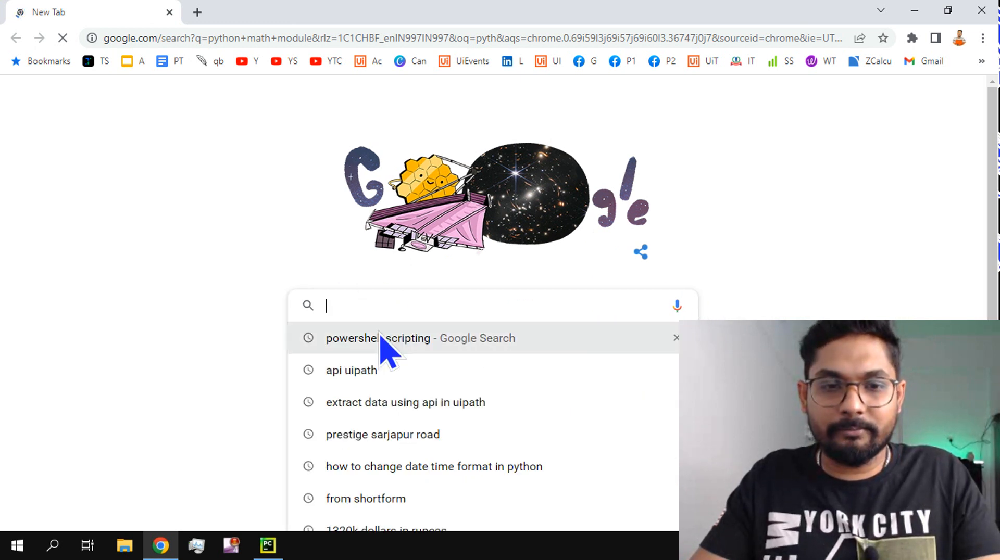
pyautogui.write('python math module')
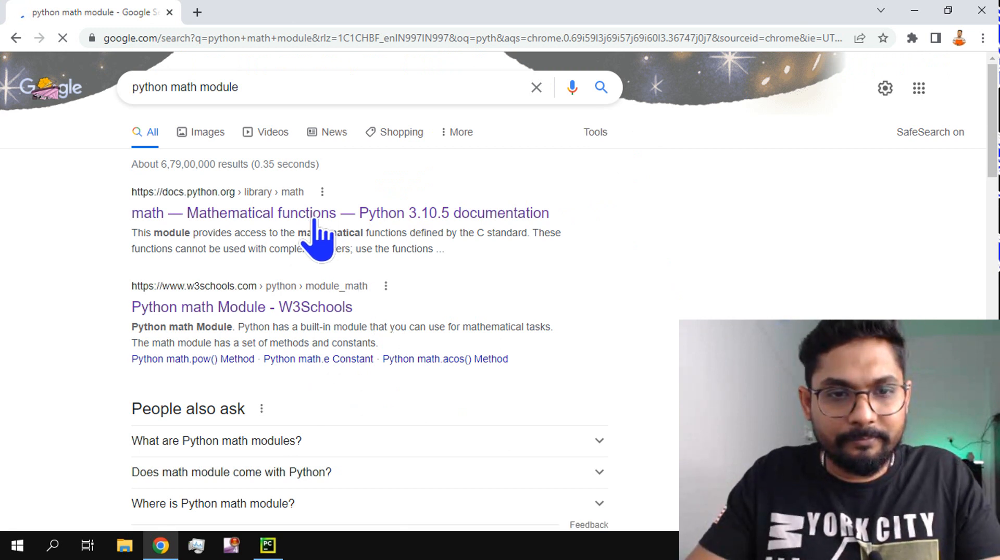
# Open the 'math — Mathematical functions' result and read down through the number-theoretic and power functions.
pyautogui.click(313, 213)
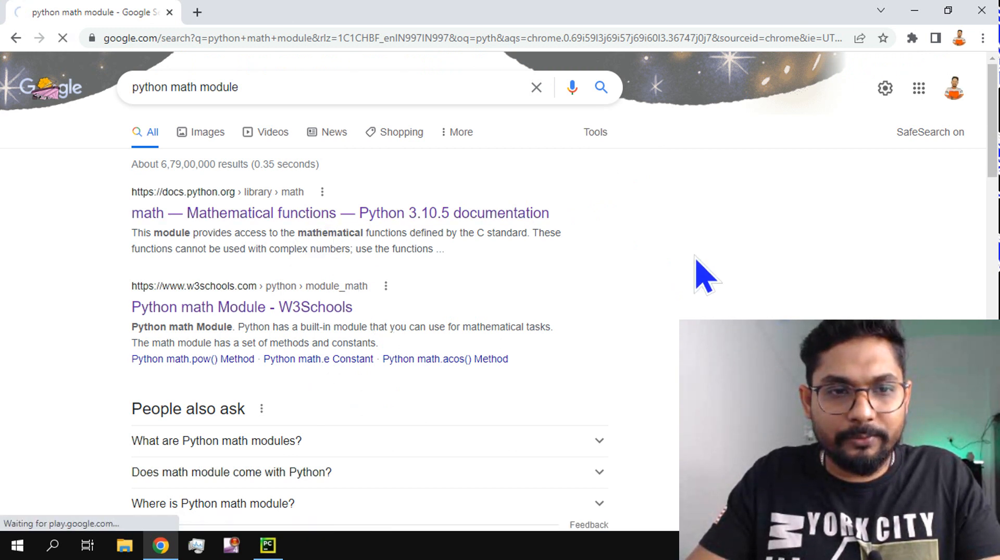
pyautogui.click(339, 213)
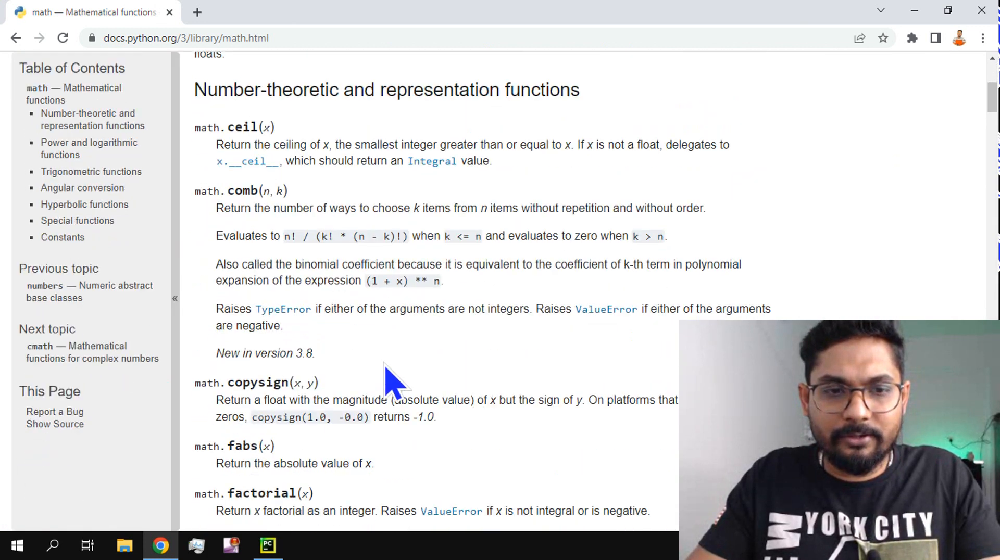
pyautogui.scroll(-3)
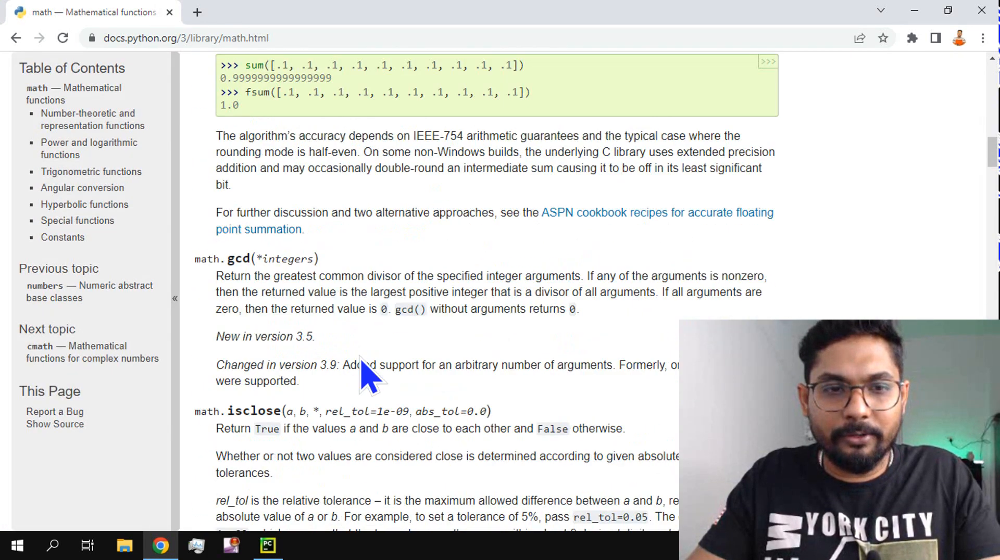
pyautogui.scroll(-3)
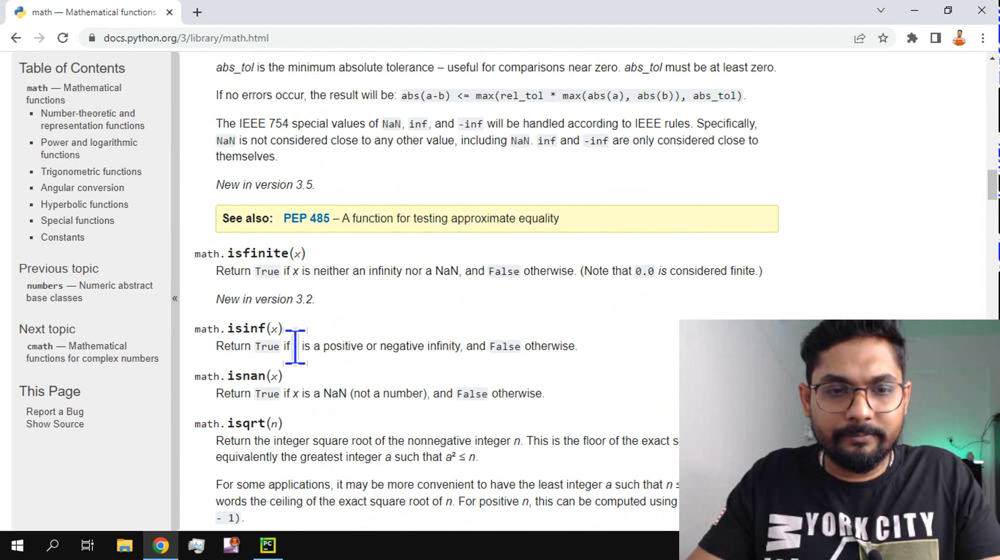
pyautogui.scroll(-3)
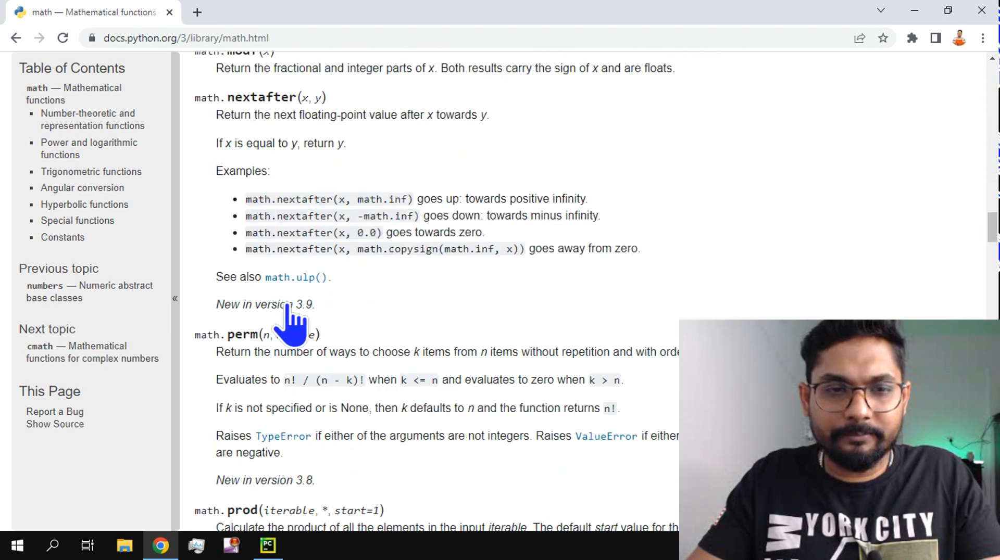
pyautogui.scroll(-3)
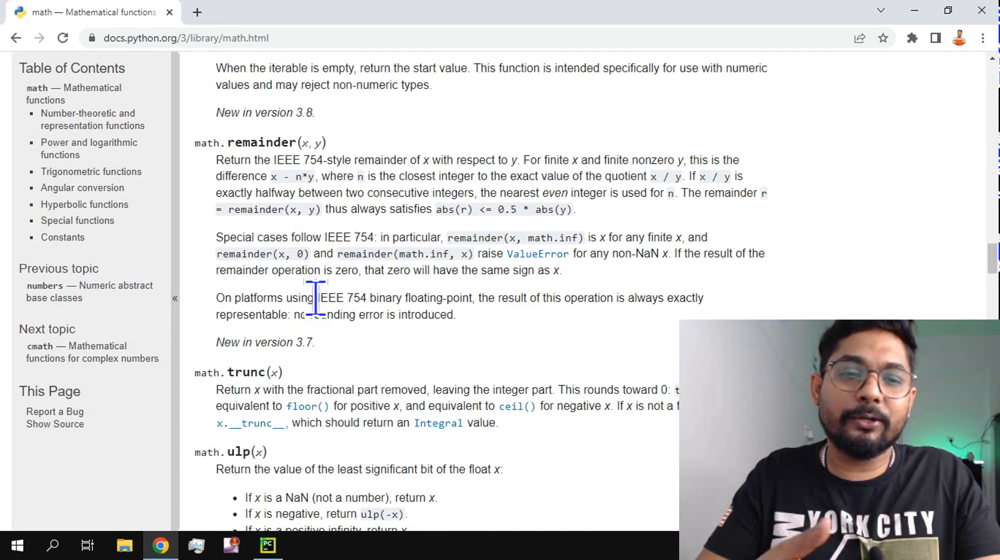
pyautogui.scroll(-3)
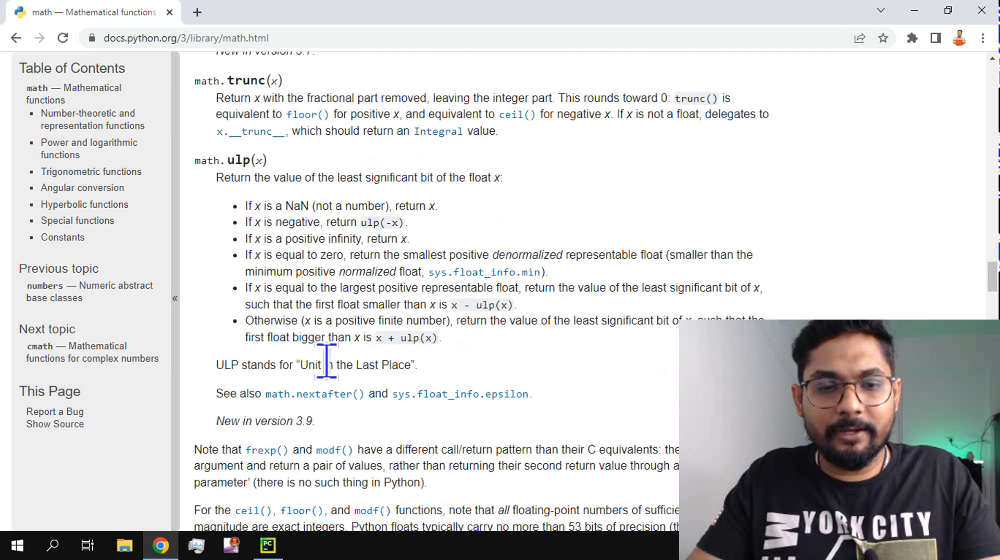
pyautogui.scroll(3)
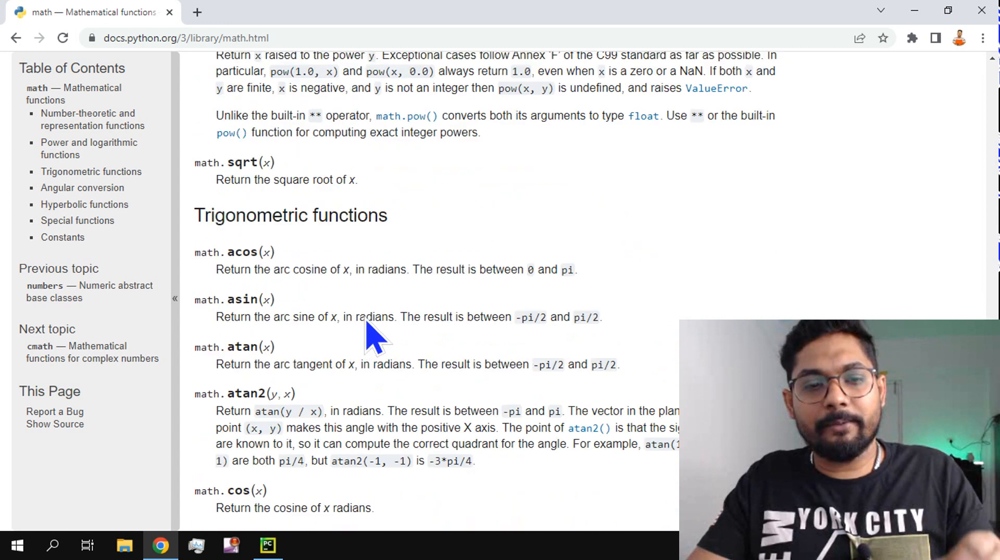
# Continue through the trigonometric and special functions down to the constants section.
pyautogui.scroll(-3)
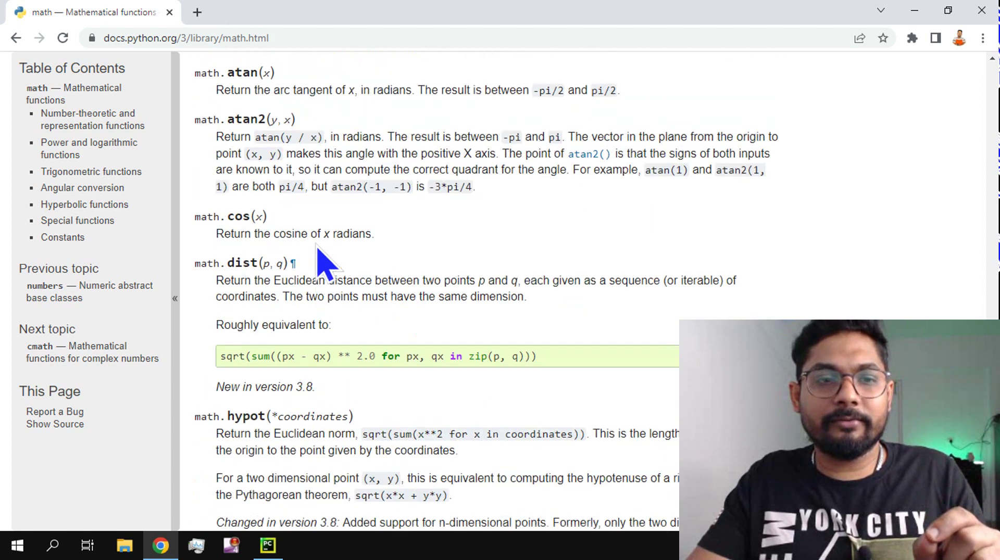
pyautogui.scroll(-3)
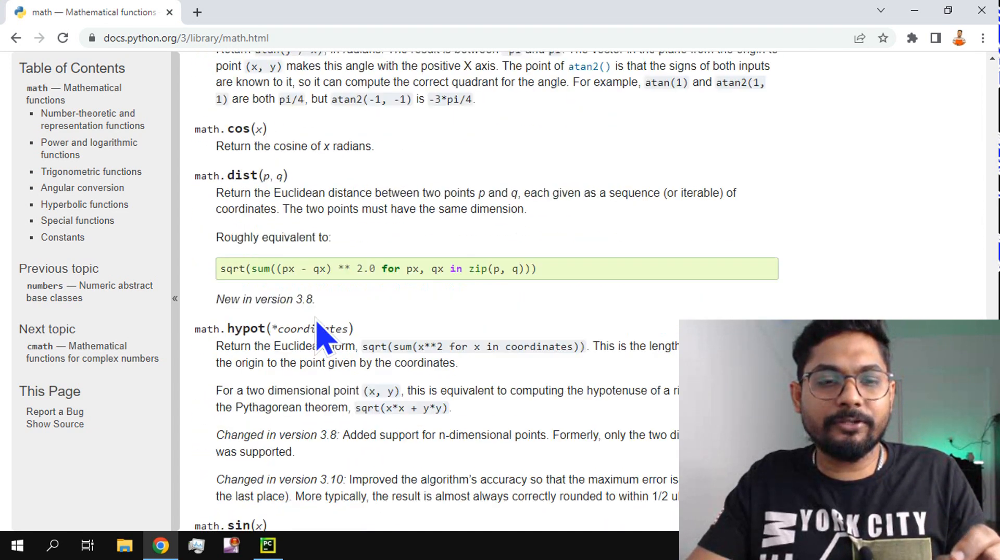
pyautogui.scroll(-3)
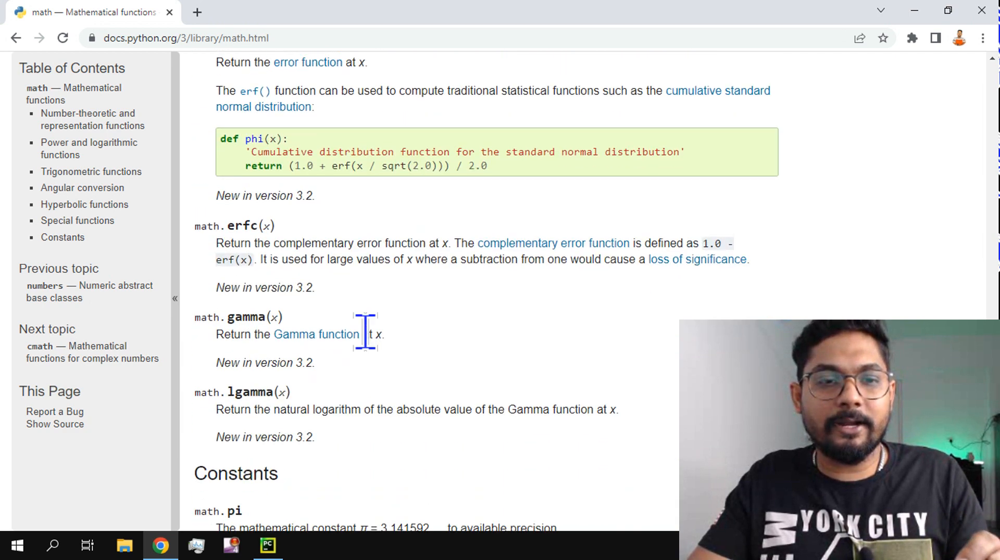
pyautogui.scroll(-3)
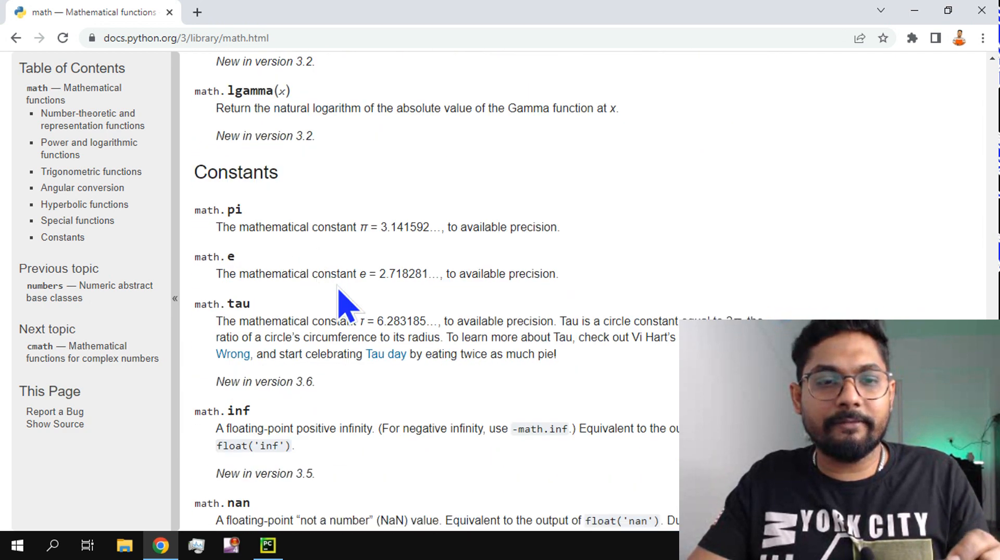
pyautogui.scroll(-3)
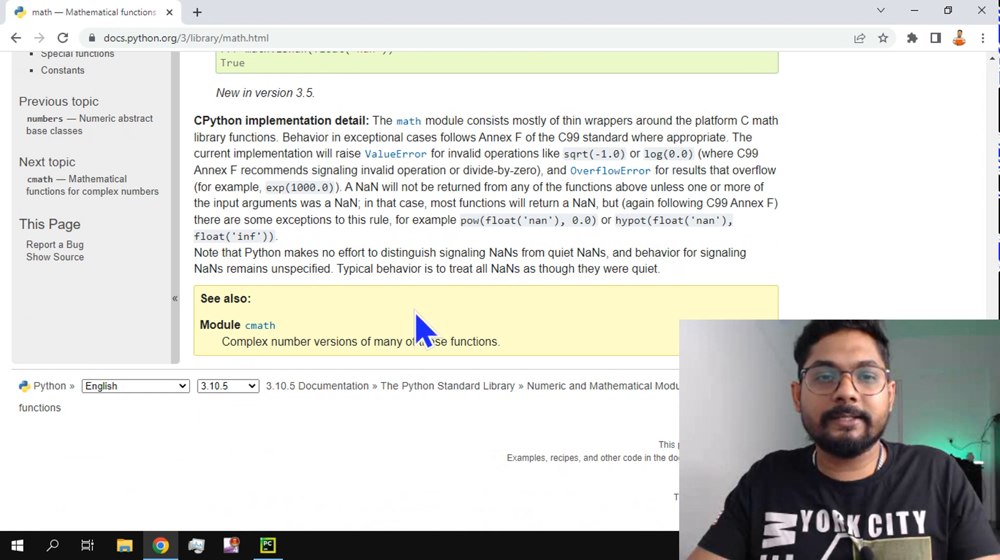
pyautogui.scroll(3)
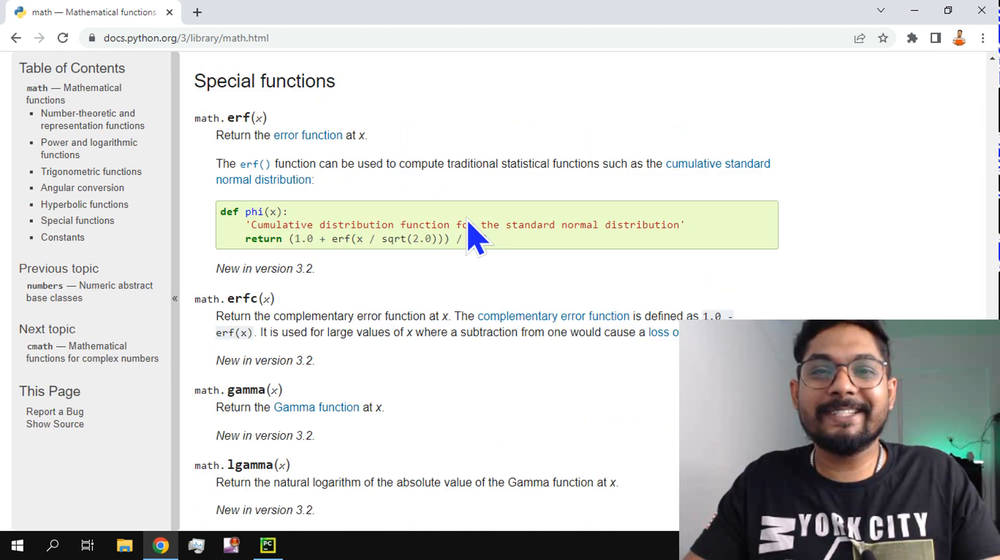
pyautogui.moveTo(478, 240)
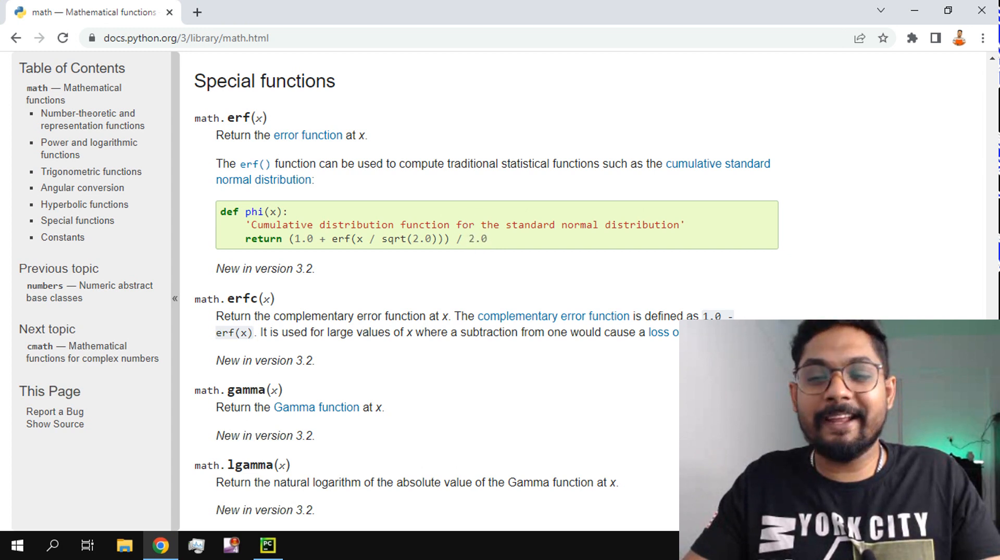